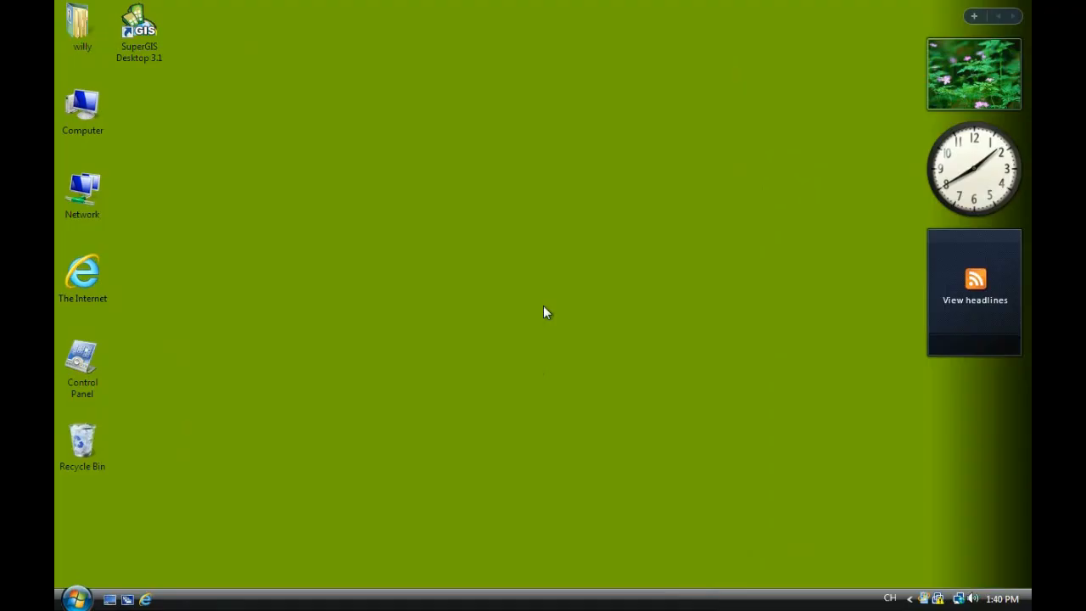
pyautogui.moveTo(550, 359)
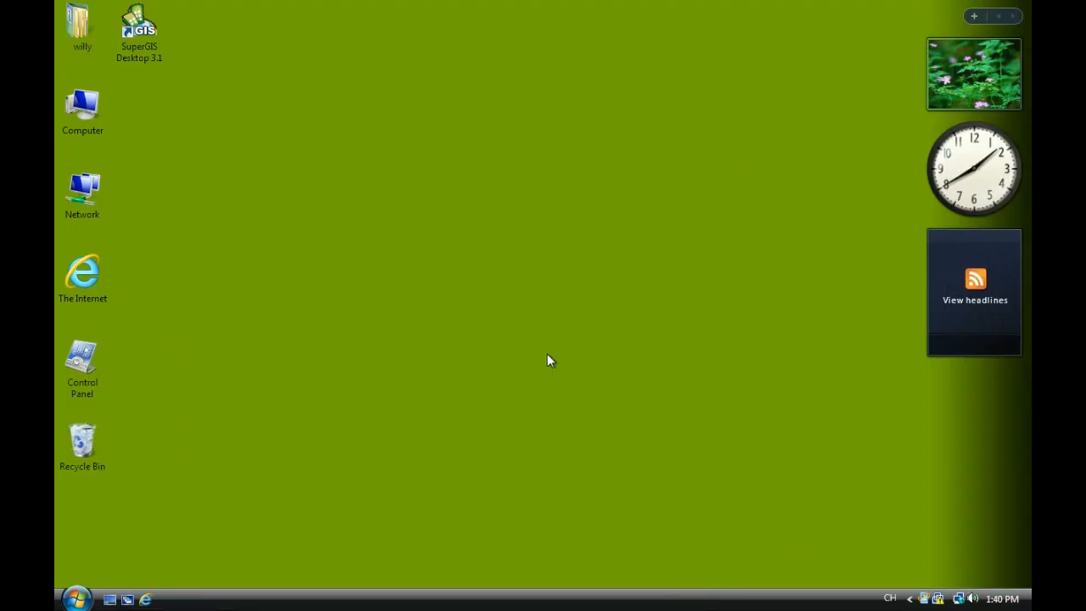
pyautogui.moveTo(282, 437)
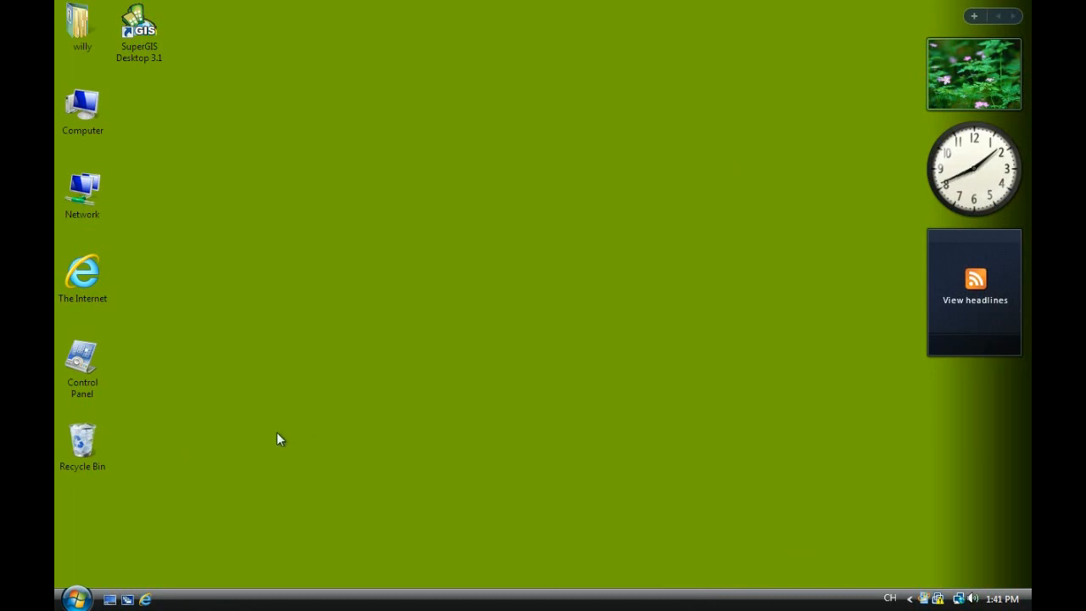
# Launch SuperGIS Desktop from its desktop icon.
pyautogui.click(139, 30)
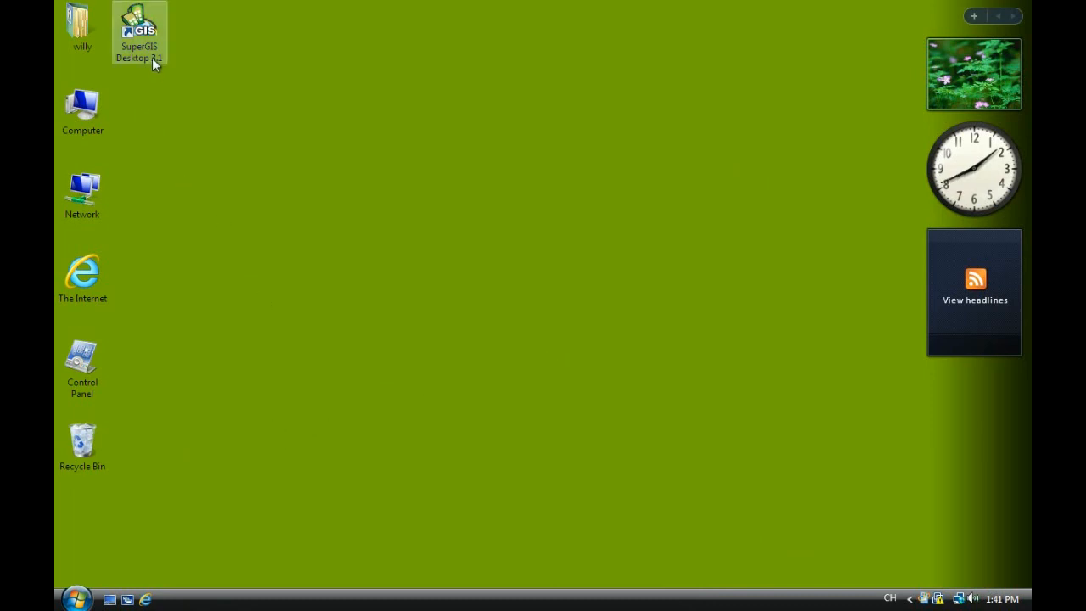
pyautogui.doubleClick(139, 34)
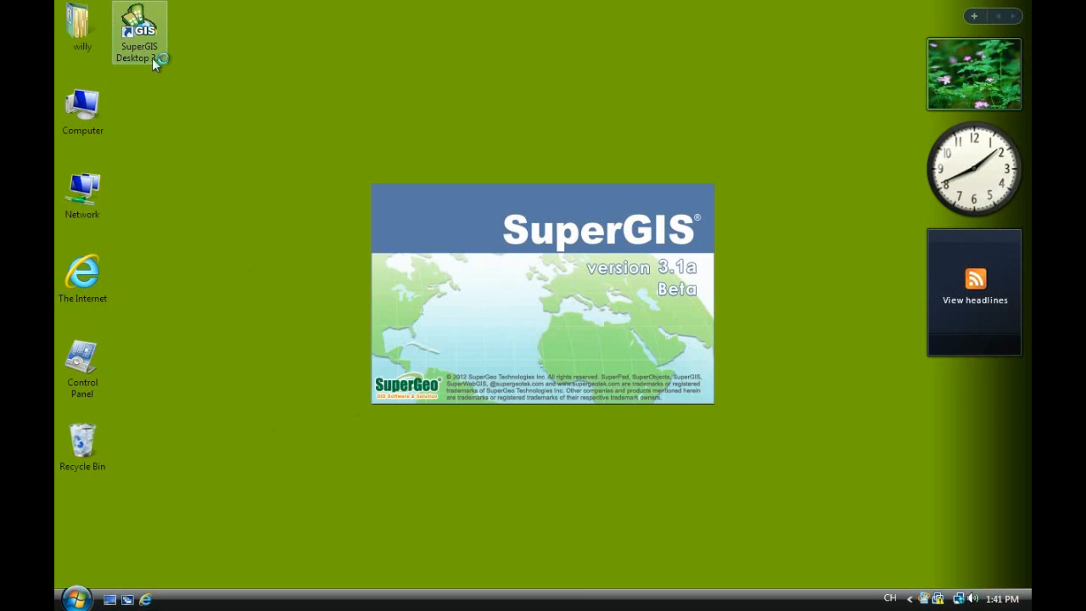
pyautogui.doubleClick(139, 34)
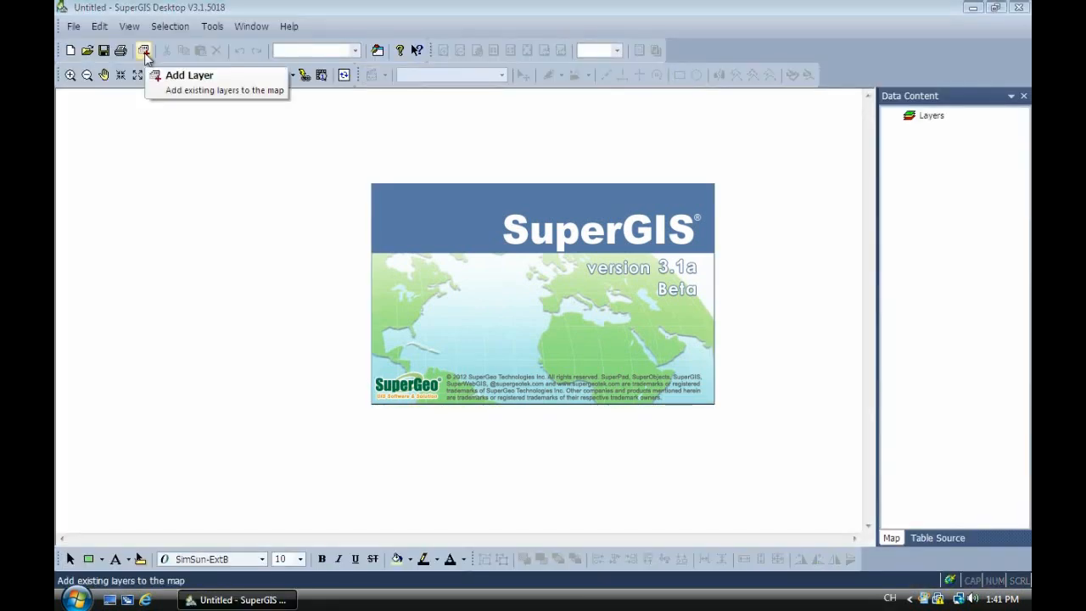
# Add the world.shp shapefile from GIS_Data as a map layer.
pyautogui.click(142, 51)
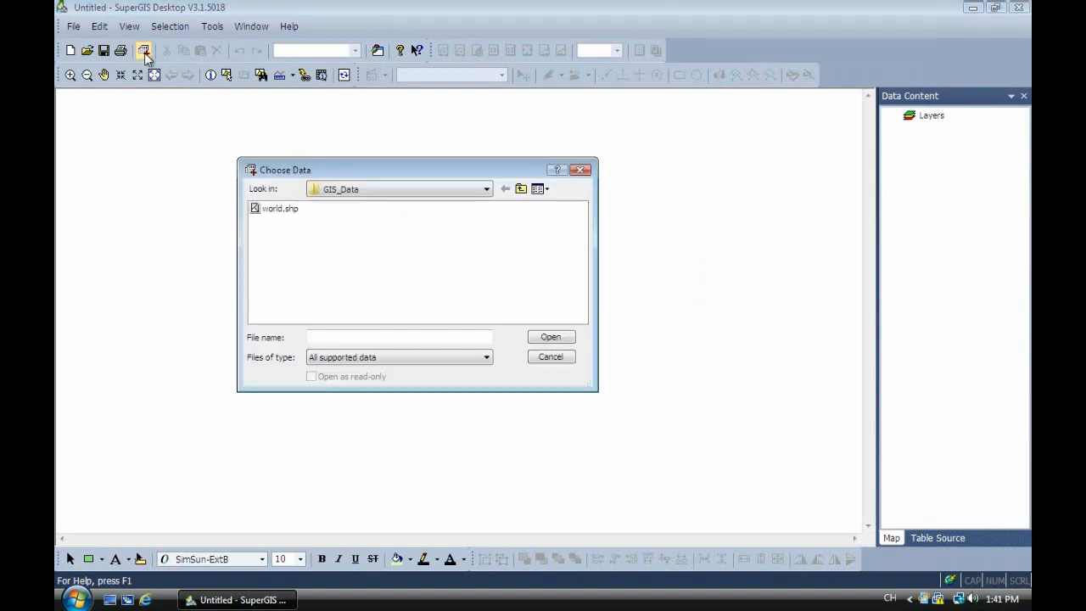
pyautogui.click(280, 206)
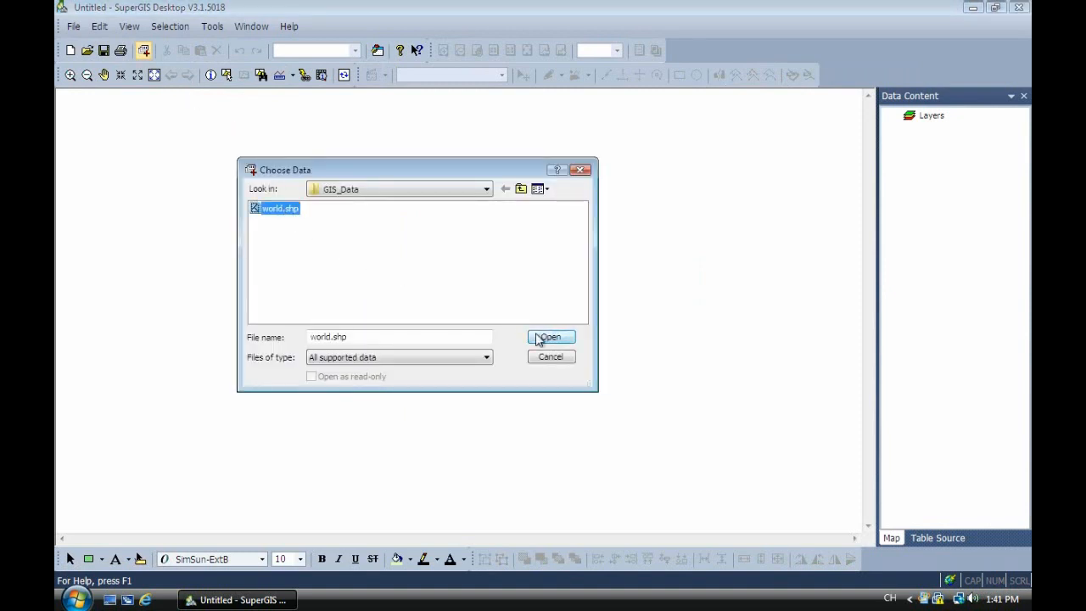
pyautogui.click(550, 335)
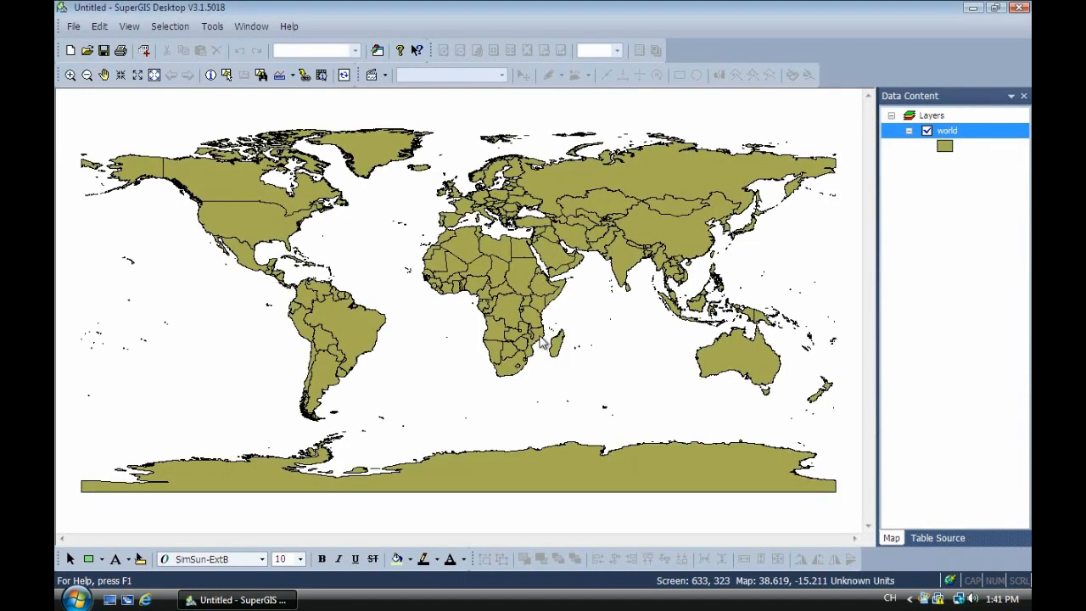
pyautogui.moveTo(846, 214)
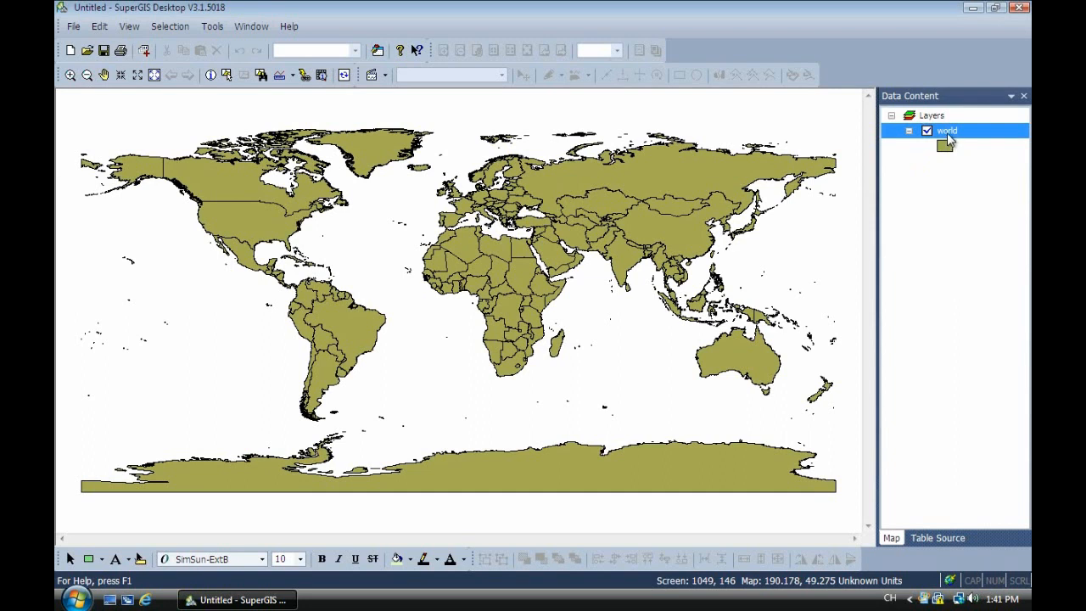
# In the world layer's properties, browse for a coordinate system file on disk.
pyautogui.doubleClick(947, 129)
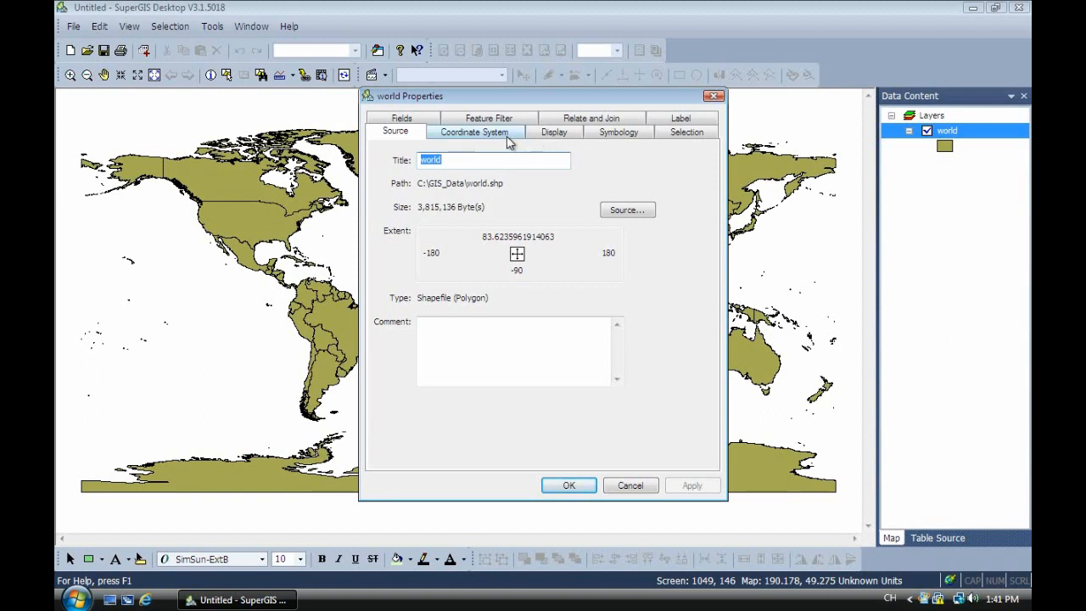
pyautogui.click(475, 132)
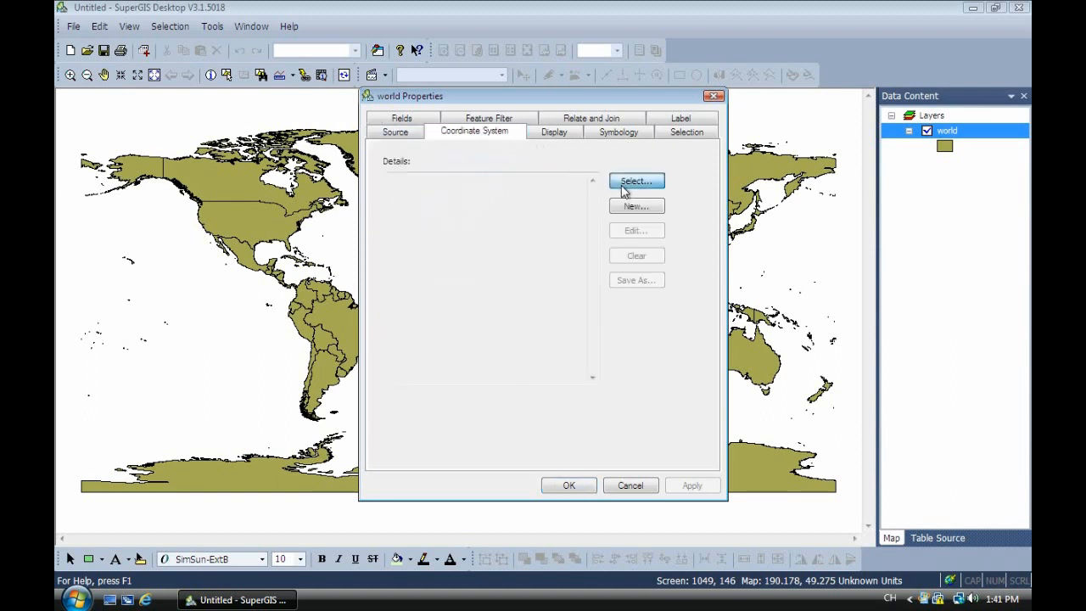
pyautogui.click(636, 180)
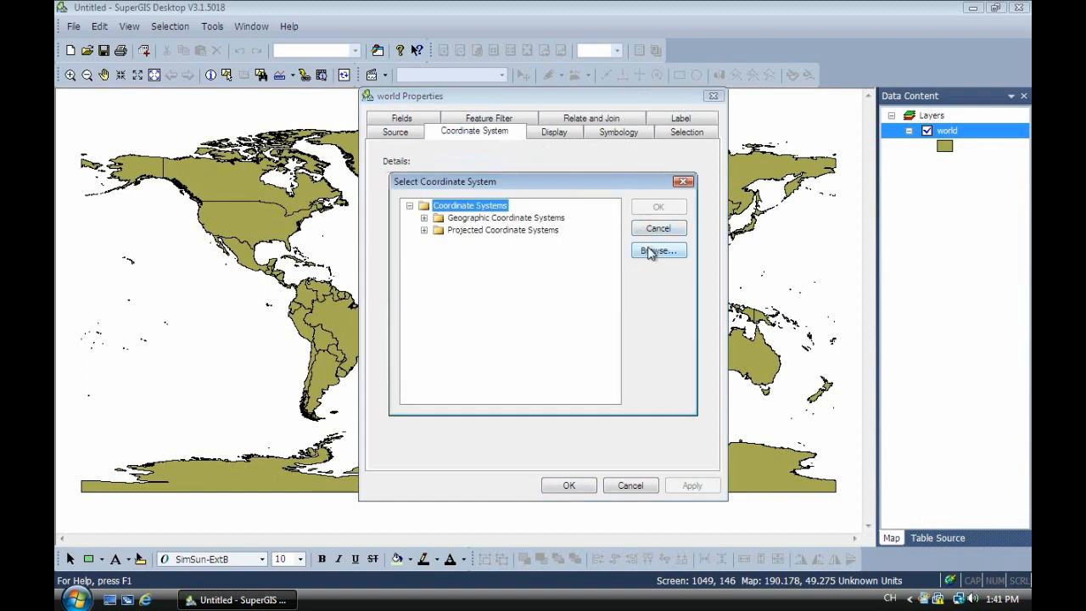
pyautogui.click(658, 251)
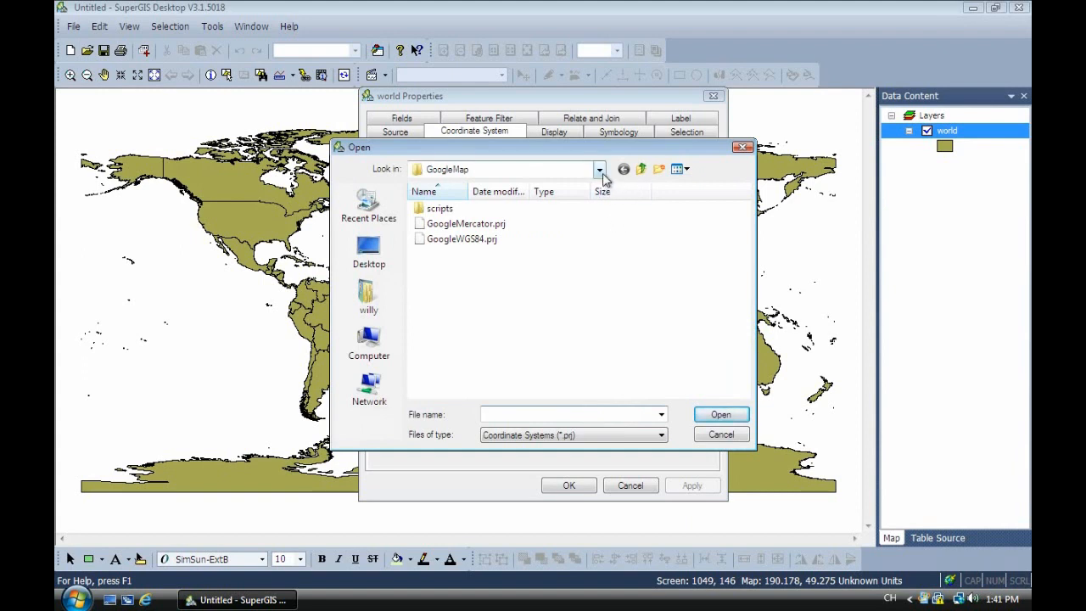
# Assign GoogleMap\GoogleWGS84.prj (Google_Sphere) as the world layer's coordinate system.
pyautogui.click(601, 170)
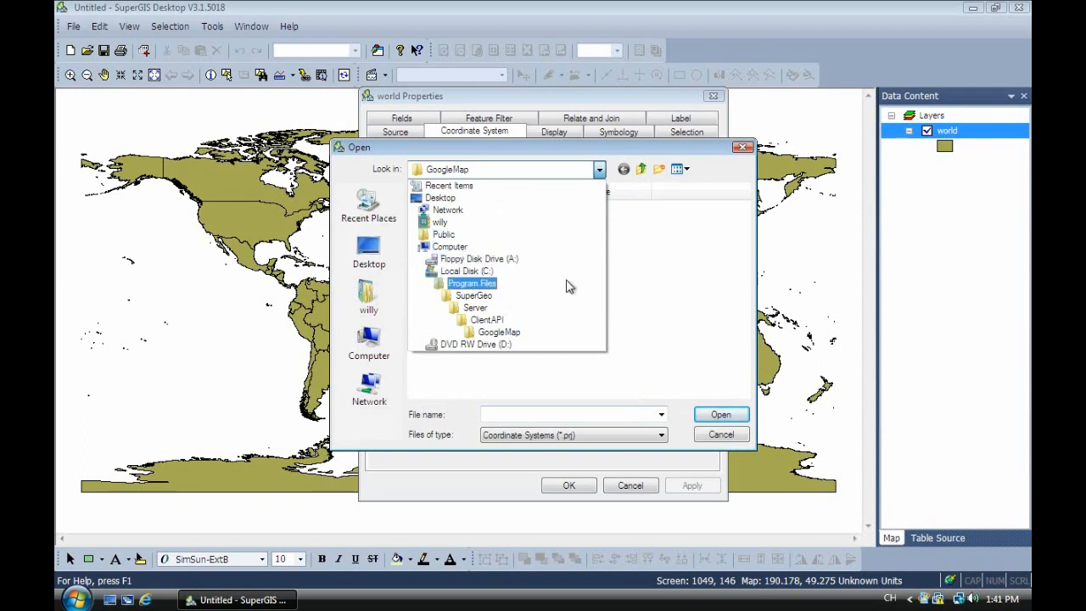
pyautogui.click(475, 307)
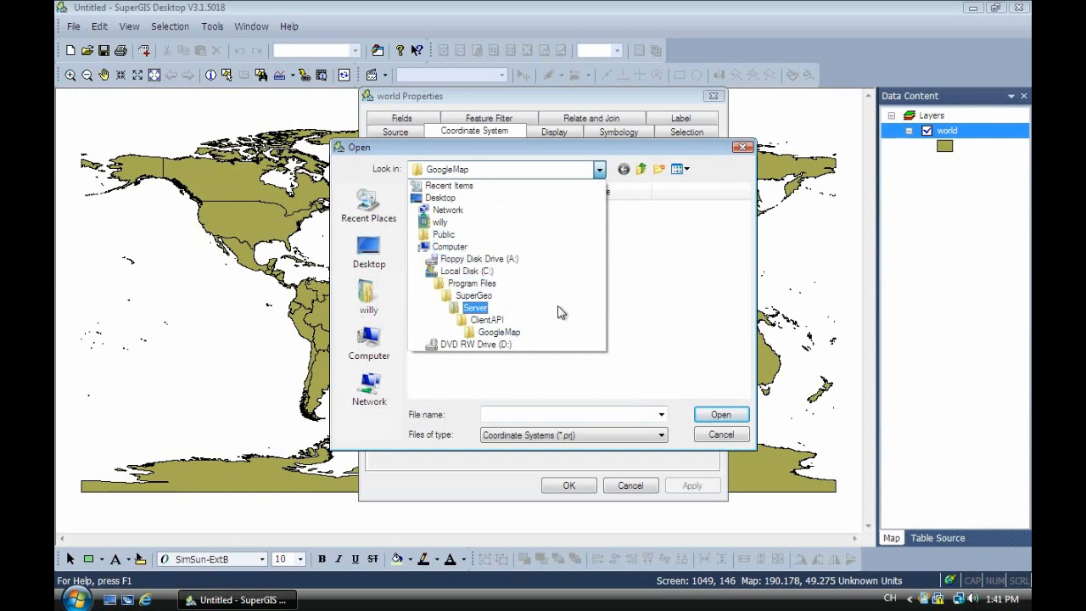
pyautogui.click(487, 319)
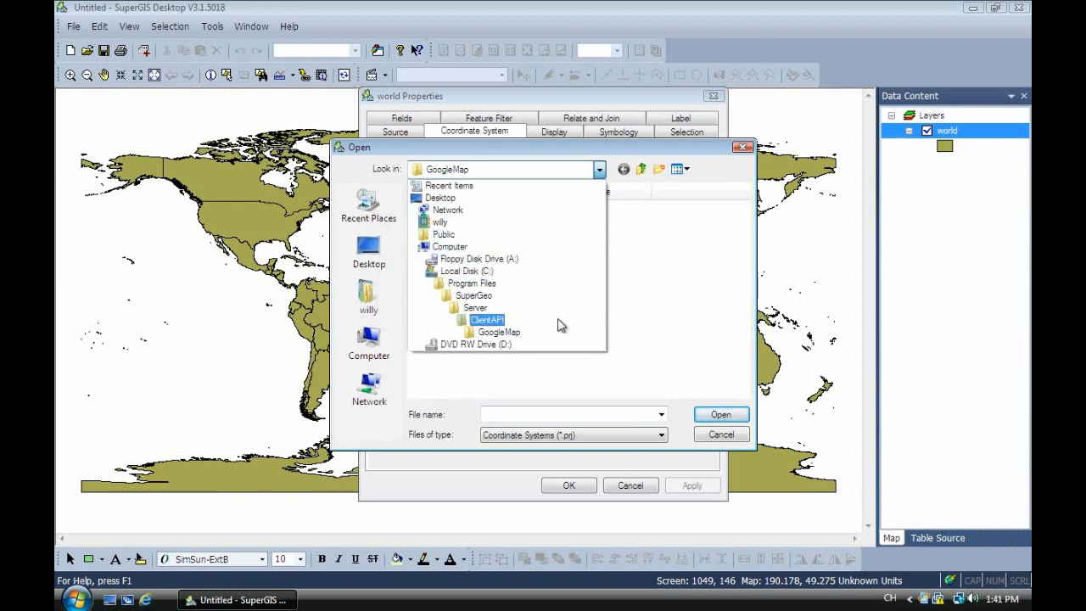
pyautogui.click(499, 331)
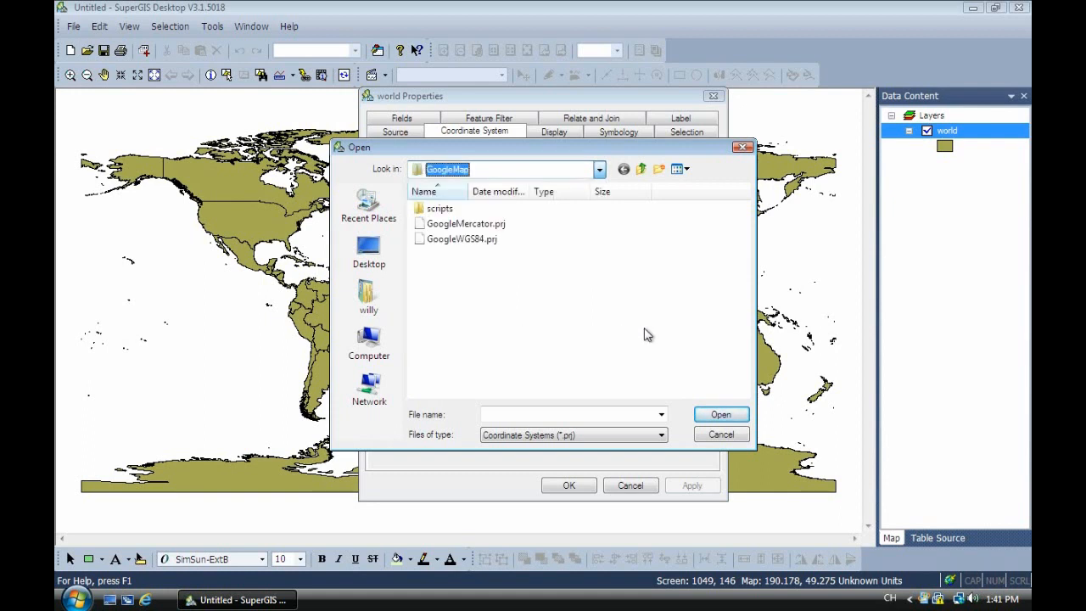
pyautogui.click(461, 238)
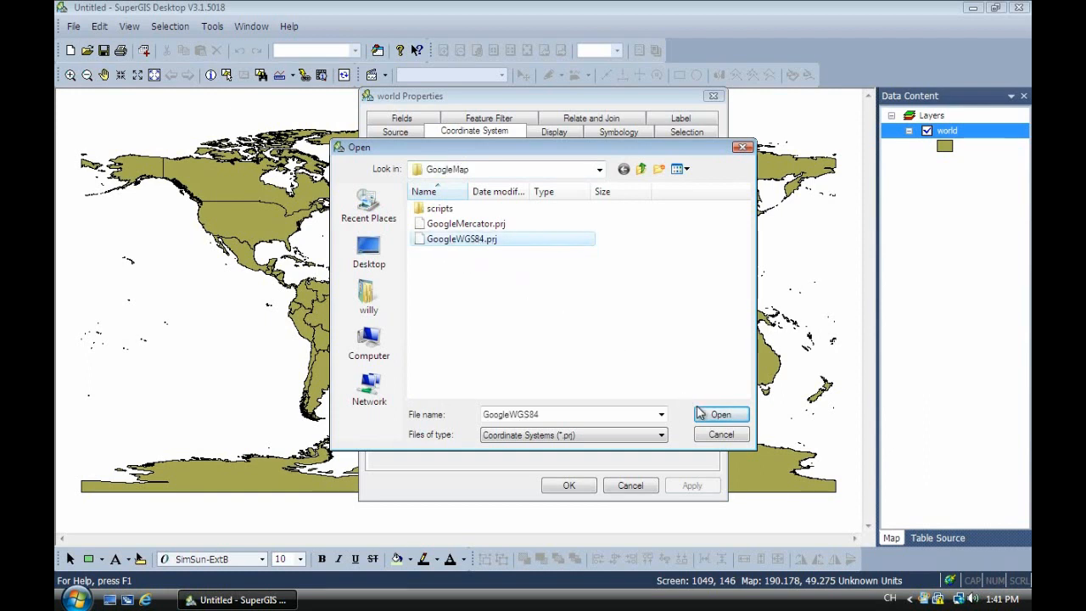
pyautogui.click(719, 414)
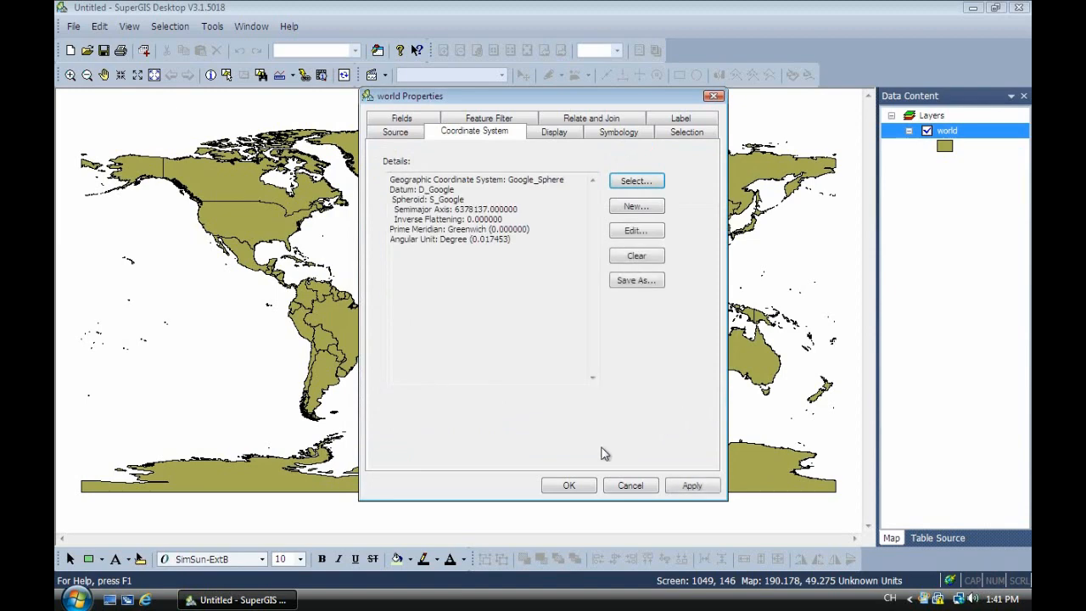
pyautogui.click(568, 485)
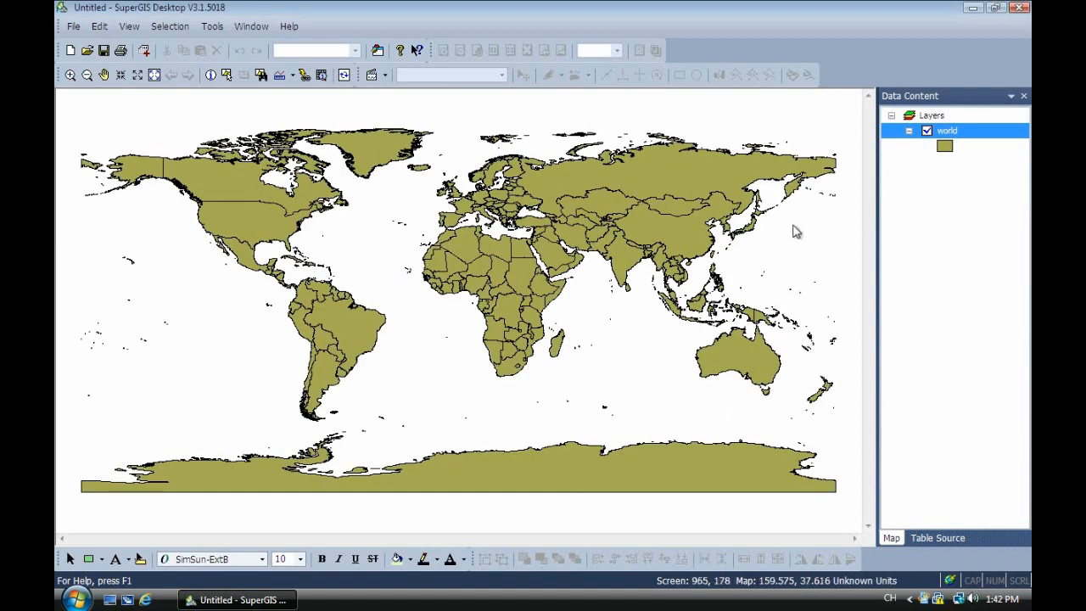
# Set the Layers map frame's coordinate system to GoogleMercator.prj, with map units in meters.
pyautogui.click(931, 115)
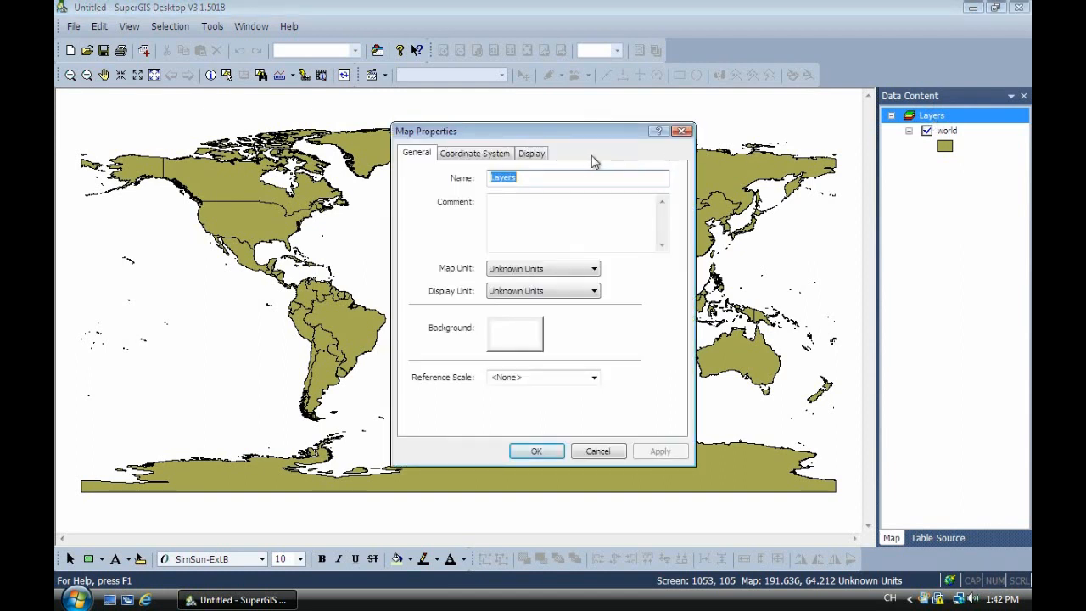
pyautogui.click(475, 152)
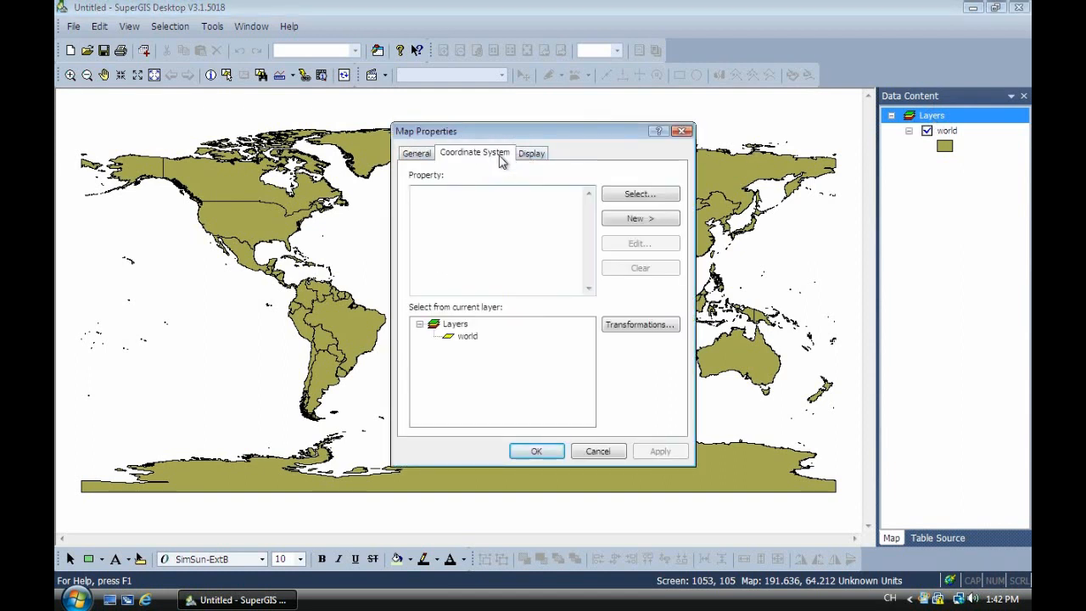
pyautogui.click(639, 193)
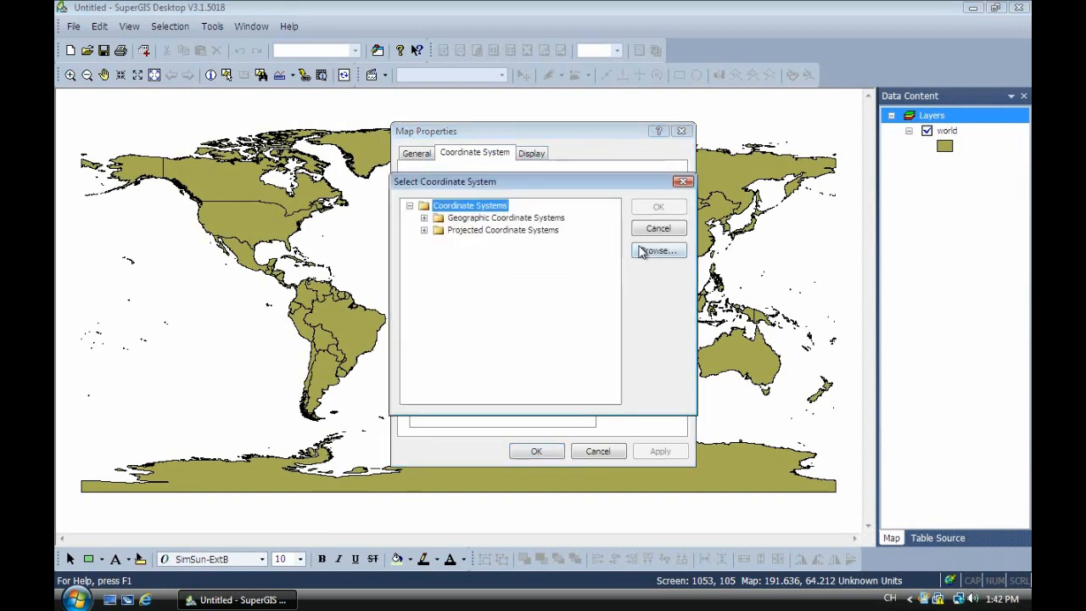
pyautogui.click(658, 251)
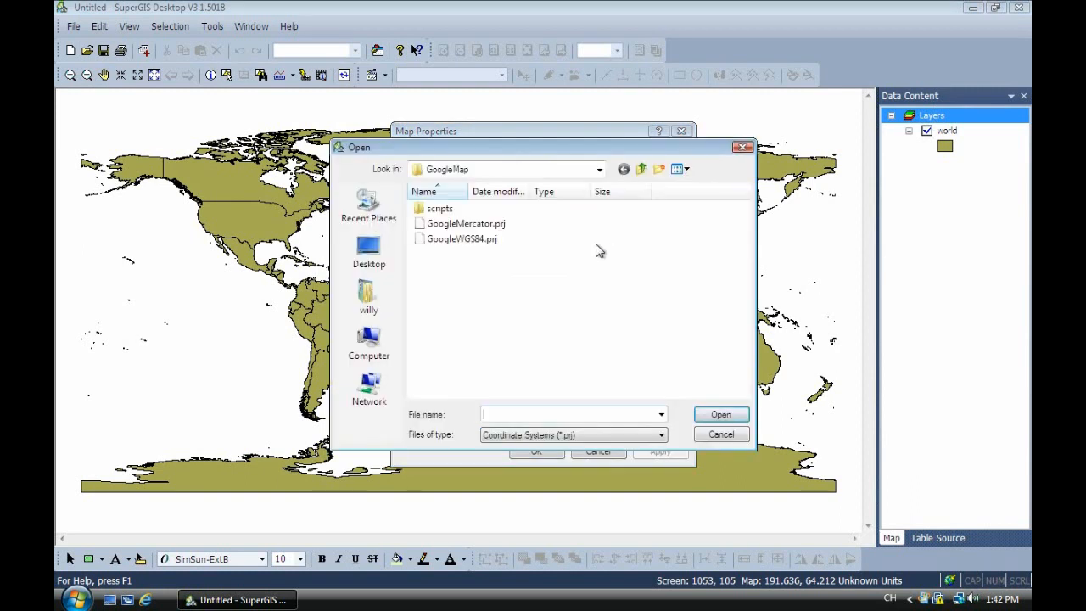
pyautogui.click(464, 224)
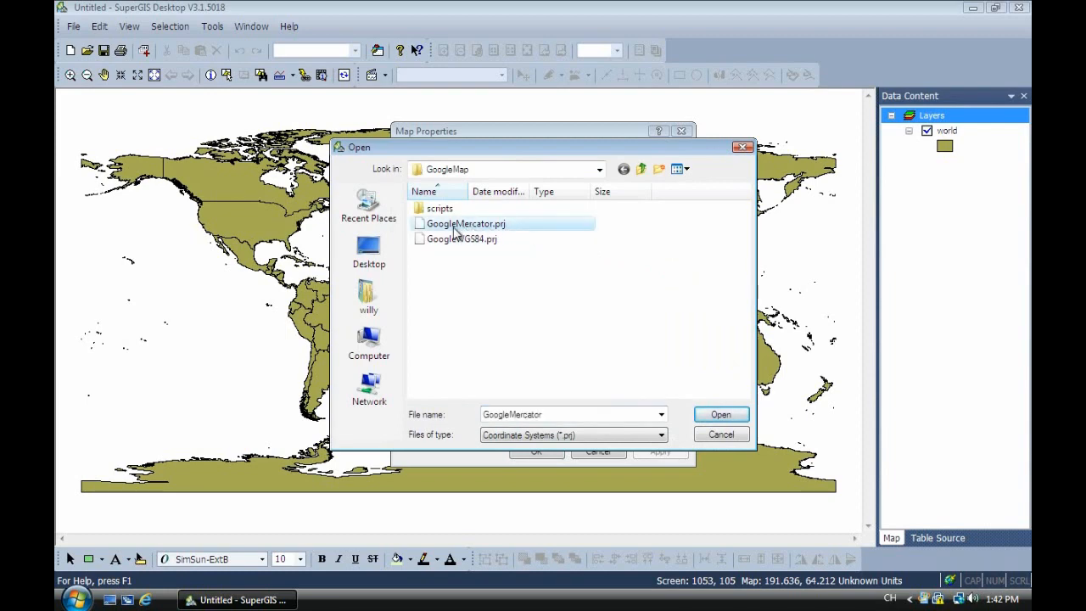
pyautogui.moveTo(661, 369)
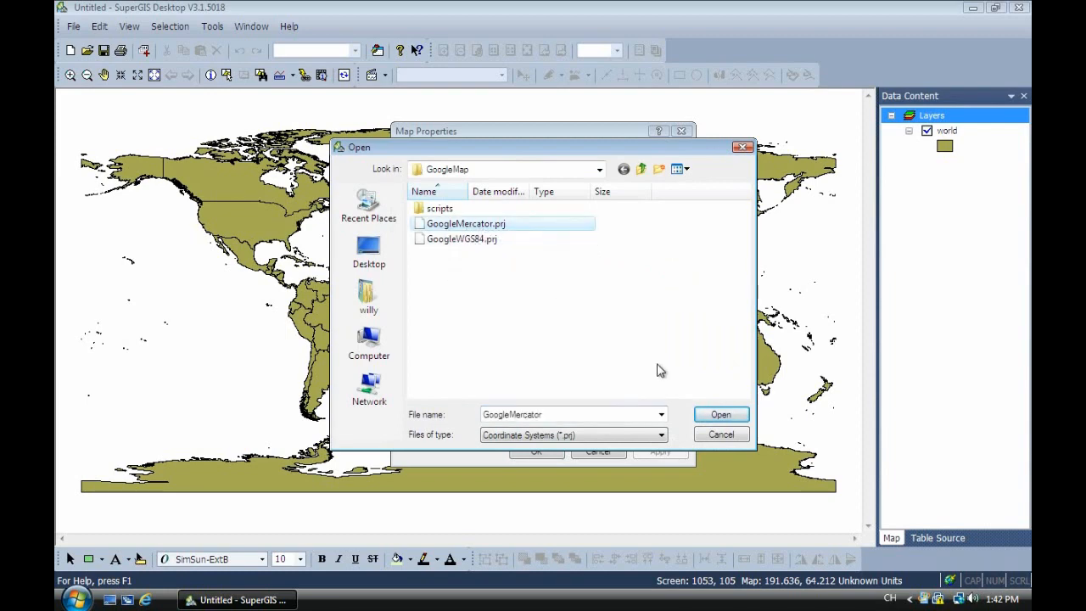
pyautogui.click(719, 414)
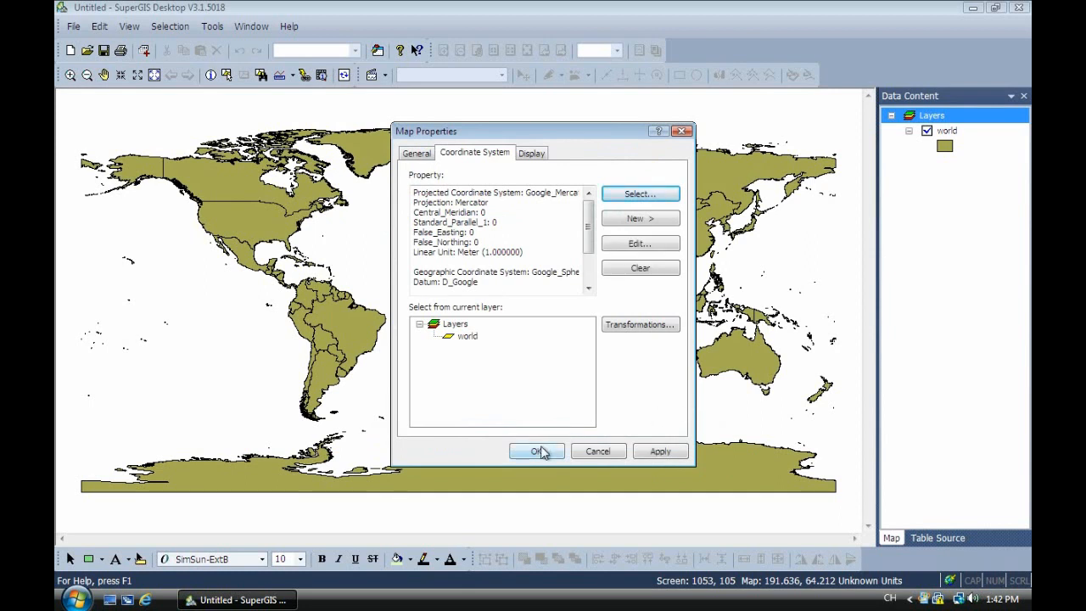
pyautogui.click(536, 451)
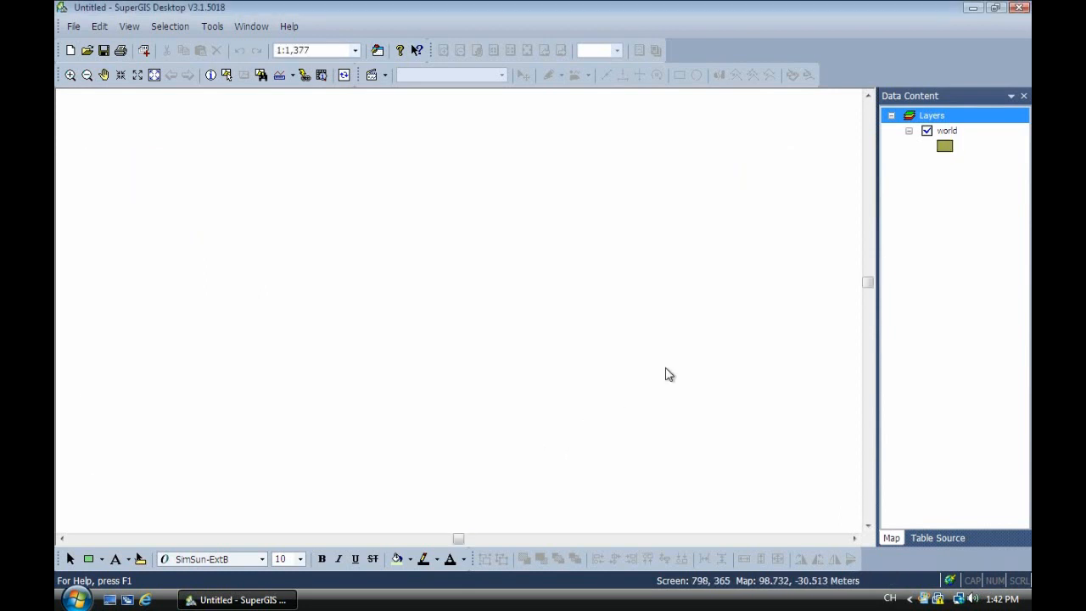
pyautogui.moveTo(949, 139)
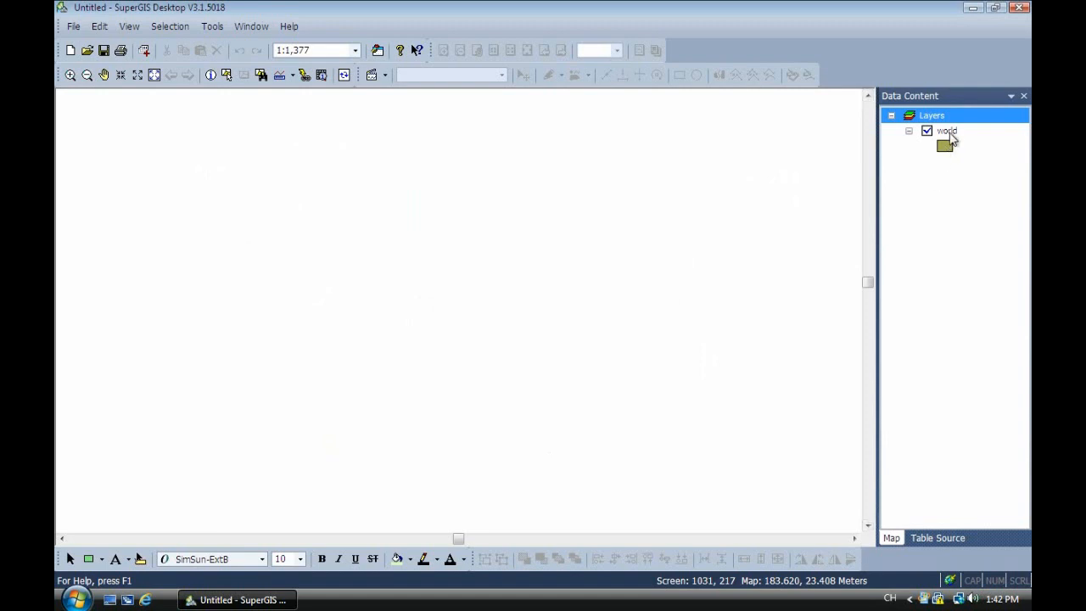
# Zoom the map to the world layer's full extent via Zoom To Active Layers.
pyautogui.rightClick(945, 128)
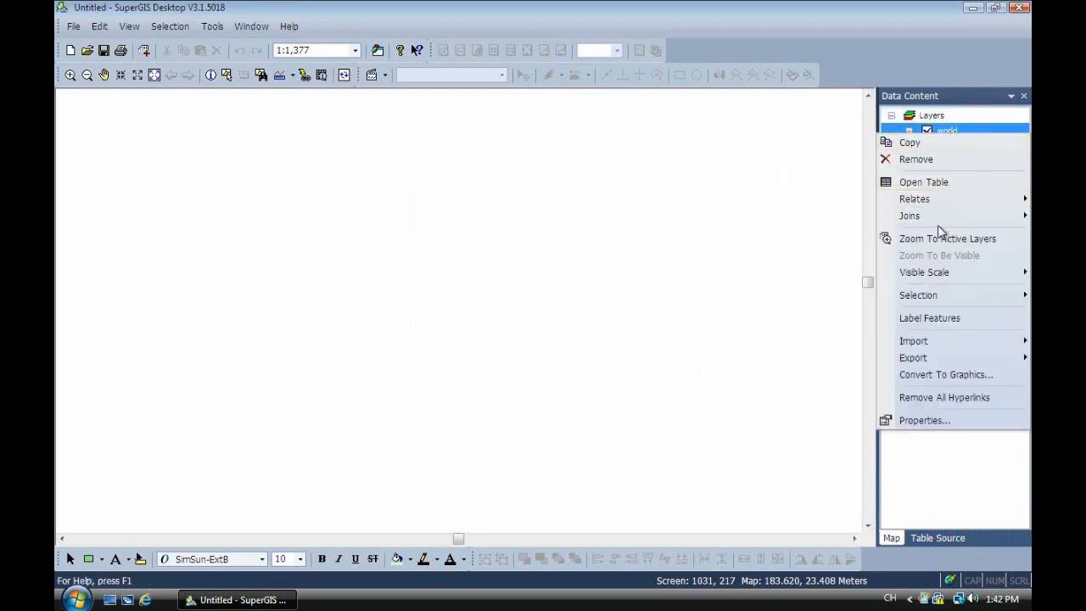
pyautogui.click(946, 237)
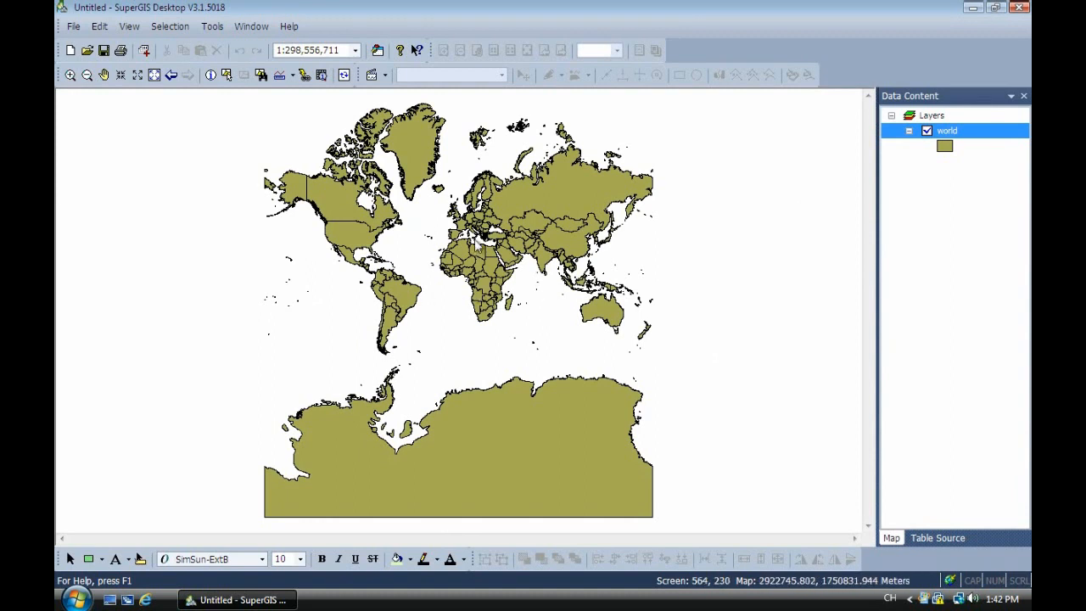
pyautogui.moveTo(168, 93)
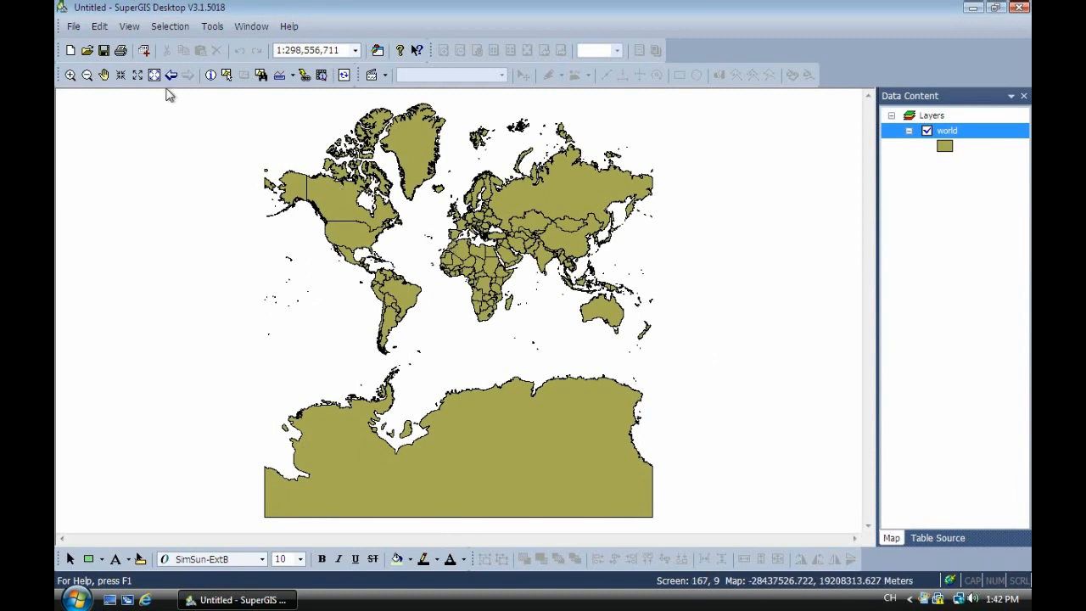
# Via Save As, create a new gm1 folder on Local Disk (C:) and name the document 1.
pyautogui.click(103, 51)
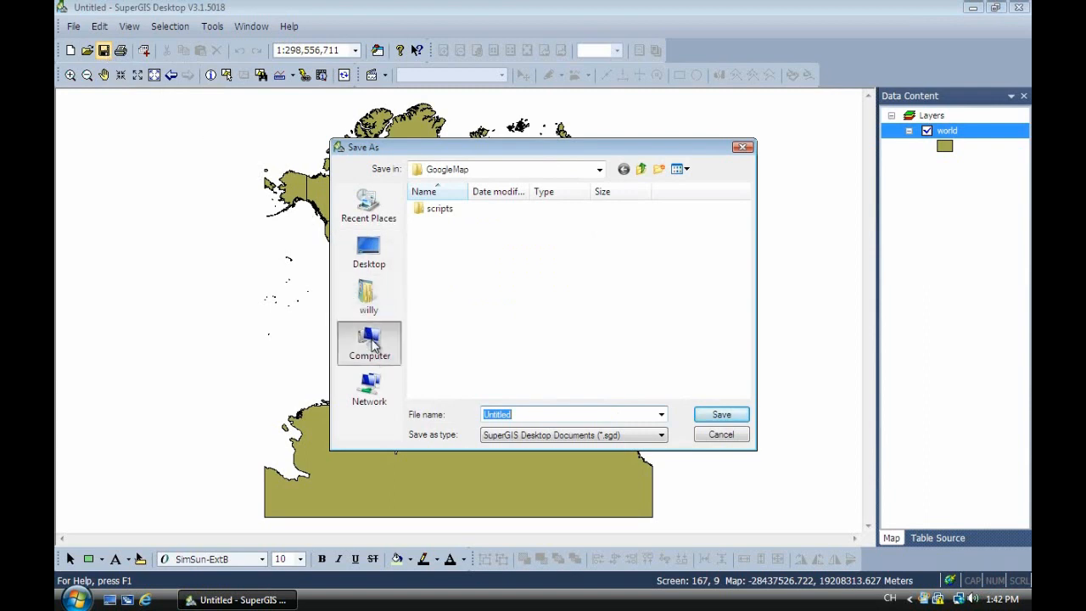
pyautogui.click(368, 343)
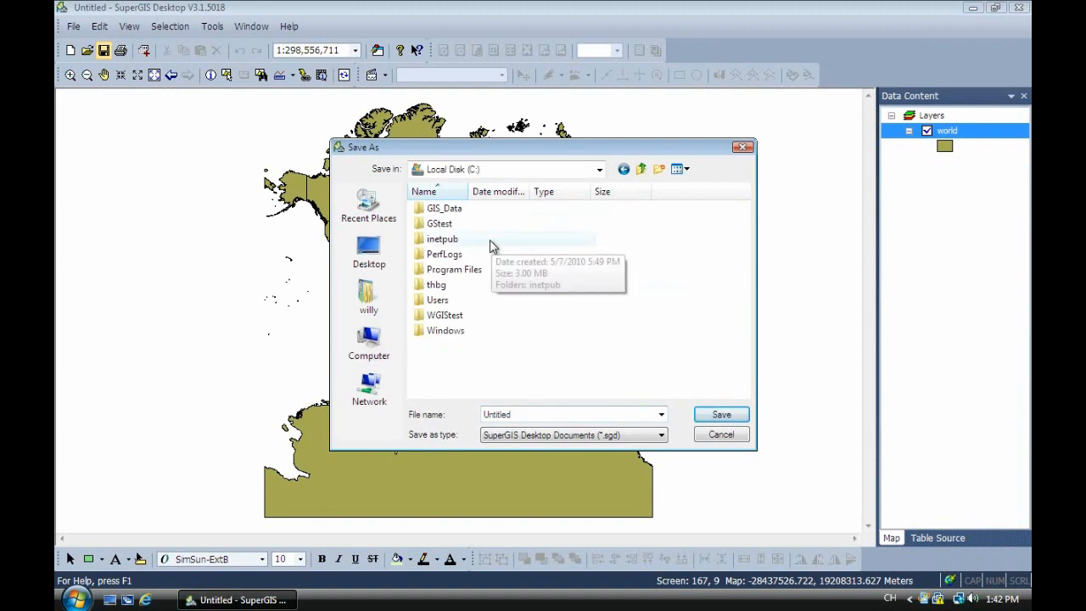
pyautogui.moveTo(550, 246)
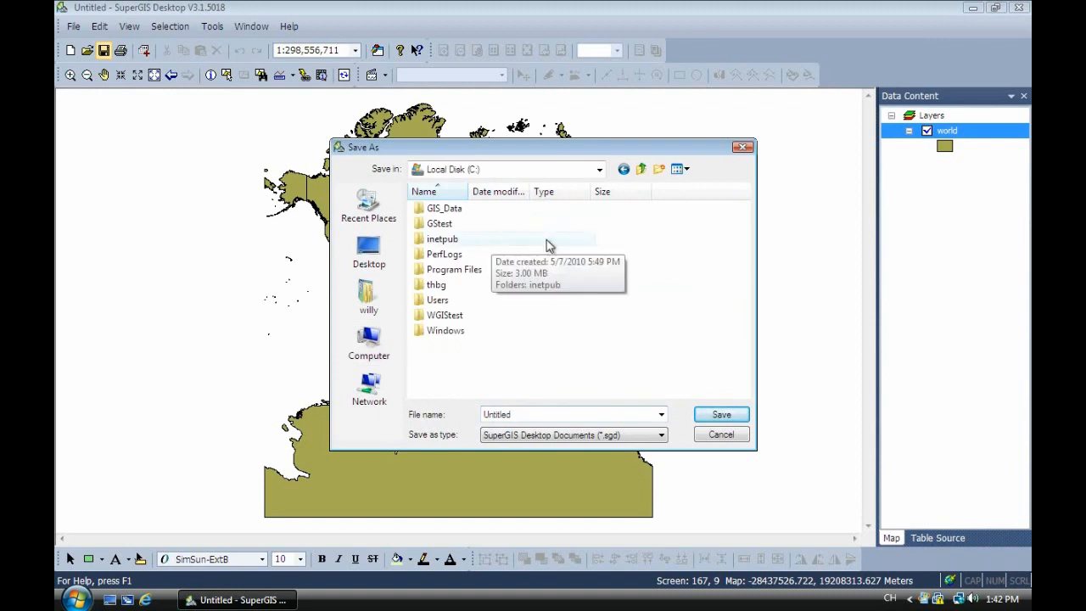
pyautogui.moveTo(661, 169)
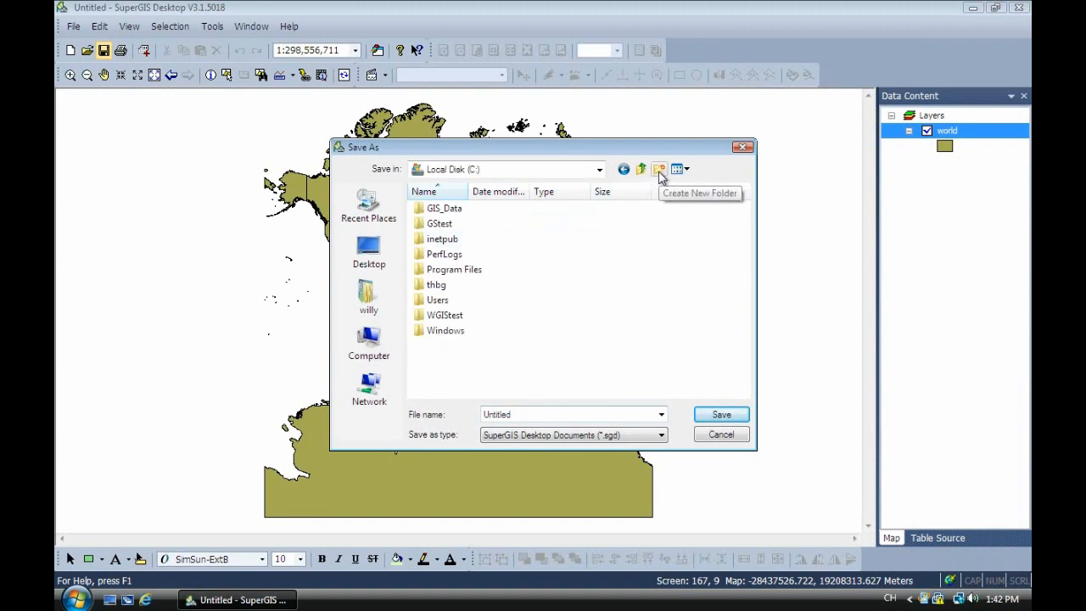
pyautogui.click(660, 170)
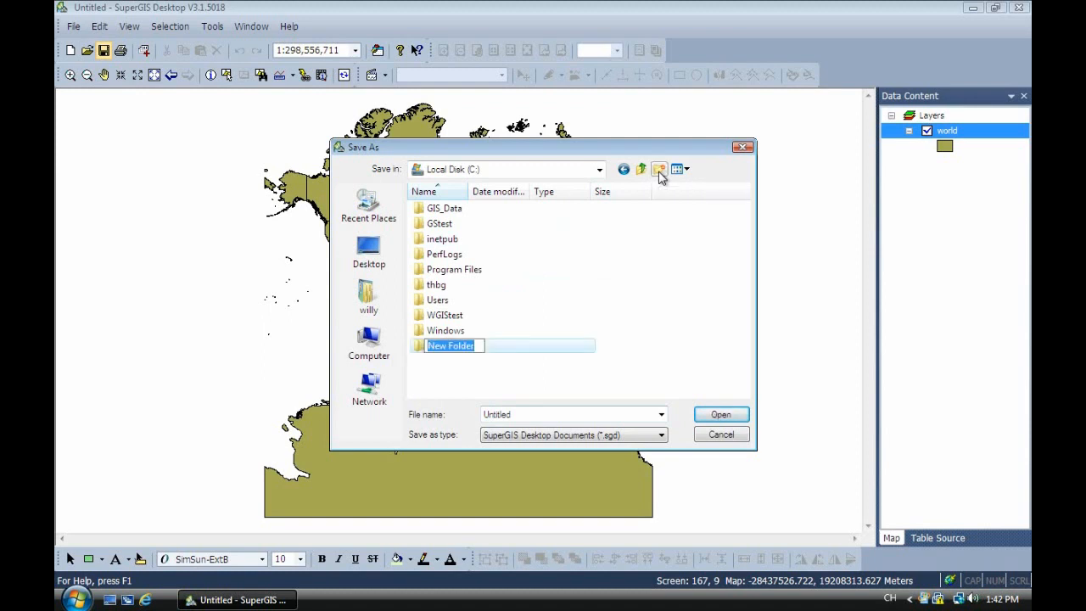
pyautogui.write('gm1')
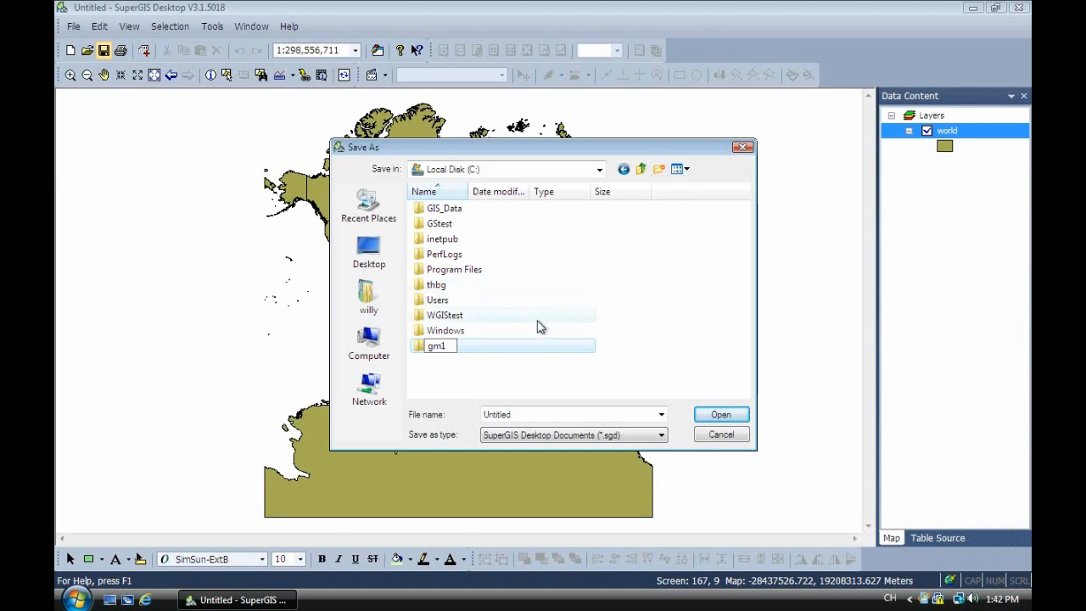
pyautogui.doubleClick(436, 346)
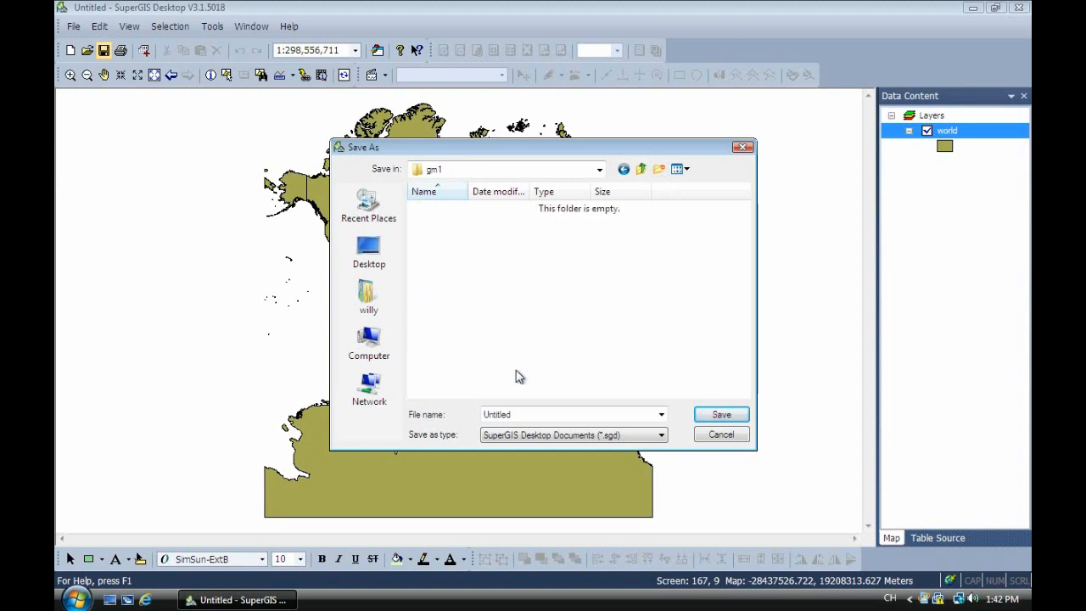
pyautogui.write('1')
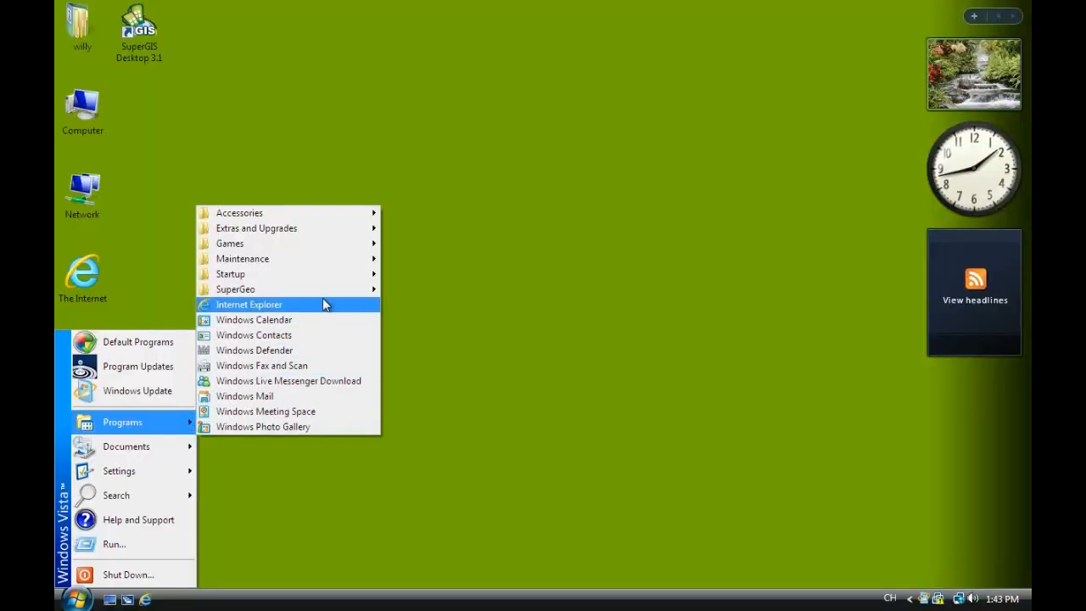
pyautogui.moveTo(234, 289)
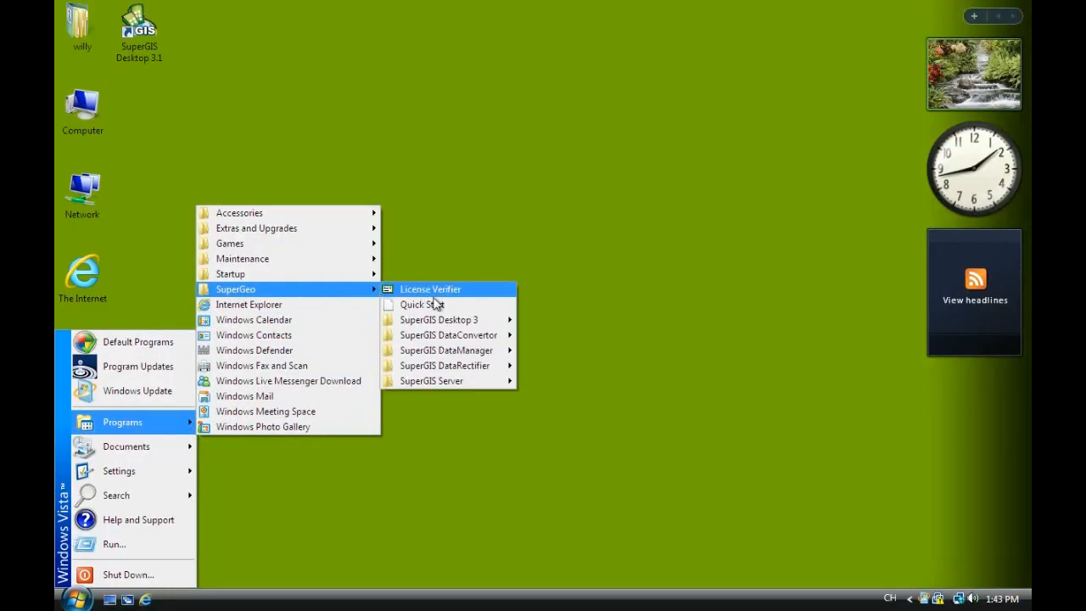
pyautogui.moveTo(431, 380)
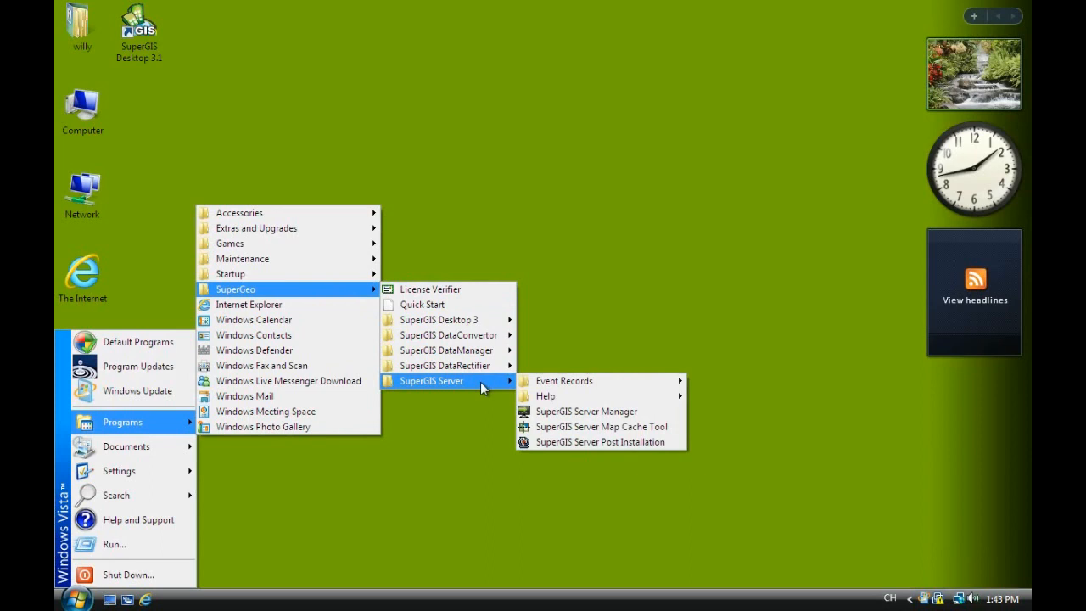
pyautogui.moveTo(593, 441)
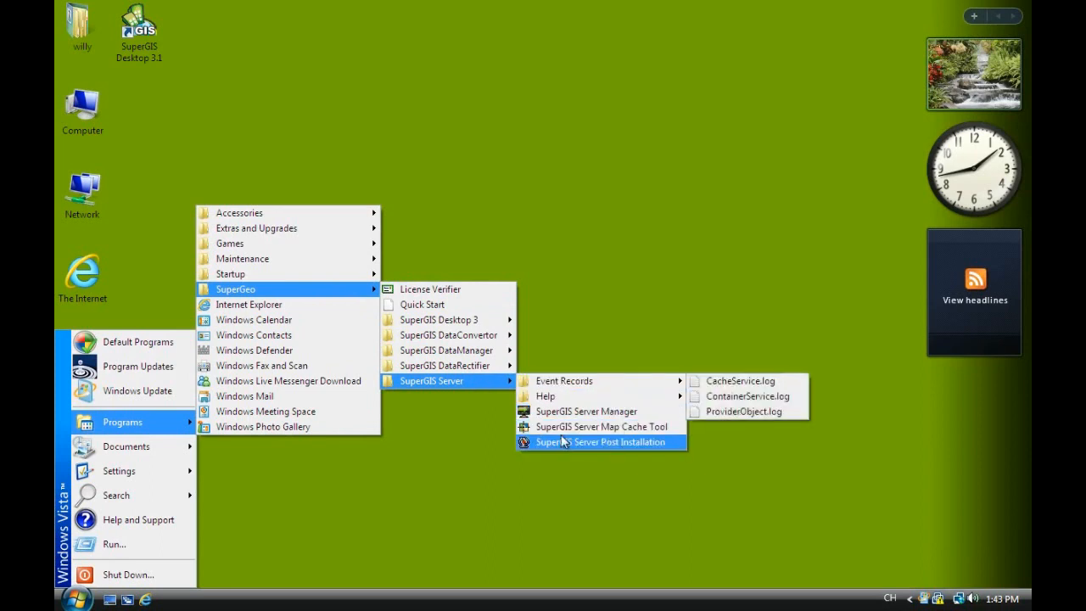
# In SuperGIS Server Post Installation, create the virtual directory, install the sgsContainer service and start it.
pyautogui.click(601, 441)
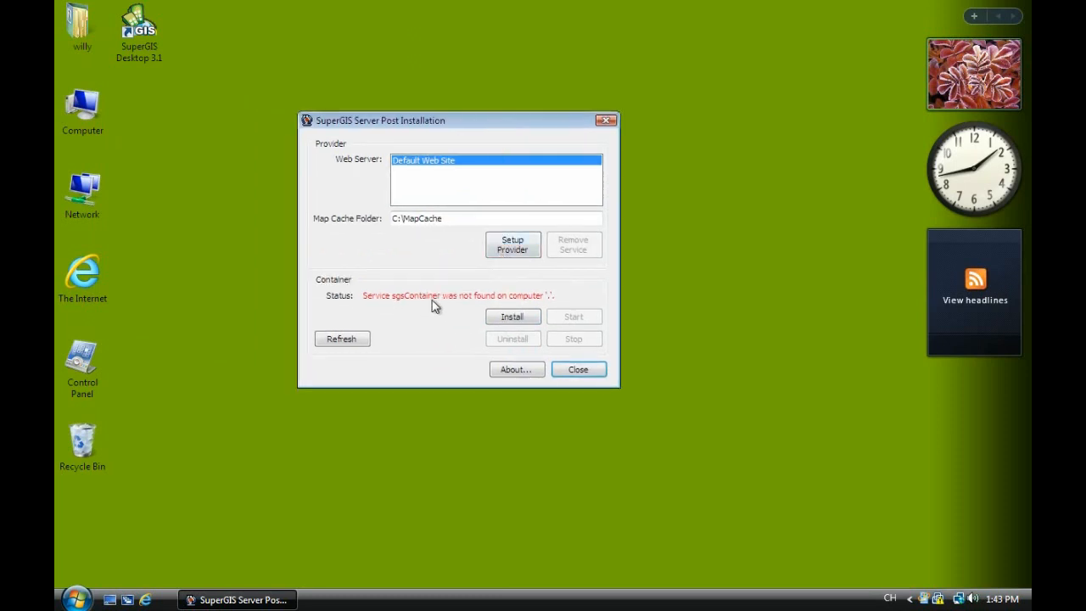
pyautogui.click(512, 244)
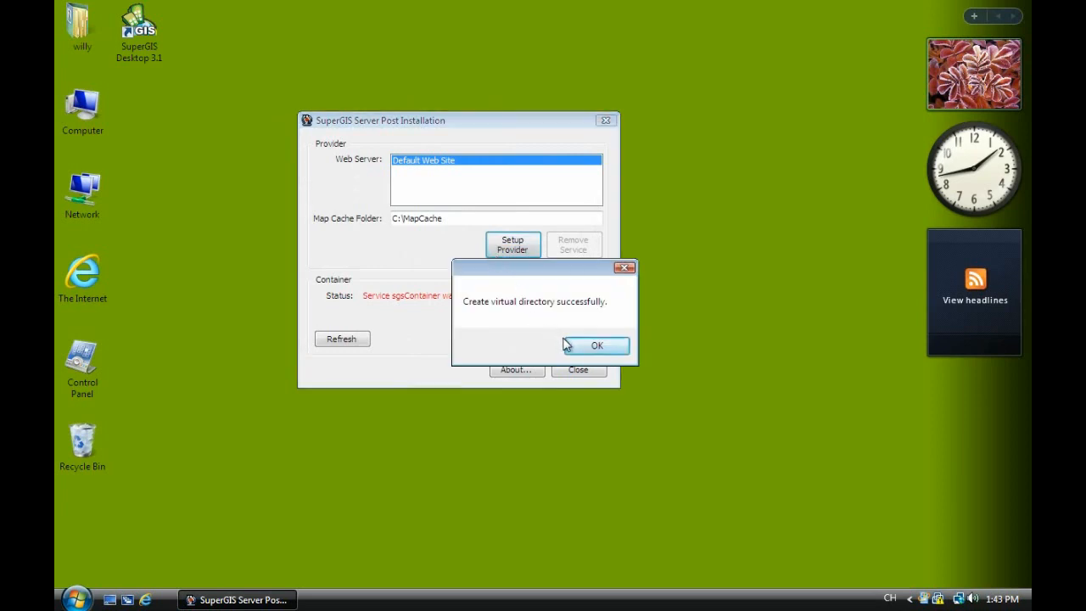
pyautogui.click(595, 346)
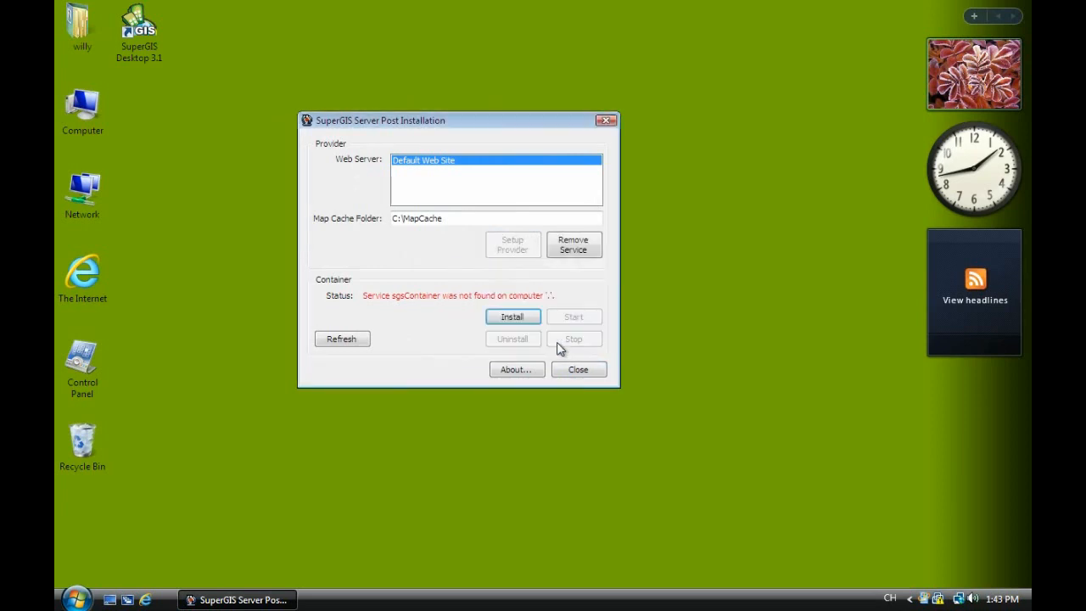
pyautogui.click(512, 317)
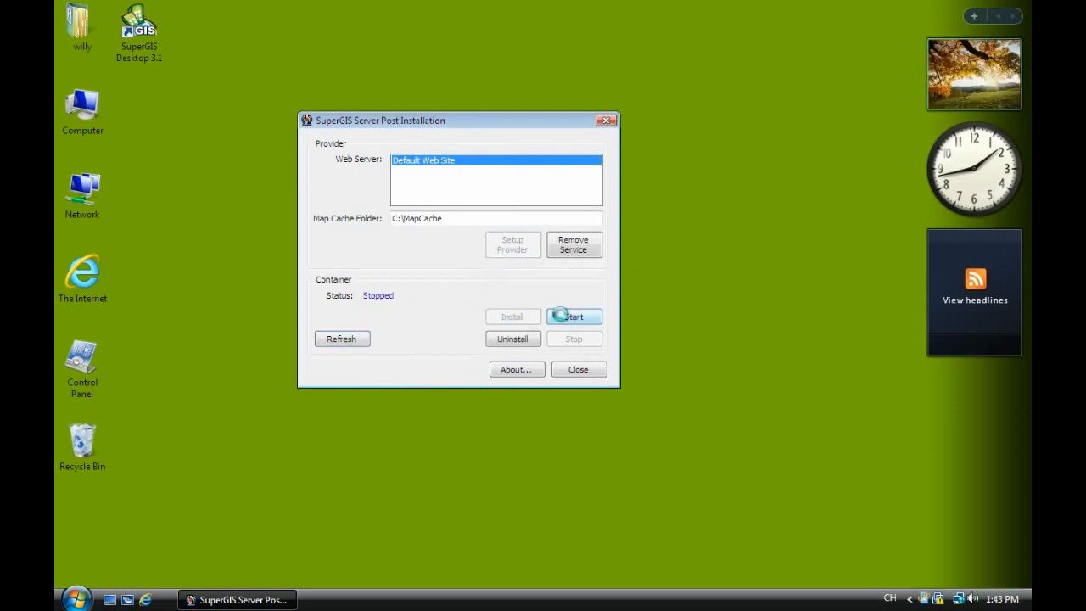
pyautogui.click(577, 370)
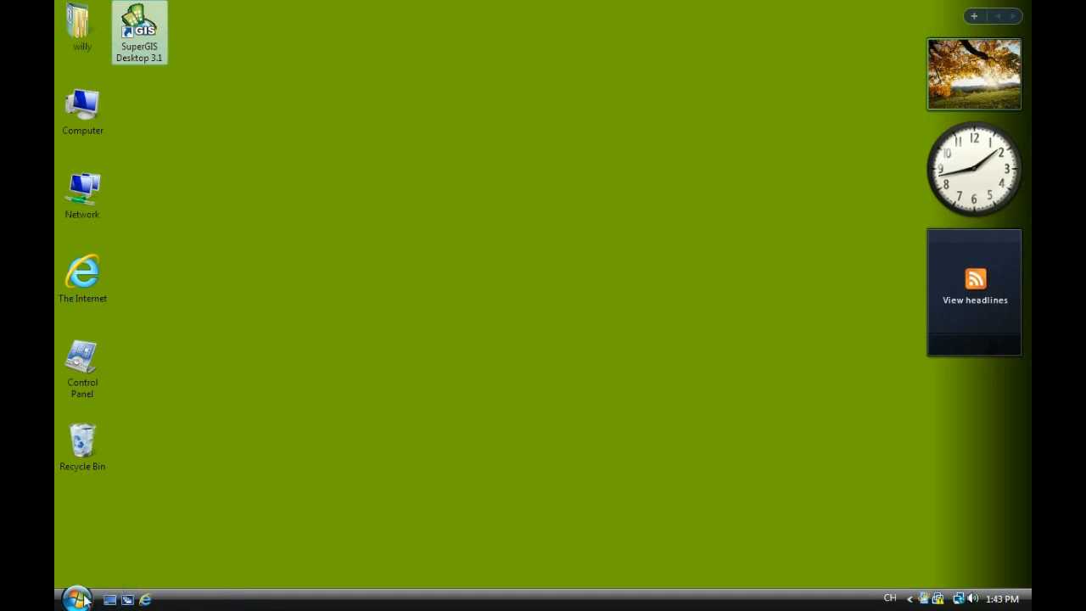
# Launch SuperGIS Server Manager from the Start menu and log in.
pyautogui.click(76, 597)
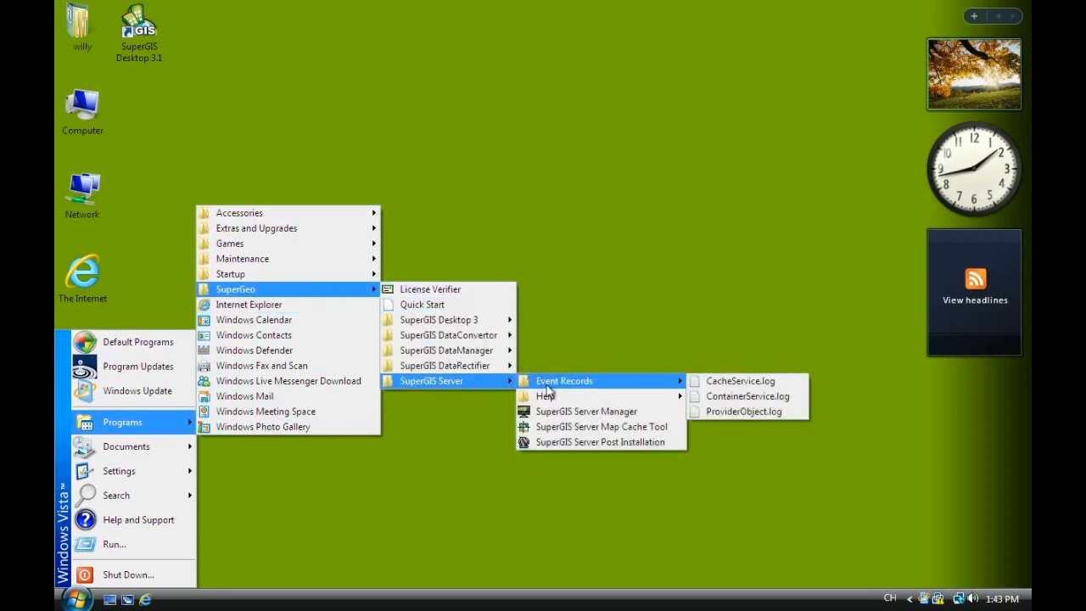
pyautogui.click(587, 411)
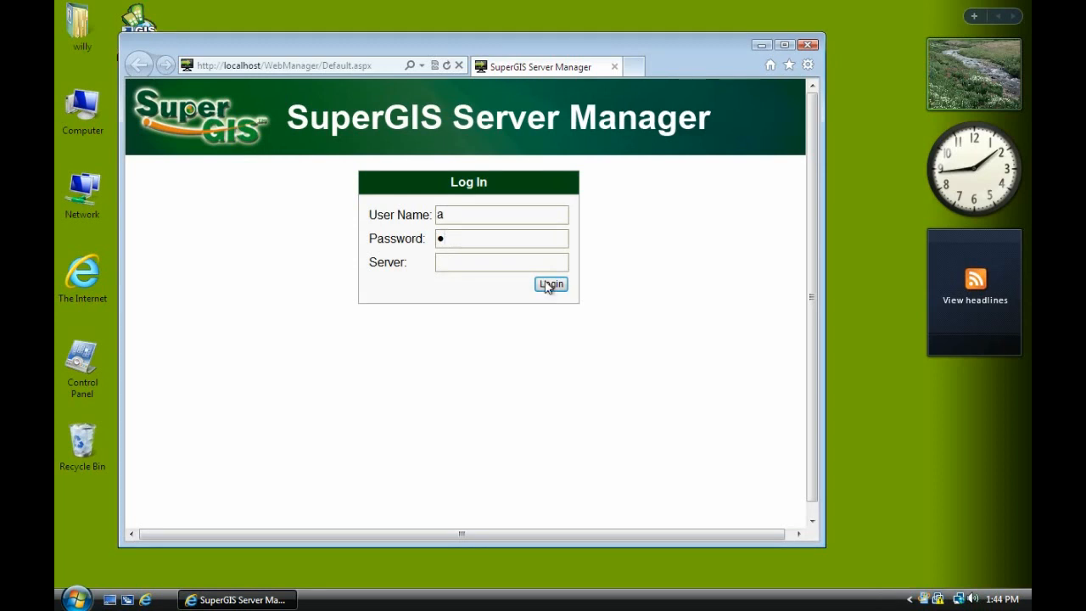
pyautogui.click(550, 283)
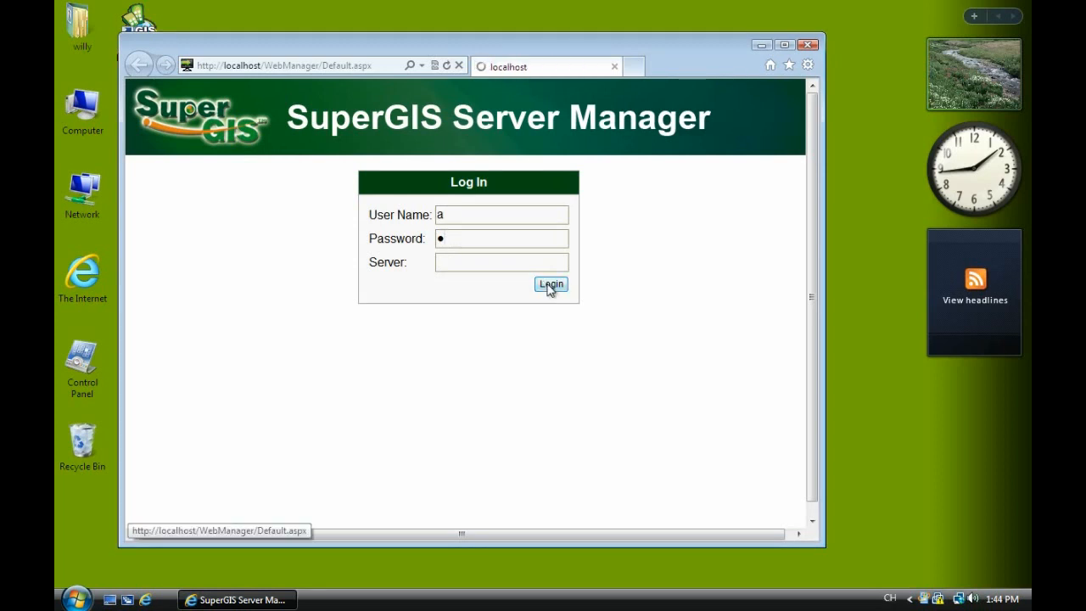
pyautogui.click(550, 283)
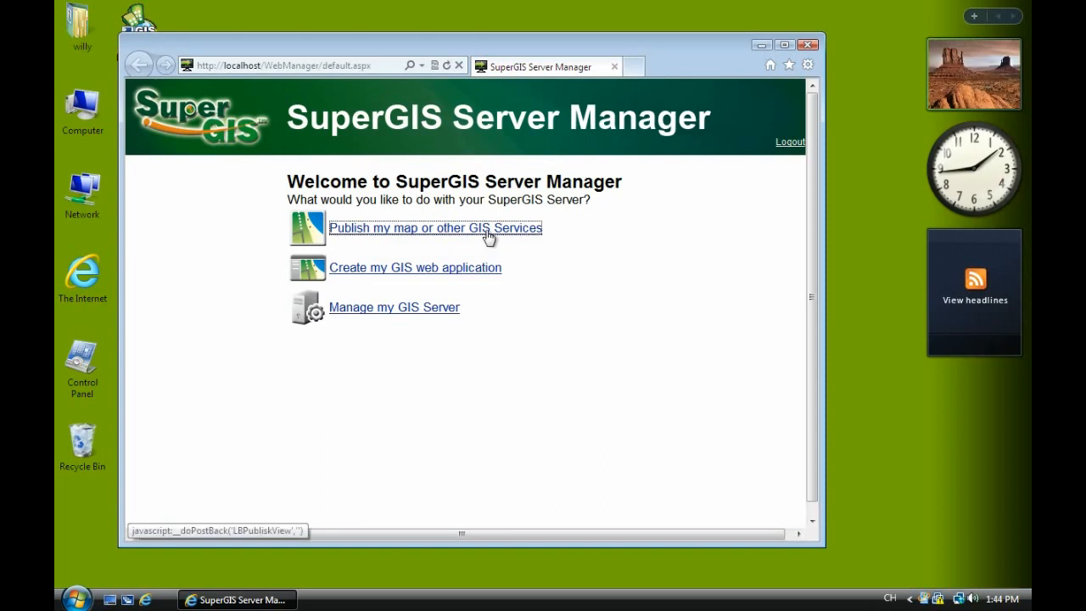
# In Publish Services, browse the public and Resources folders.
pyautogui.click(434, 227)
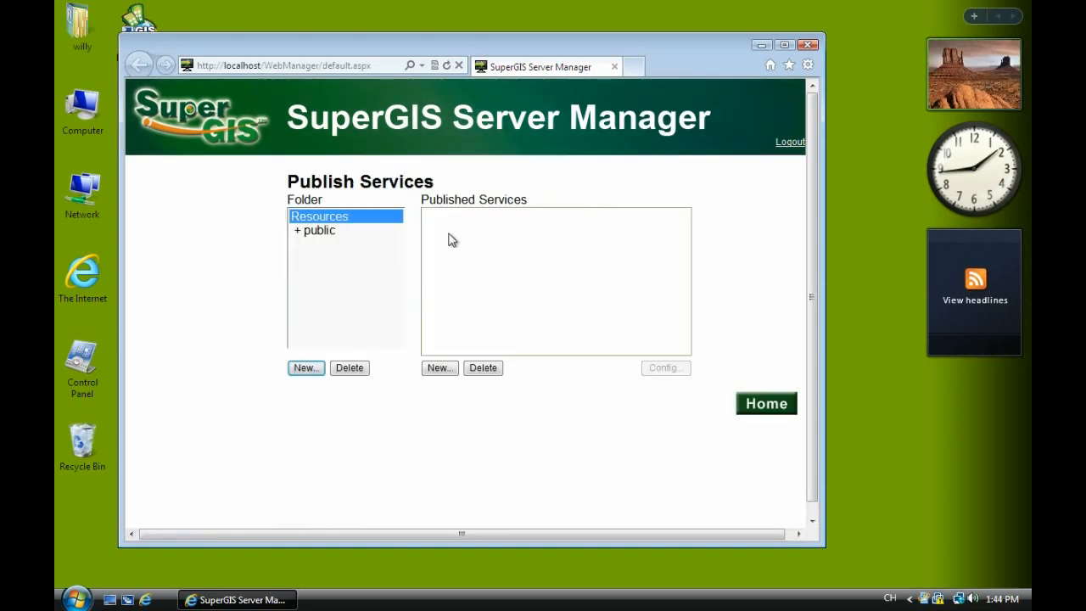
pyautogui.click(317, 231)
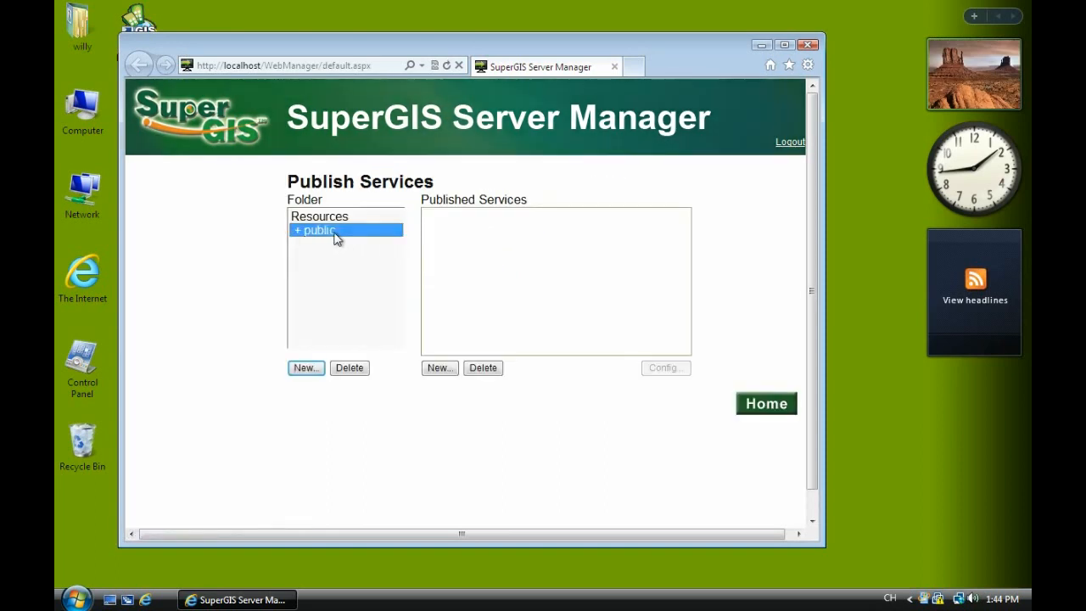
pyautogui.click(316, 231)
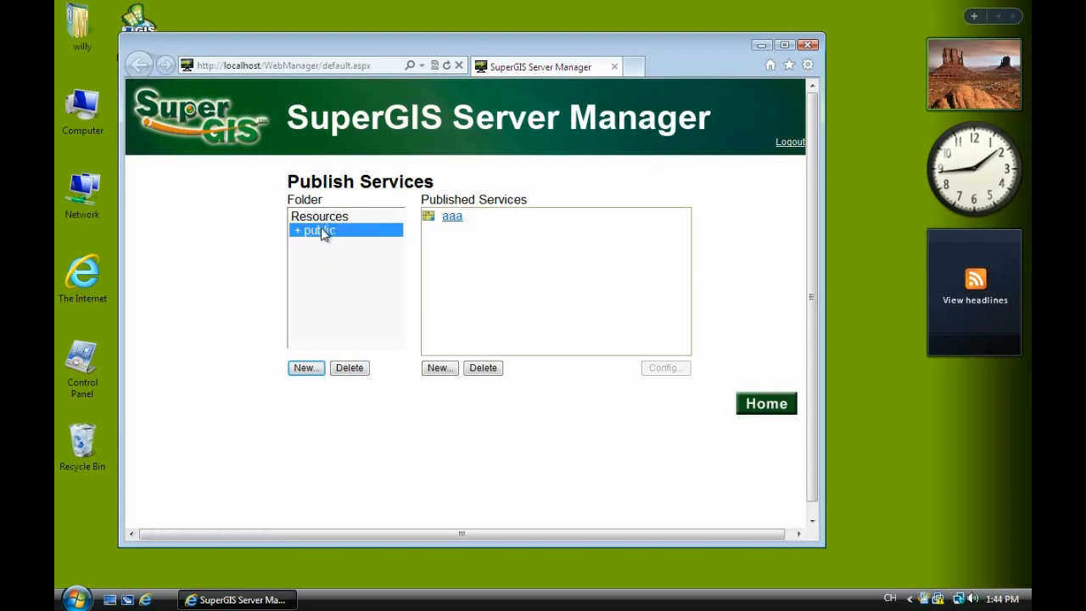
pyautogui.moveTo(346, 339)
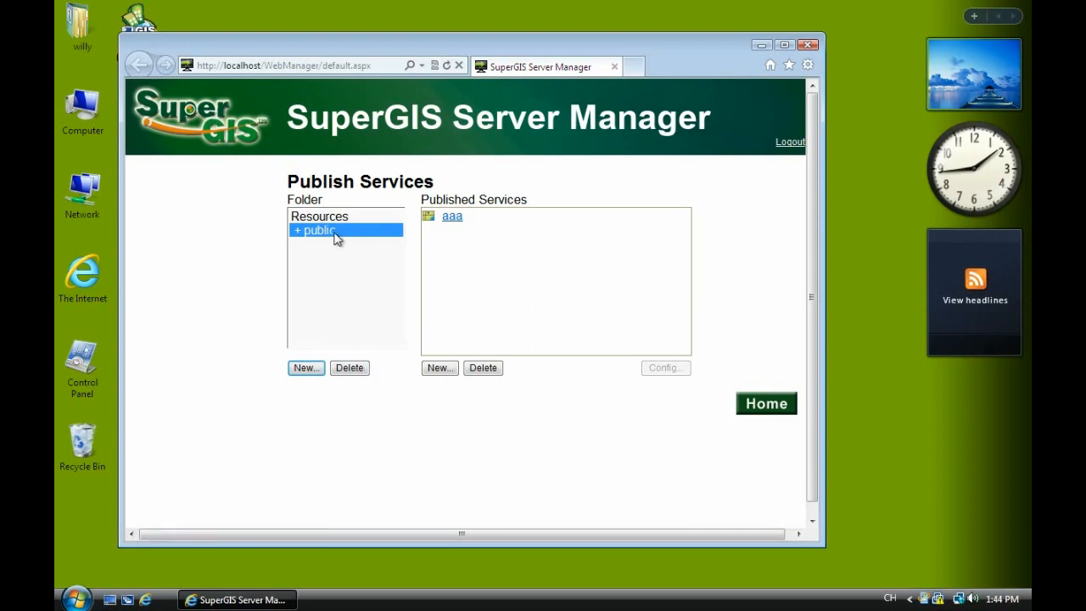
pyautogui.moveTo(350, 367)
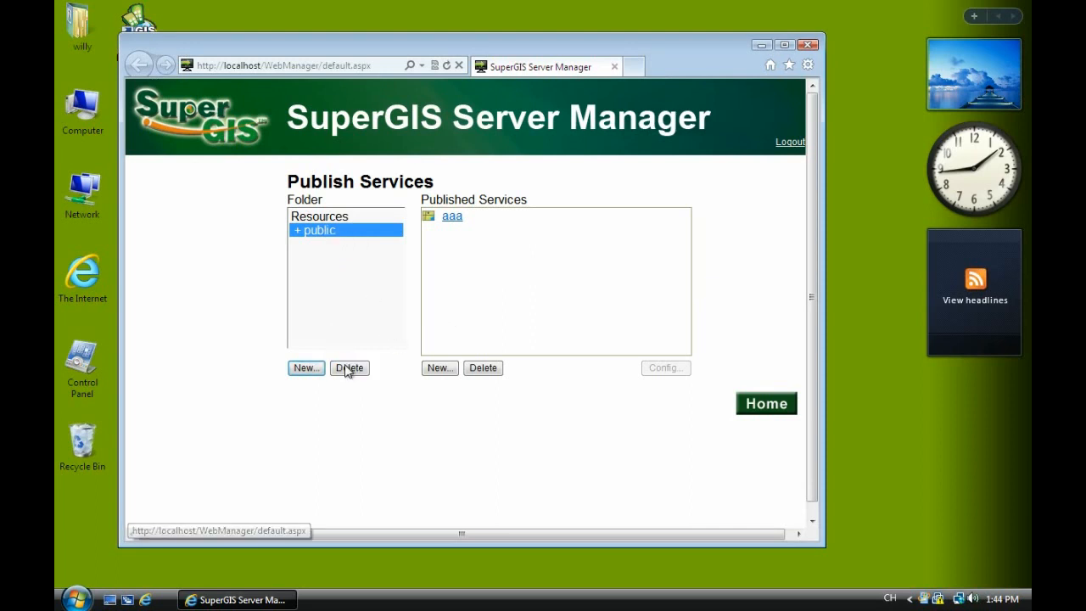
pyautogui.click(319, 215)
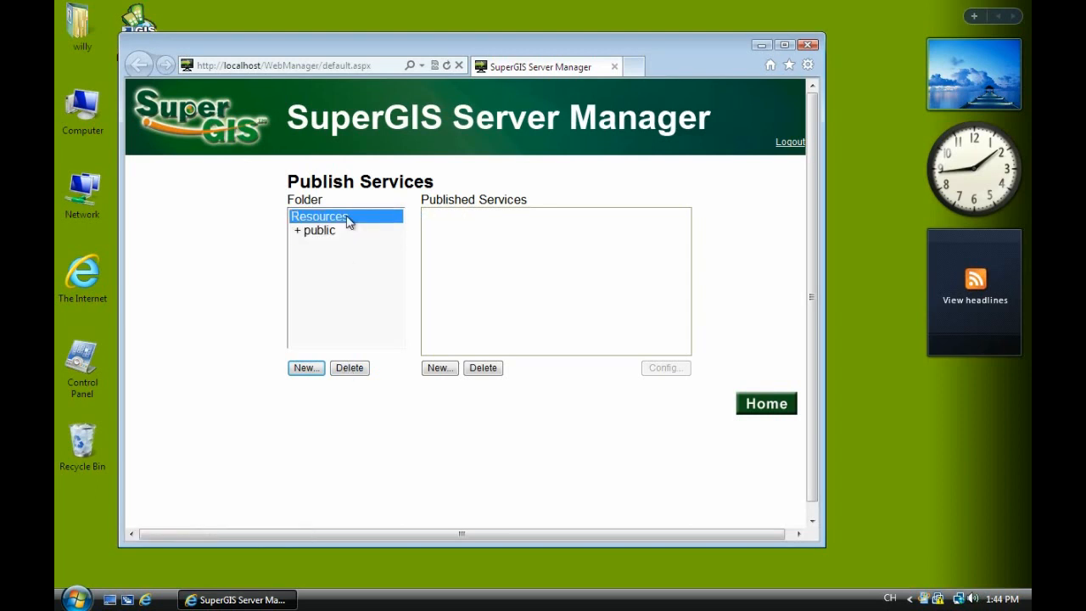
pyautogui.click(316, 231)
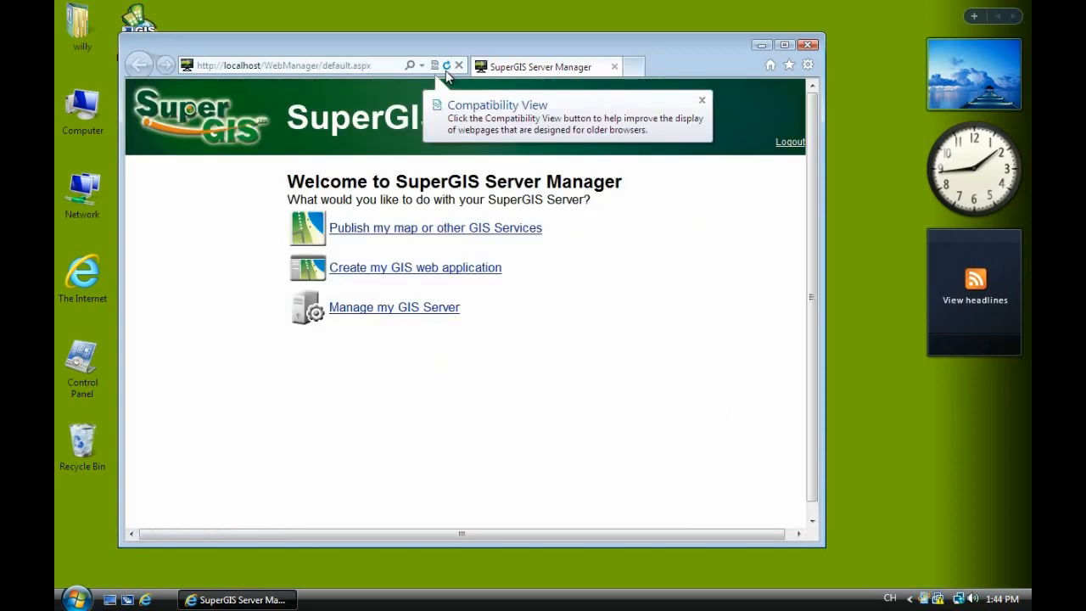
# Delete the old aaa service from the public folder.
pyautogui.click(434, 227)
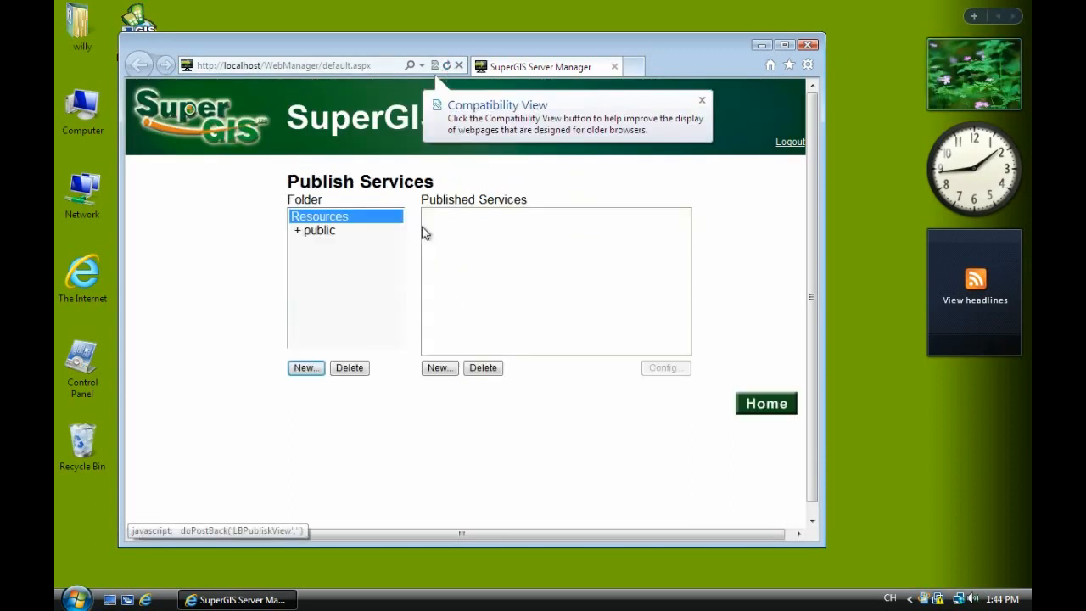
pyautogui.click(319, 230)
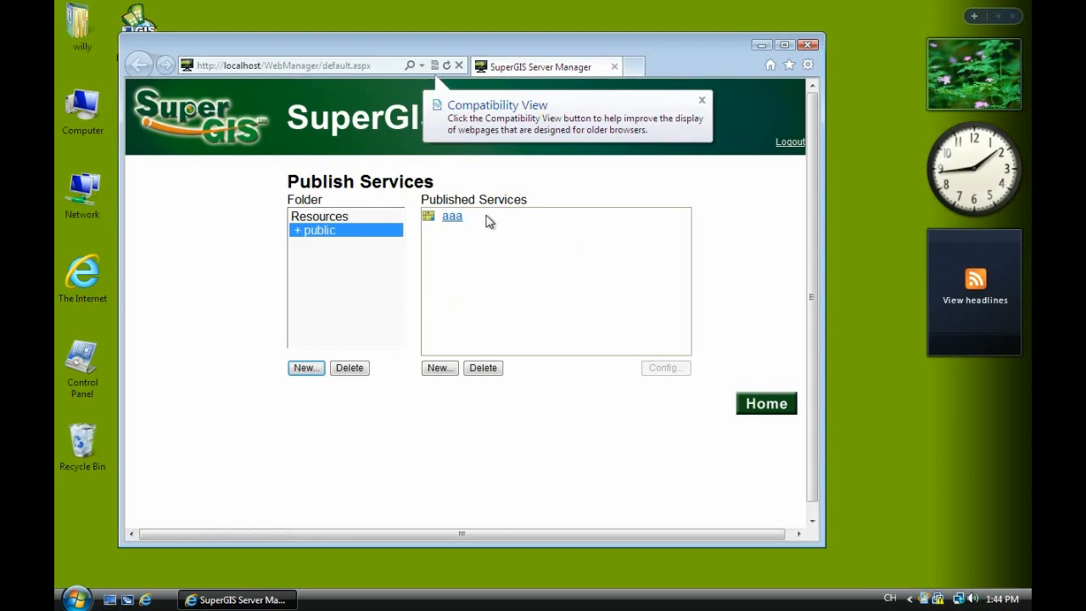
pyautogui.click(451, 215)
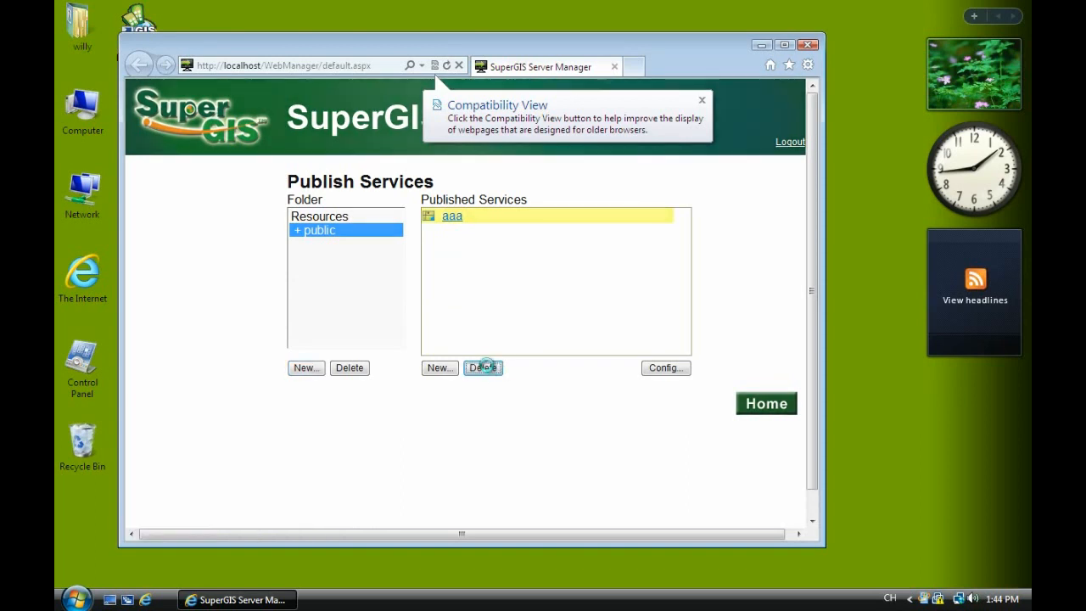
pyautogui.click(481, 366)
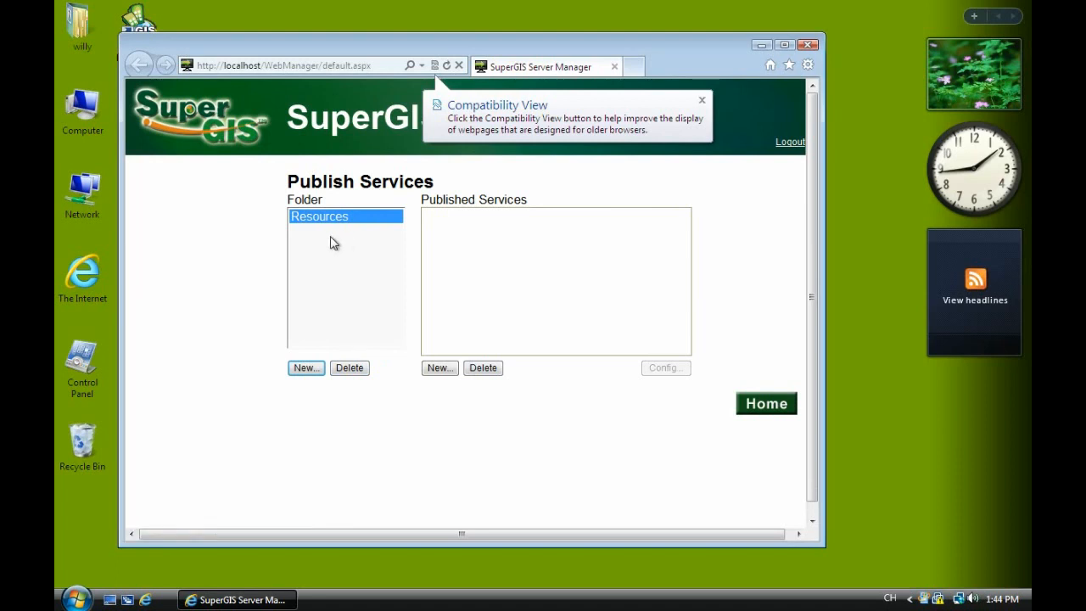
pyautogui.moveTo(338, 258)
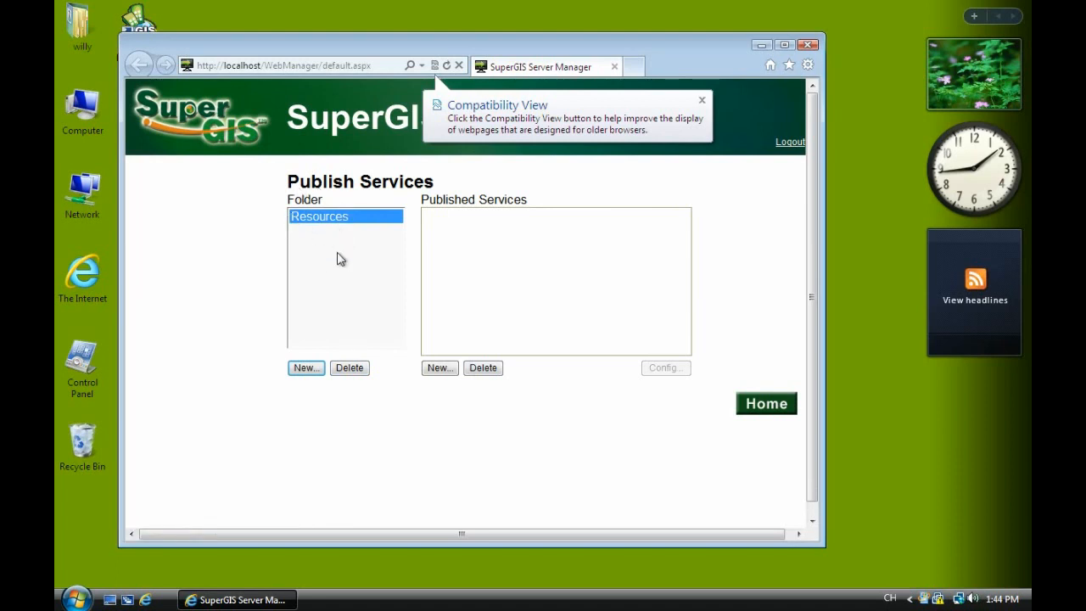
# Create a new folder named public under Resources and select it.
pyautogui.click(305, 367)
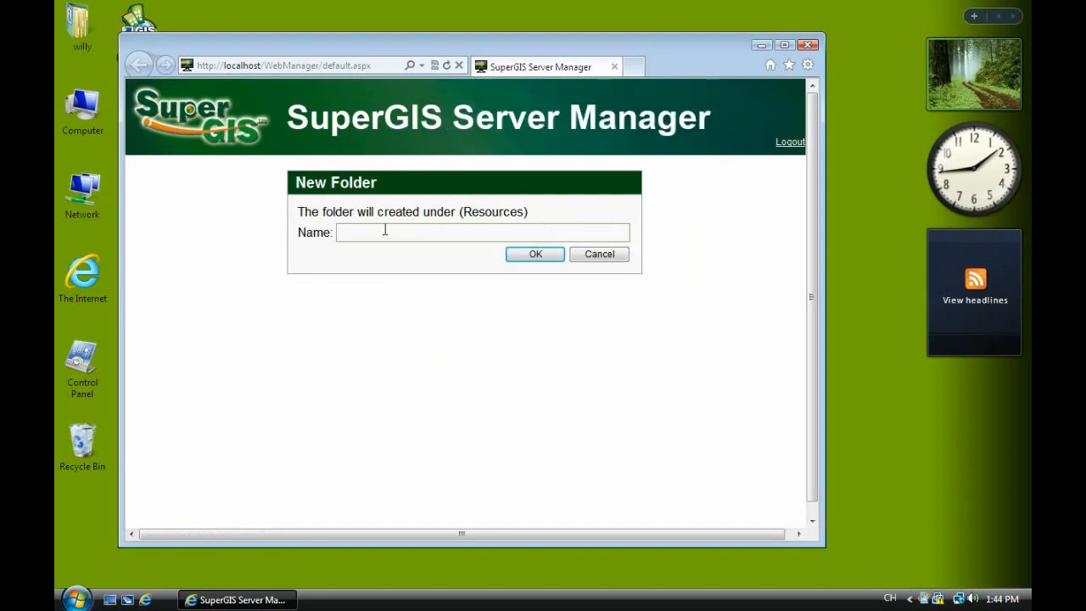
pyautogui.write('pub')
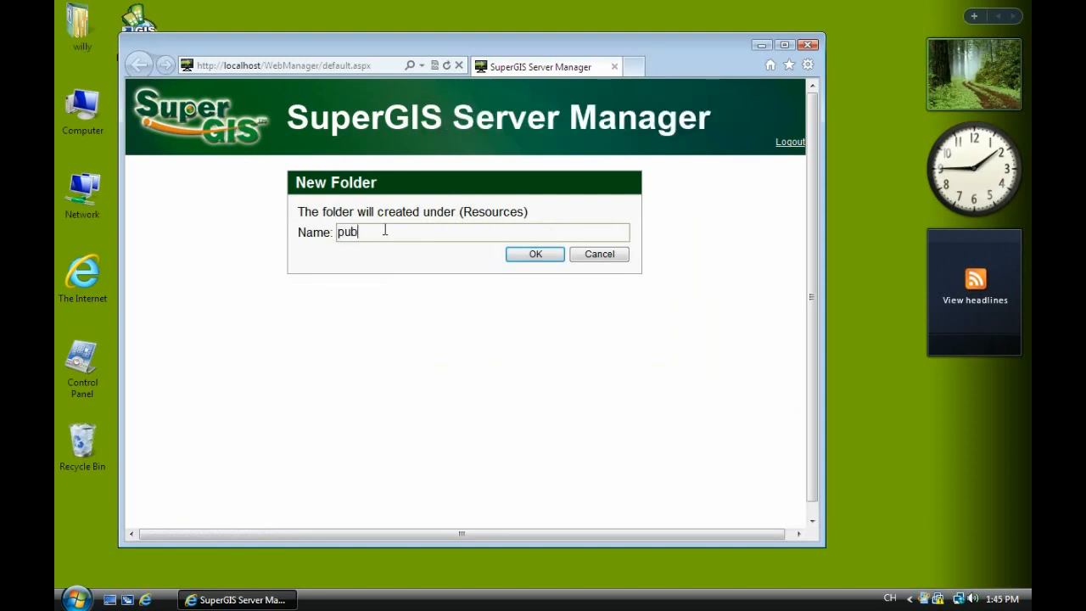
pyautogui.write('lic')
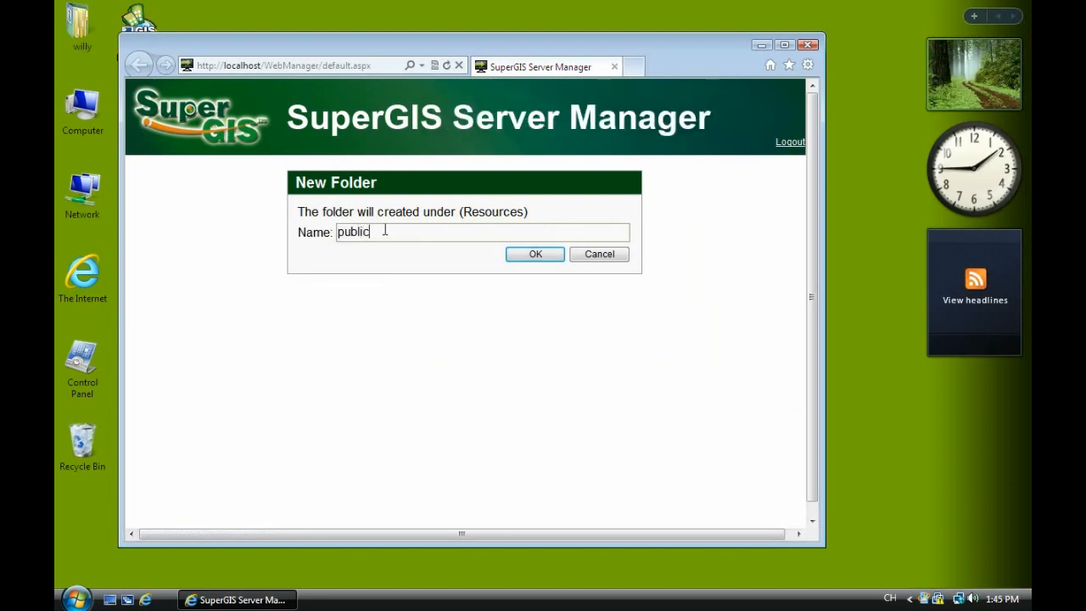
pyautogui.click(534, 255)
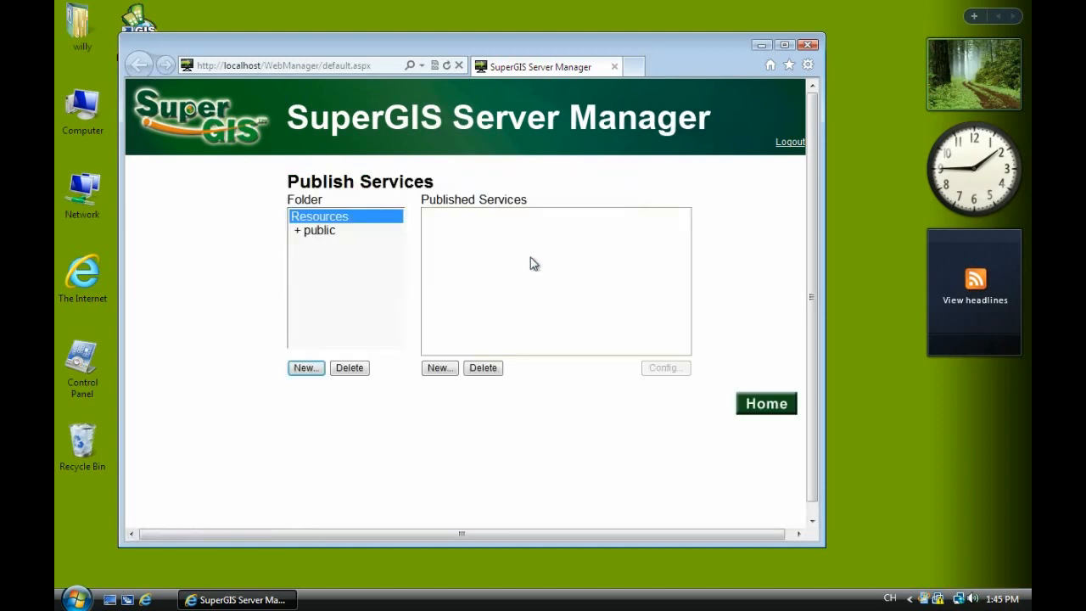
pyautogui.click(317, 230)
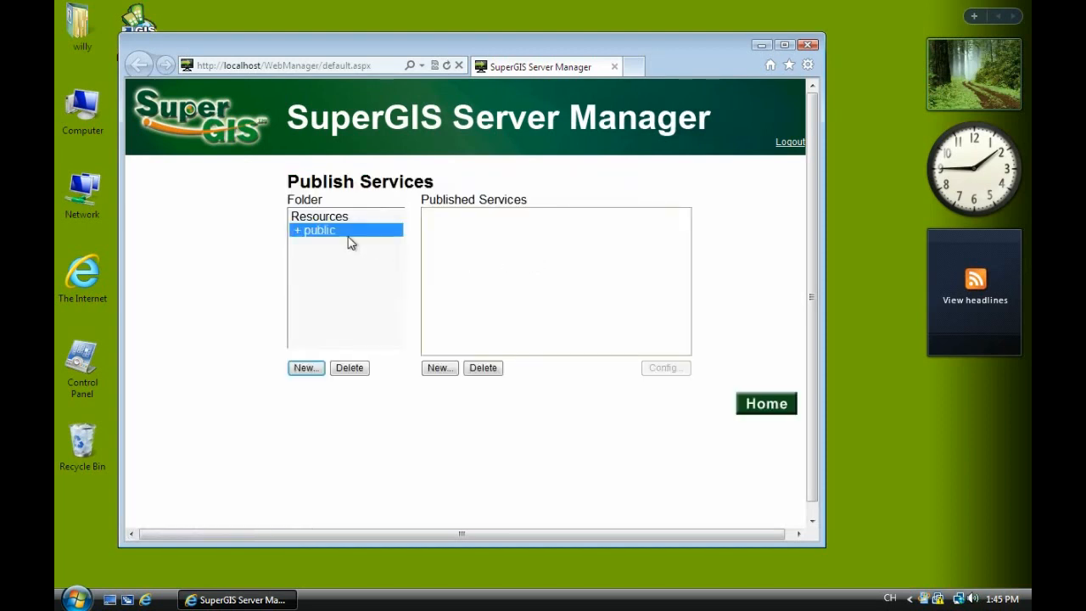
pyautogui.moveTo(438, 366)
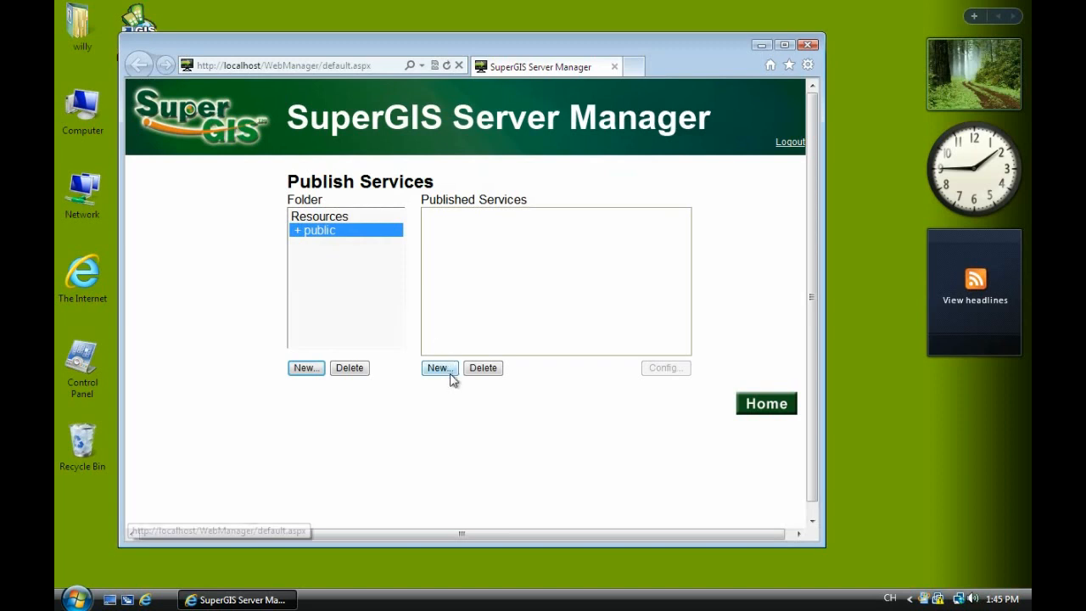
# Start a new Map service in public with name gm1 and title gm1.
pyautogui.click(438, 366)
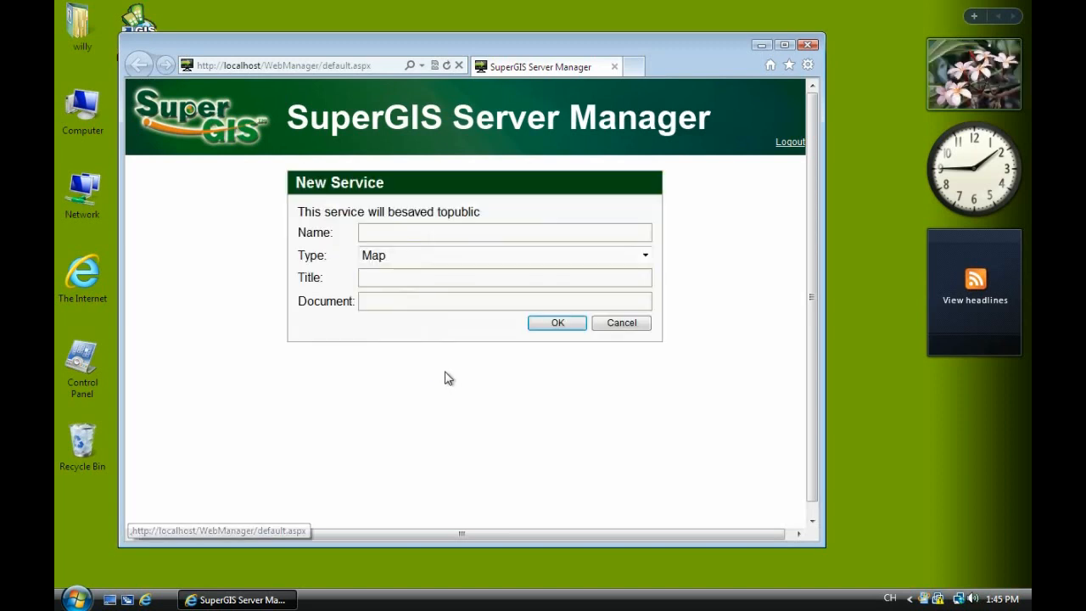
pyautogui.write('g')
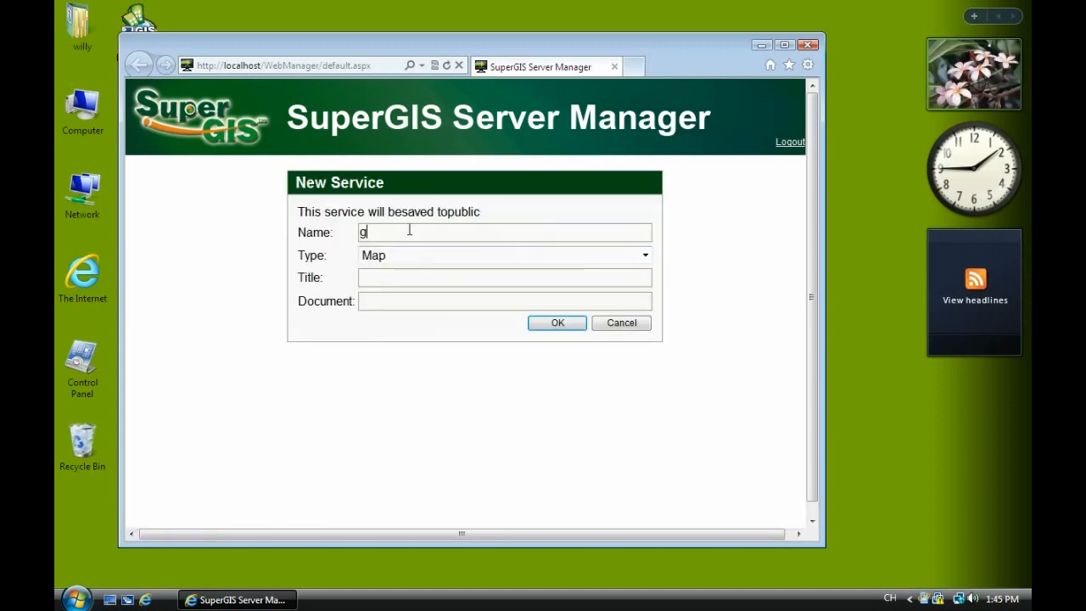
pyautogui.write('m1')
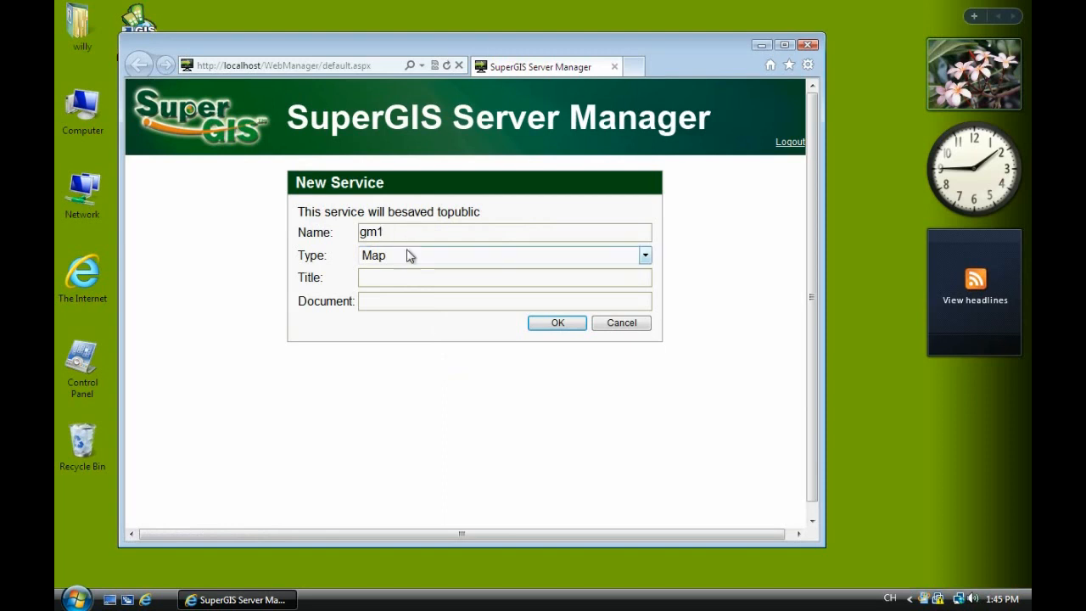
pyautogui.write('gm')
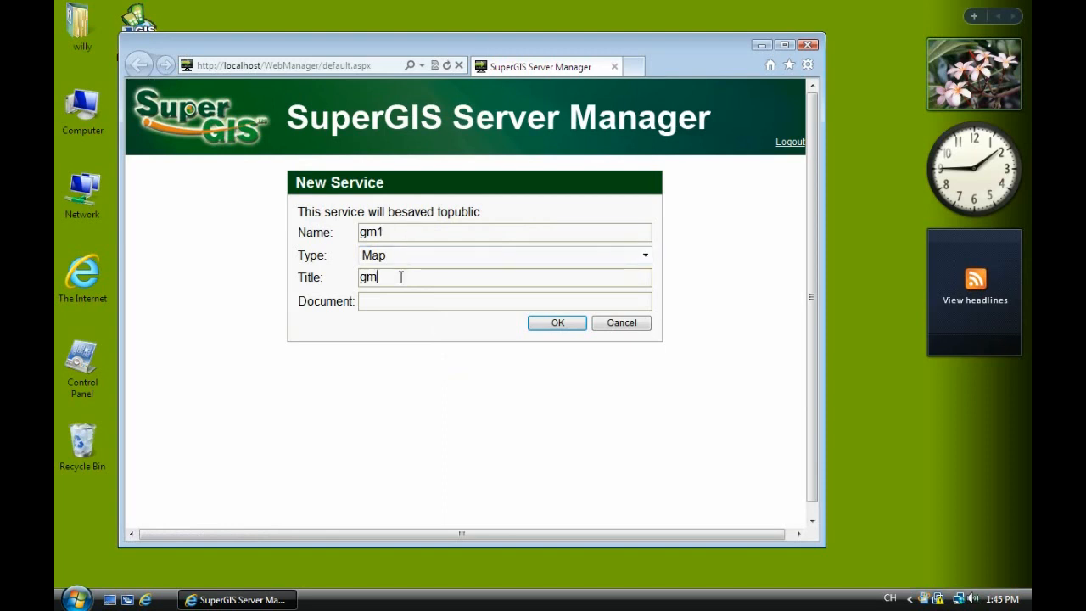
pyautogui.write('1')
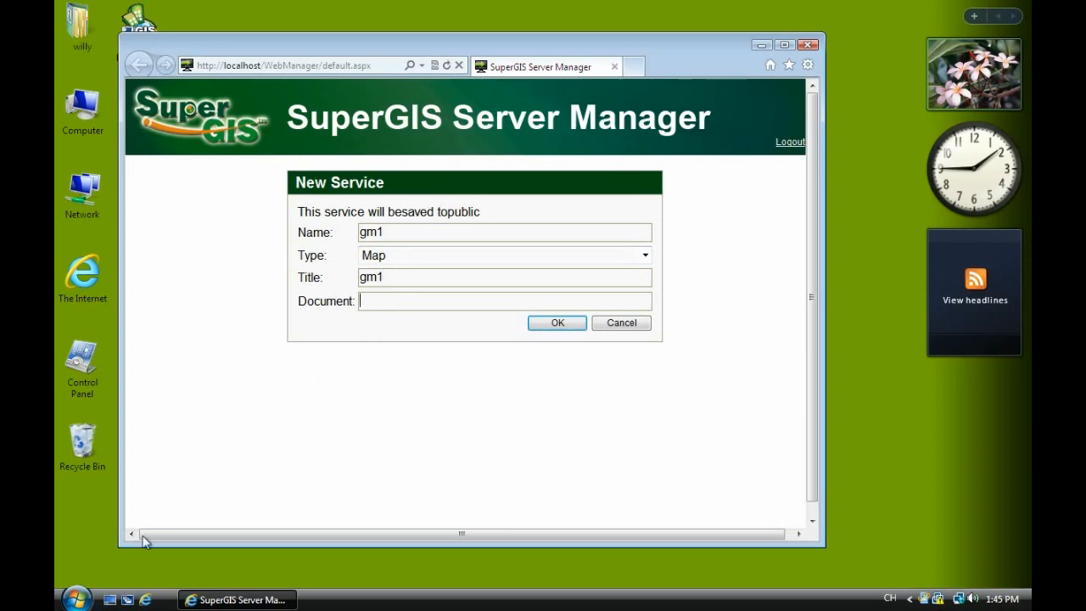
# In Windows Explorer, open C:\gm1 and select the map document 1.sgd.
pyautogui.click(78, 597)
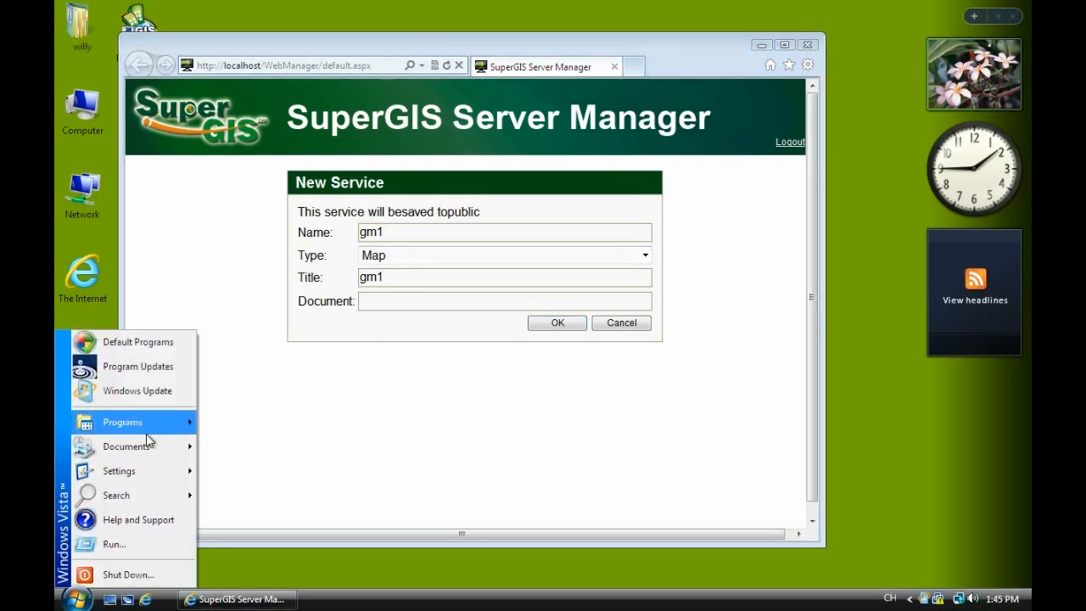
pyautogui.moveTo(122, 421)
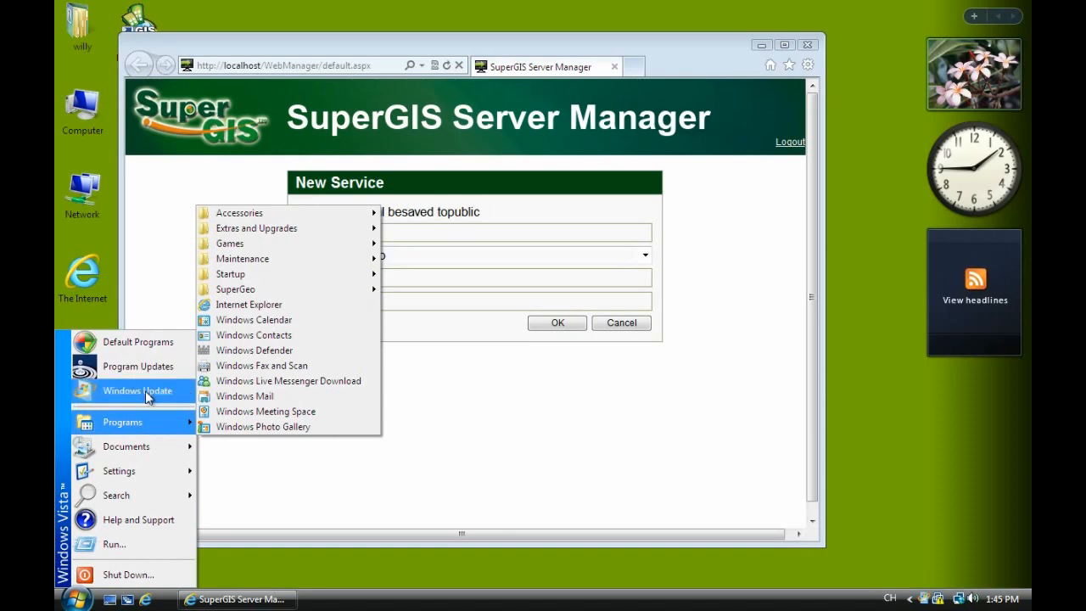
pyautogui.click(81, 110)
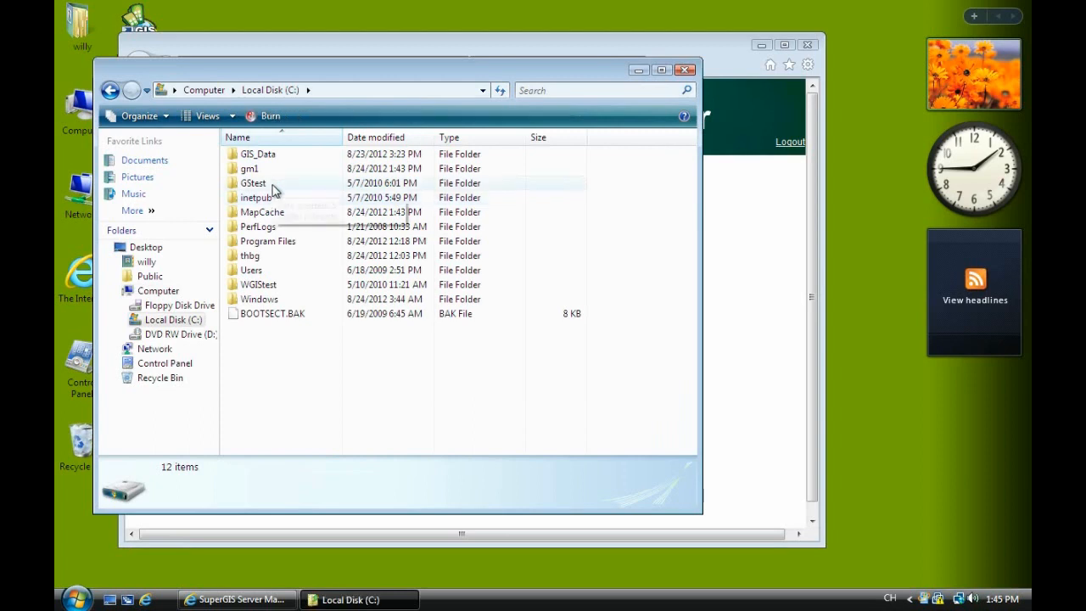
pyautogui.doubleClick(249, 168)
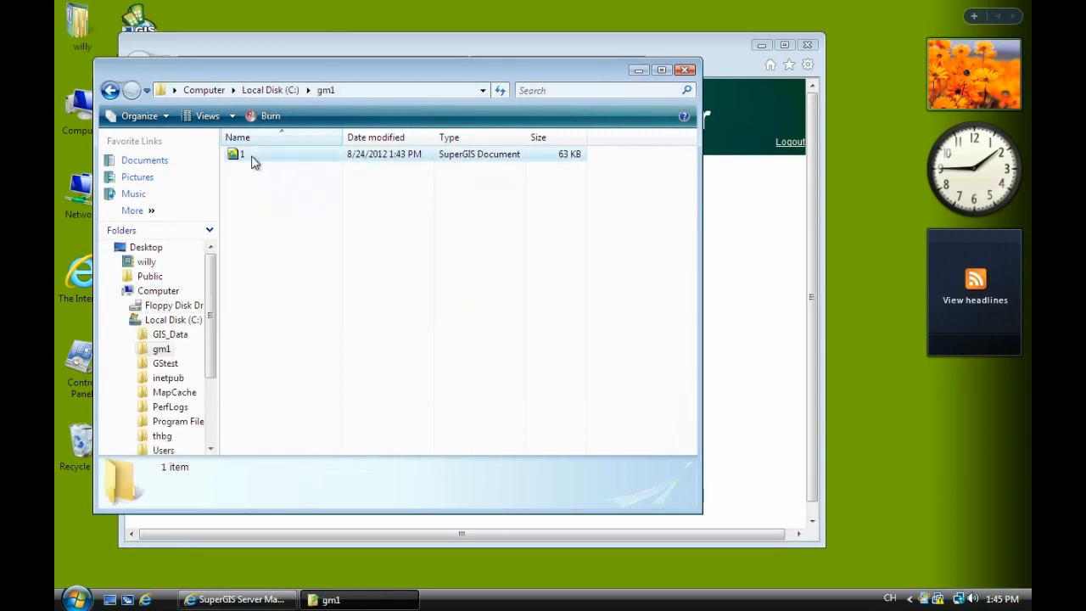
pyautogui.click(241, 153)
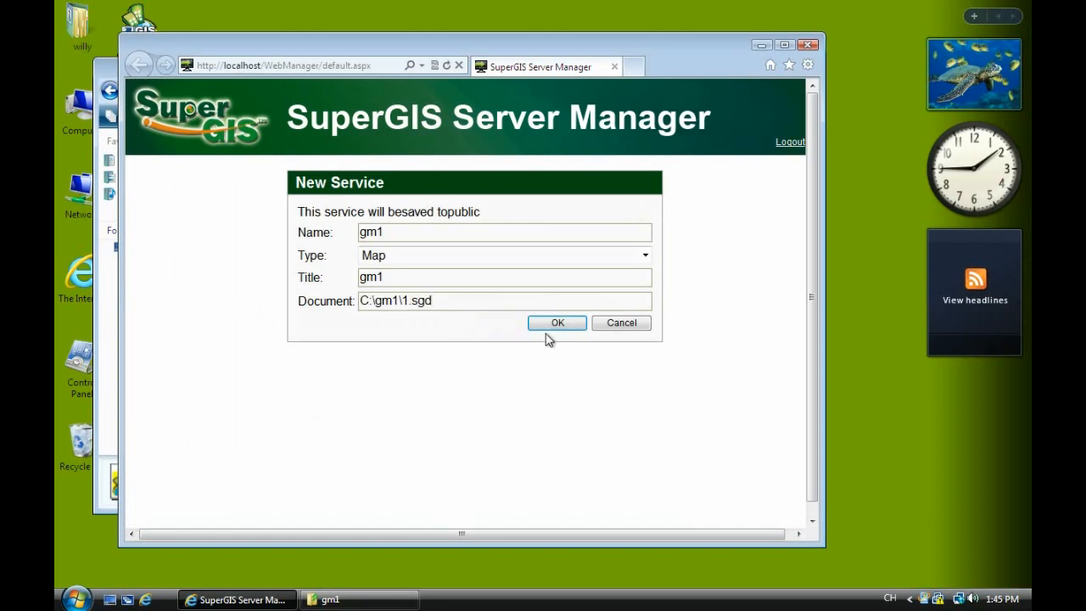
# Create the gm1 map service from C:\gm1\1.sgd and select it in Published Services.
pyautogui.click(557, 322)
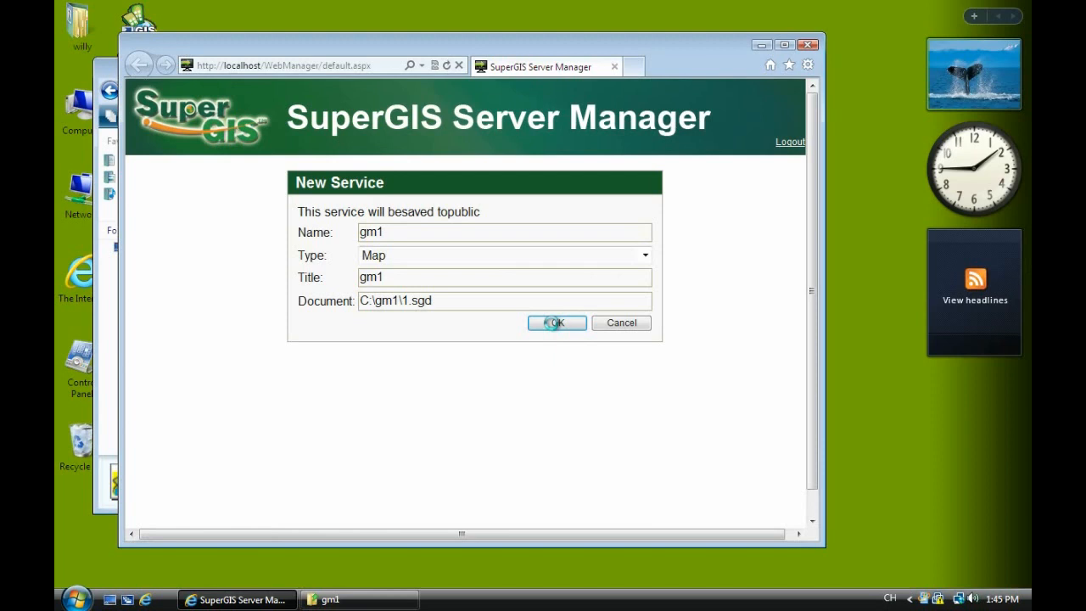
pyautogui.click(557, 322)
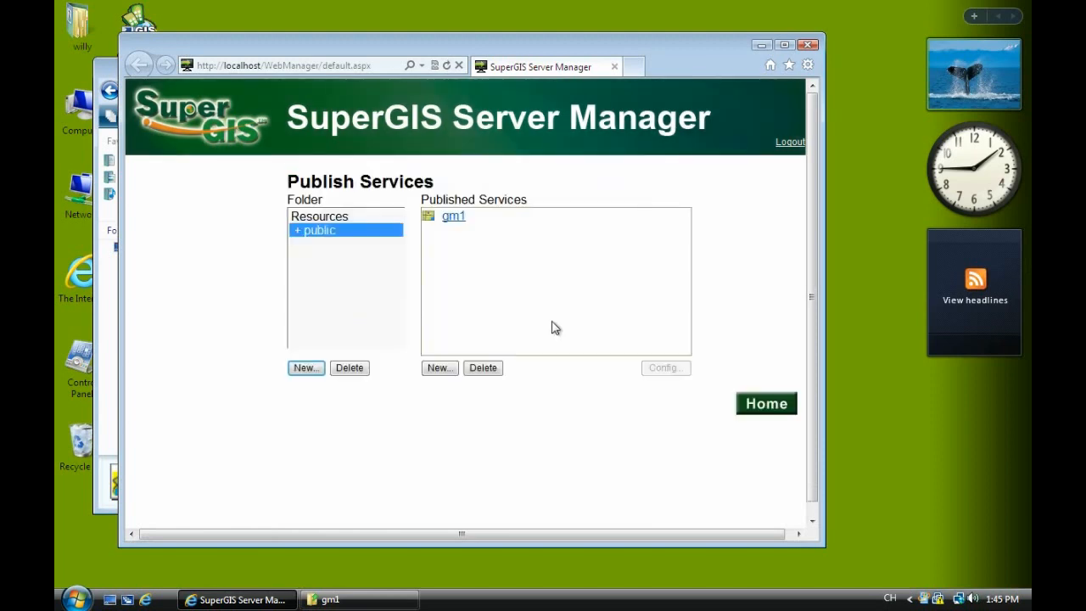
pyautogui.click(453, 215)
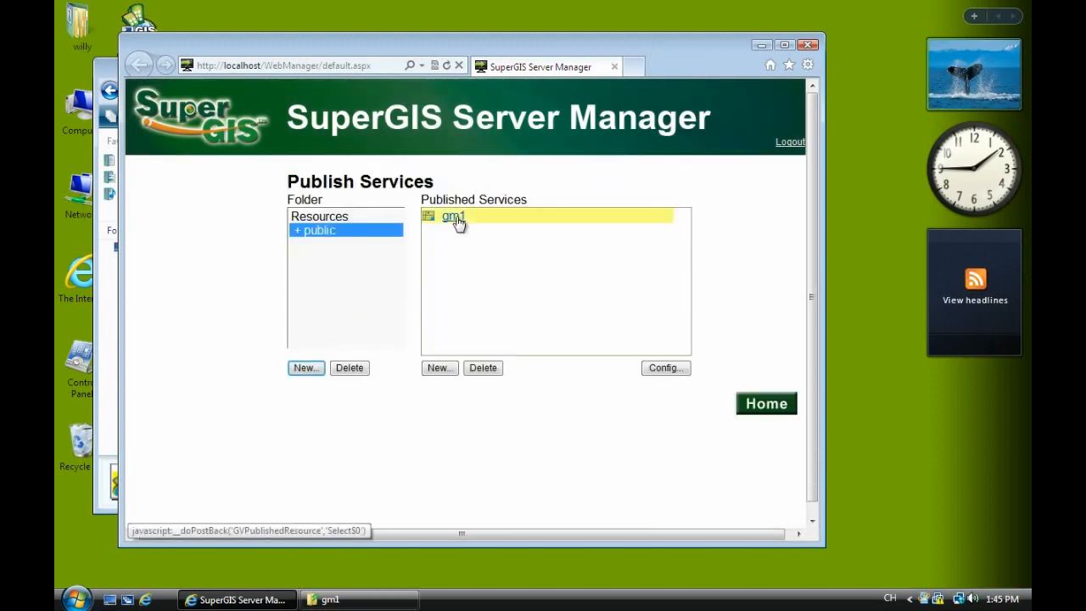
pyautogui.click(665, 366)
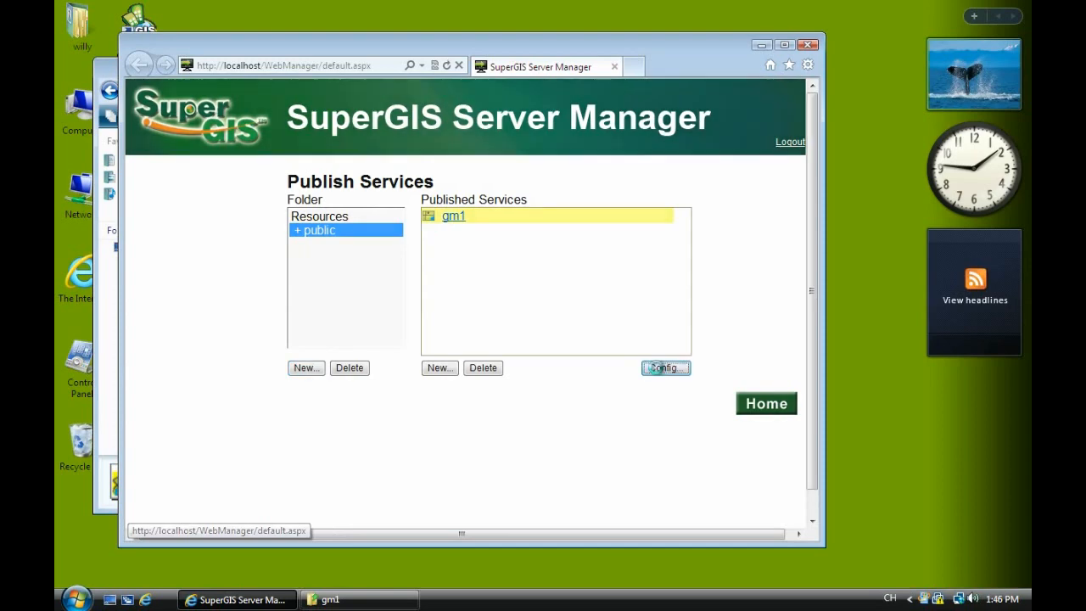
# Bring up gm1's Map Cache settings via Config…, showing PNG32 512×512 cached to public\gm1.cfg.
pyautogui.click(665, 366)
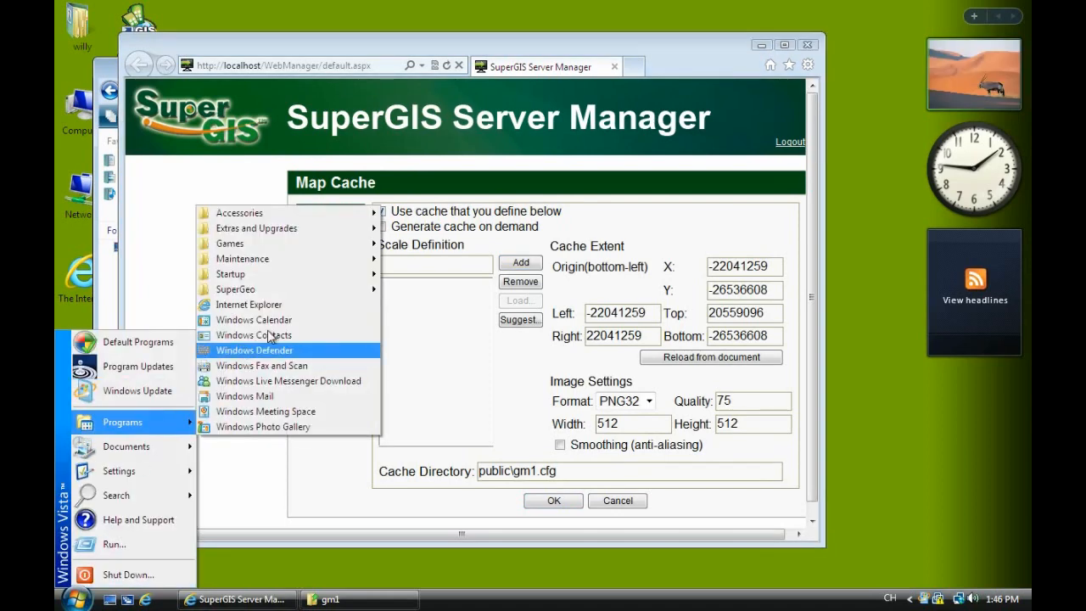
pyautogui.moveTo(236, 288)
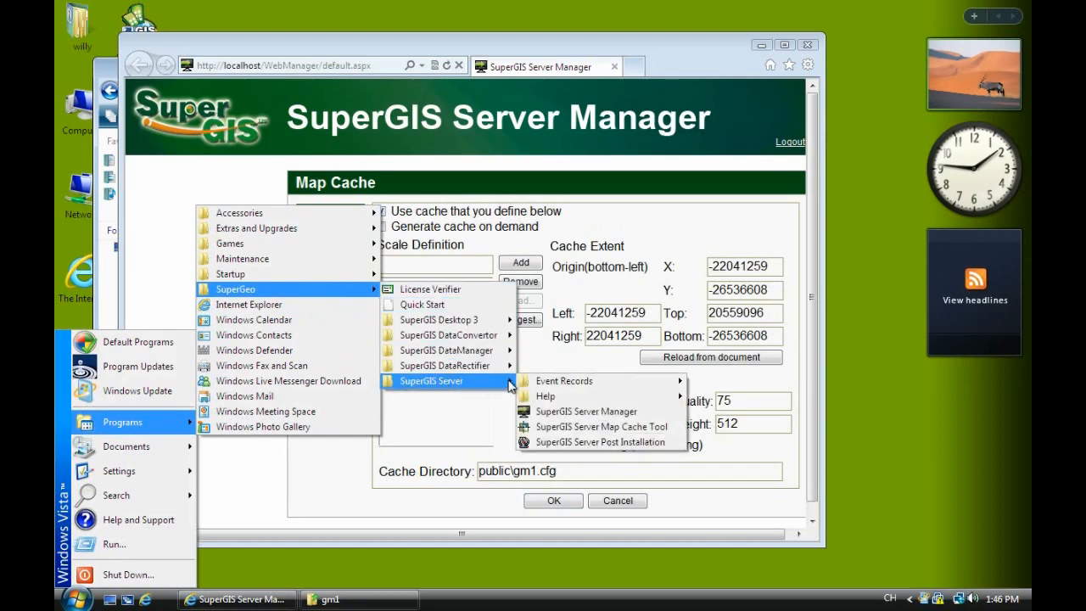
pyautogui.moveTo(563, 380)
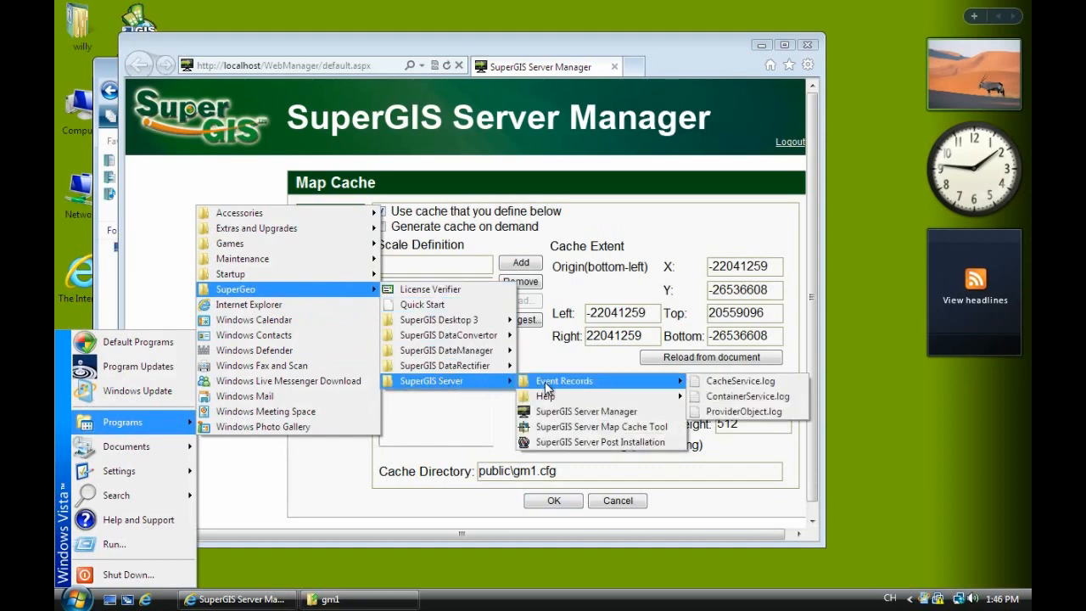
pyautogui.moveTo(546, 396)
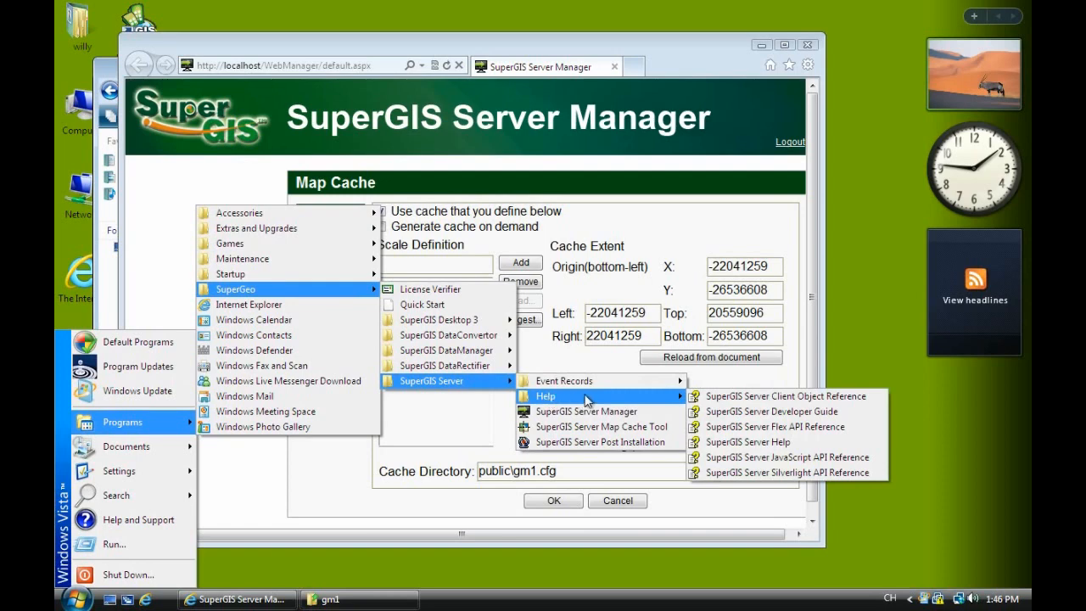
pyautogui.moveTo(746, 441)
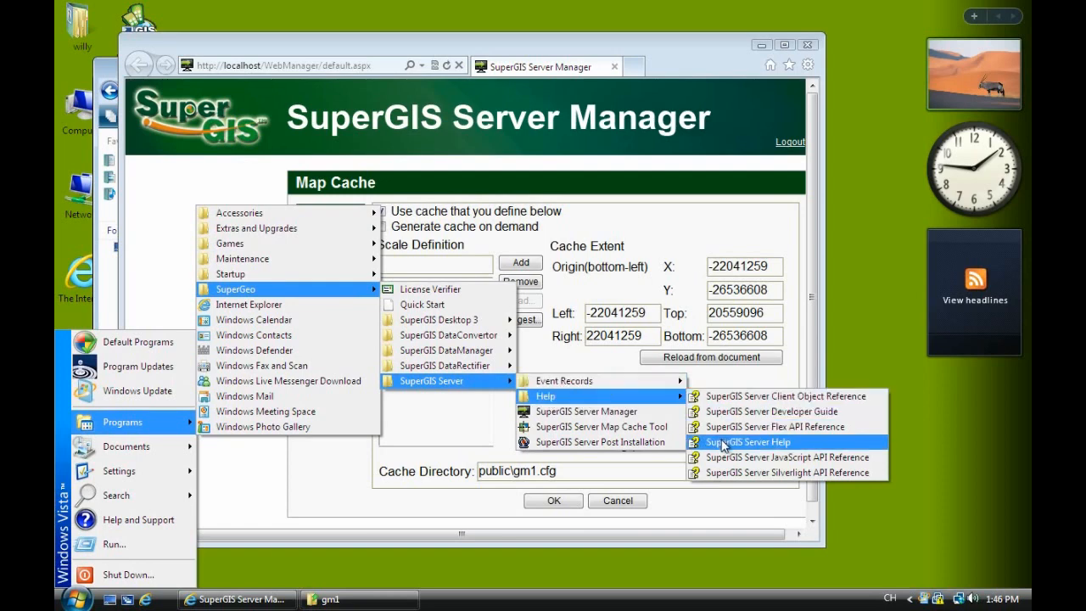
# In SuperGIS Server Help, reach the Publishing Map Cache Service topic with the Google Map scale table.
pyautogui.click(746, 441)
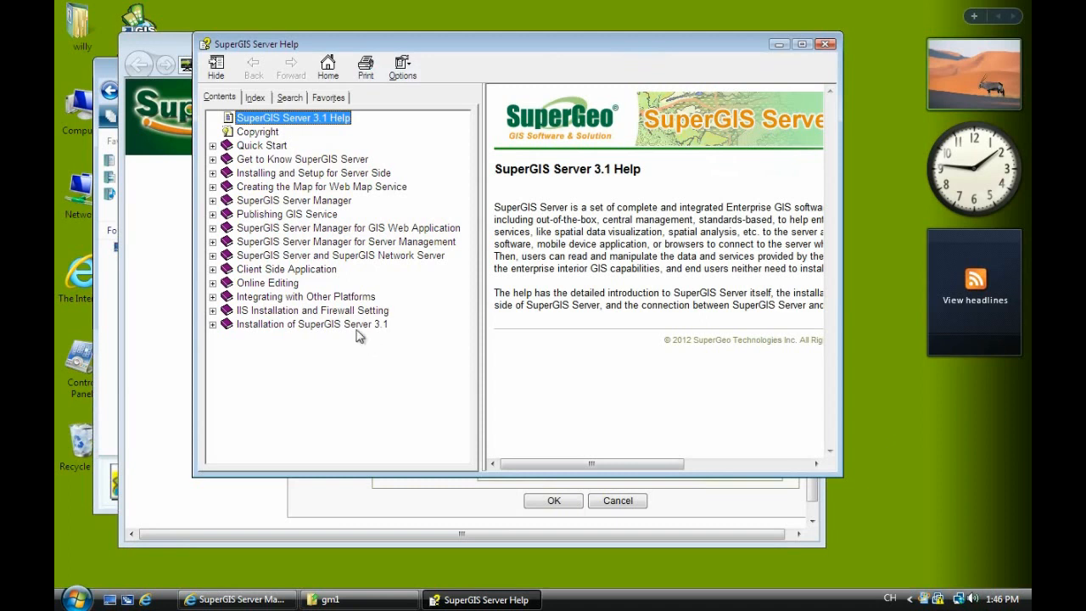
pyautogui.click(214, 295)
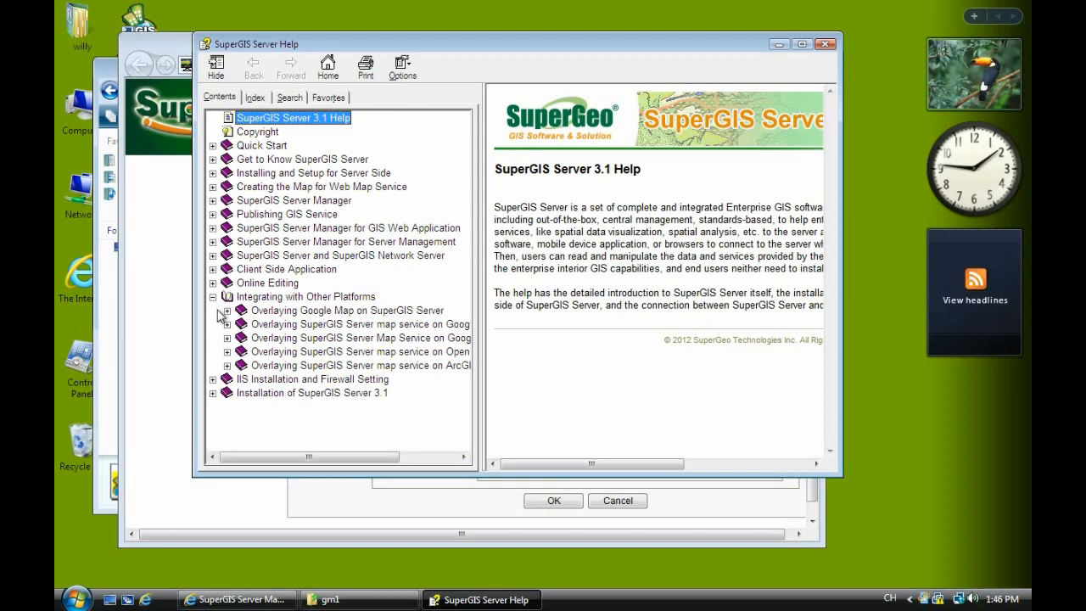
pyautogui.moveTo(223, 318)
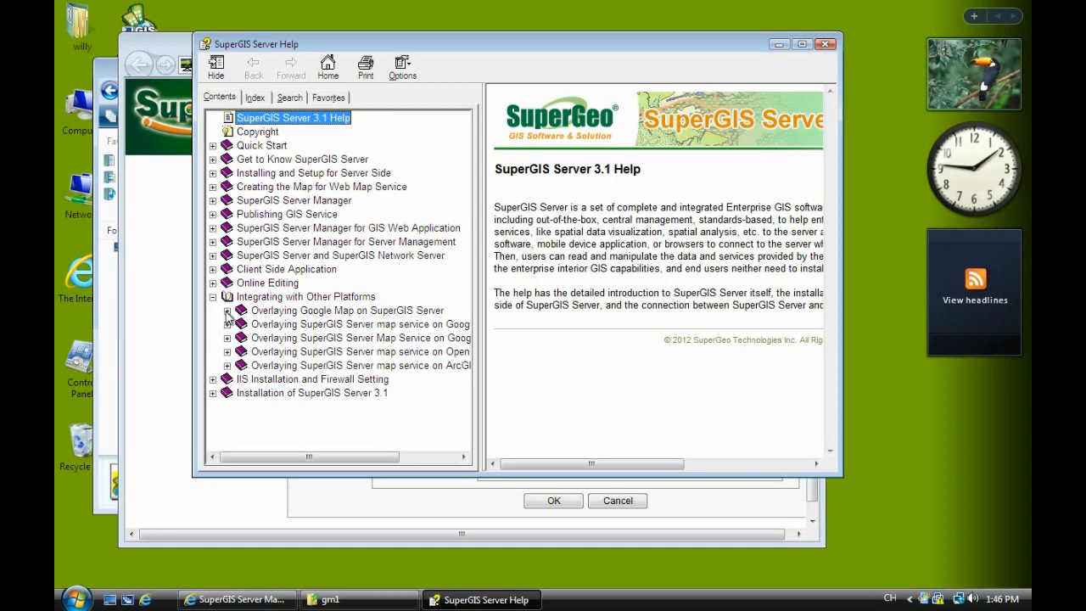
pyautogui.click(227, 310)
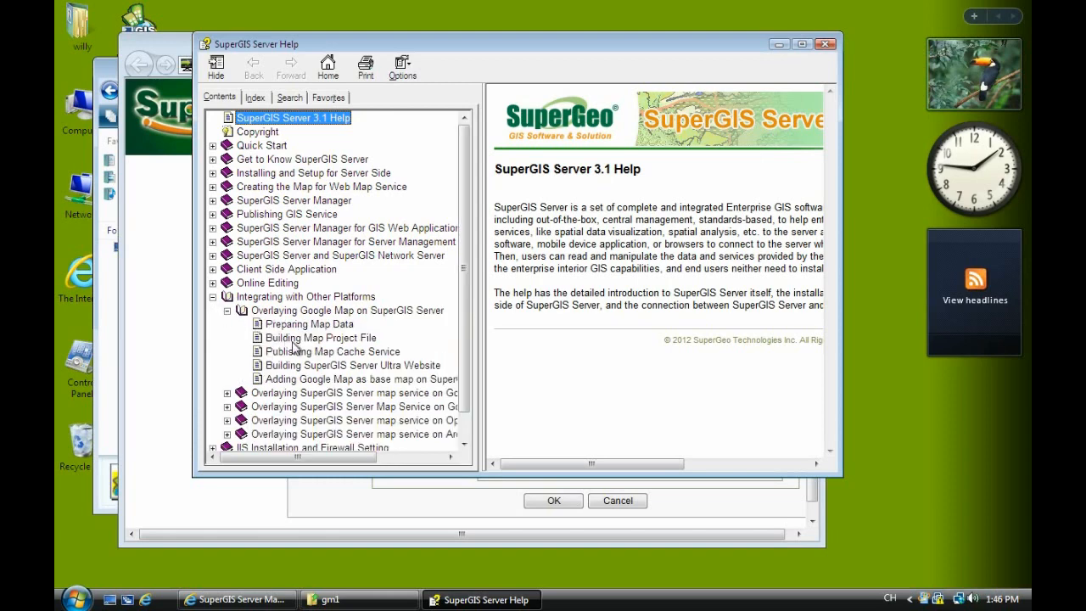
pyautogui.click(322, 336)
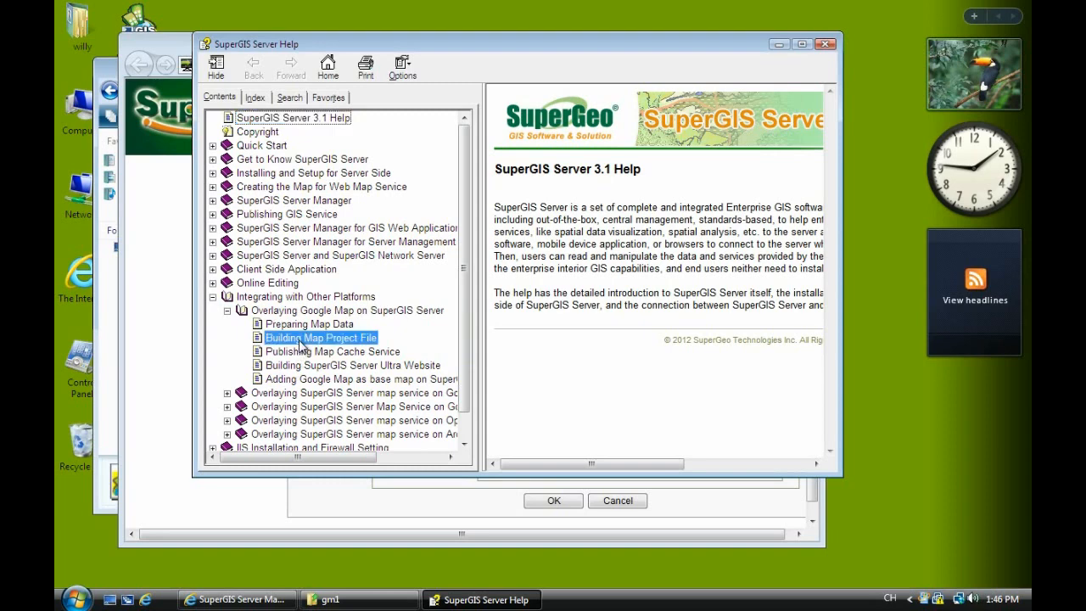
pyautogui.click(333, 349)
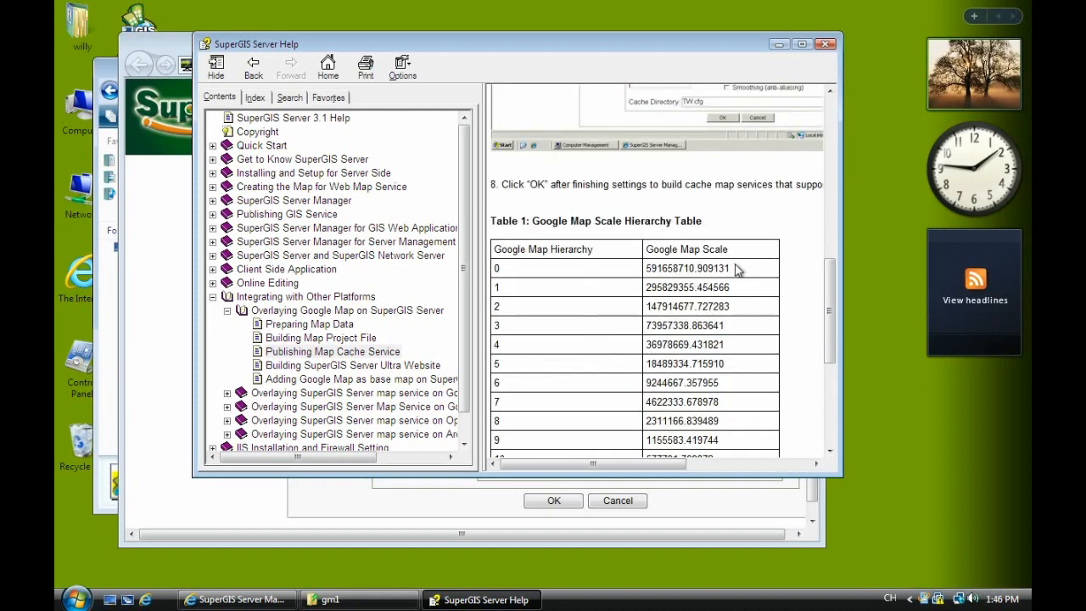
# Add the Google Map scales for levels 0–2, starting at 591658710.9119131, to the cache scale definition.
pyautogui.doubleClick(685, 268)
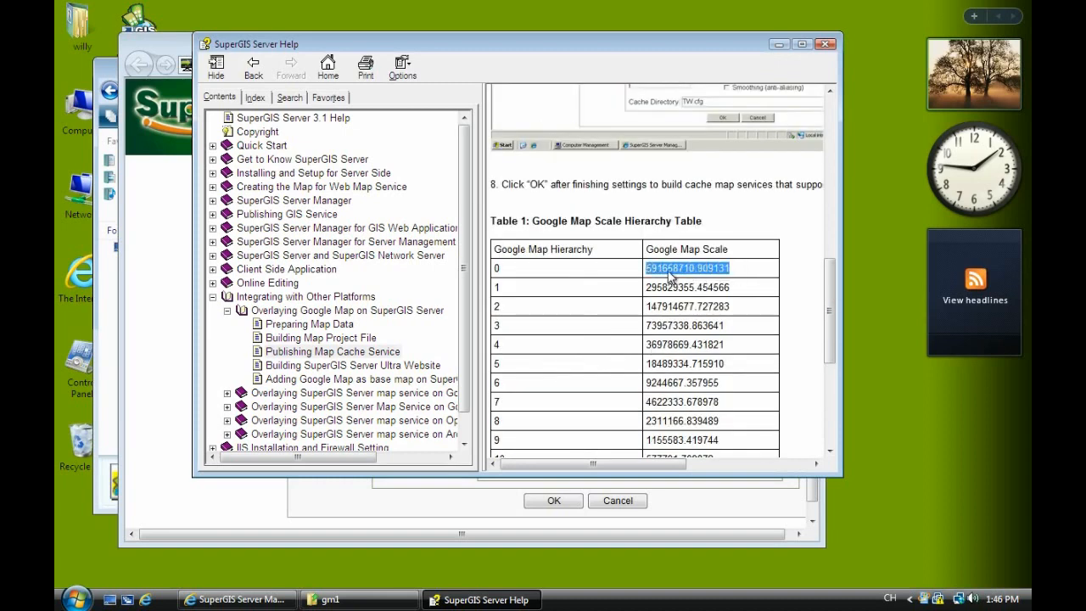
pyautogui.click(238, 599)
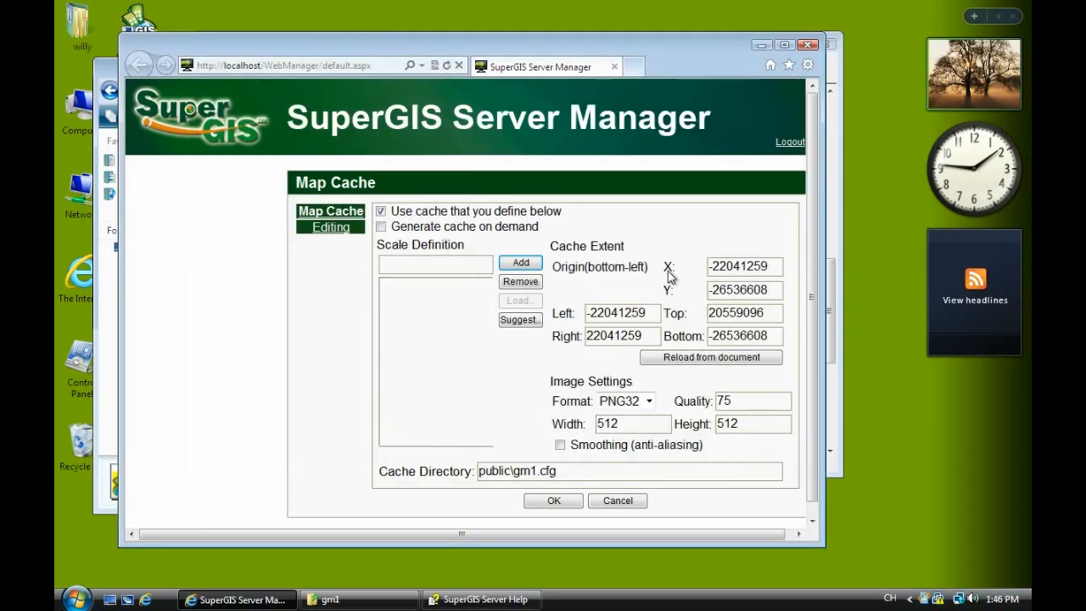
pyautogui.write('591658710.9119131')
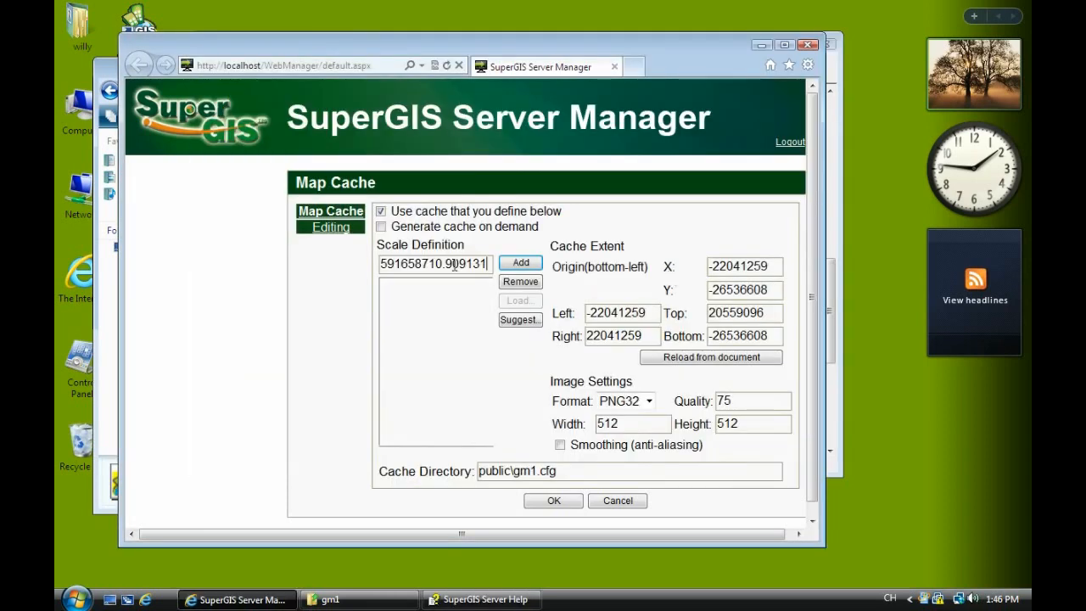
pyautogui.click(519, 261)
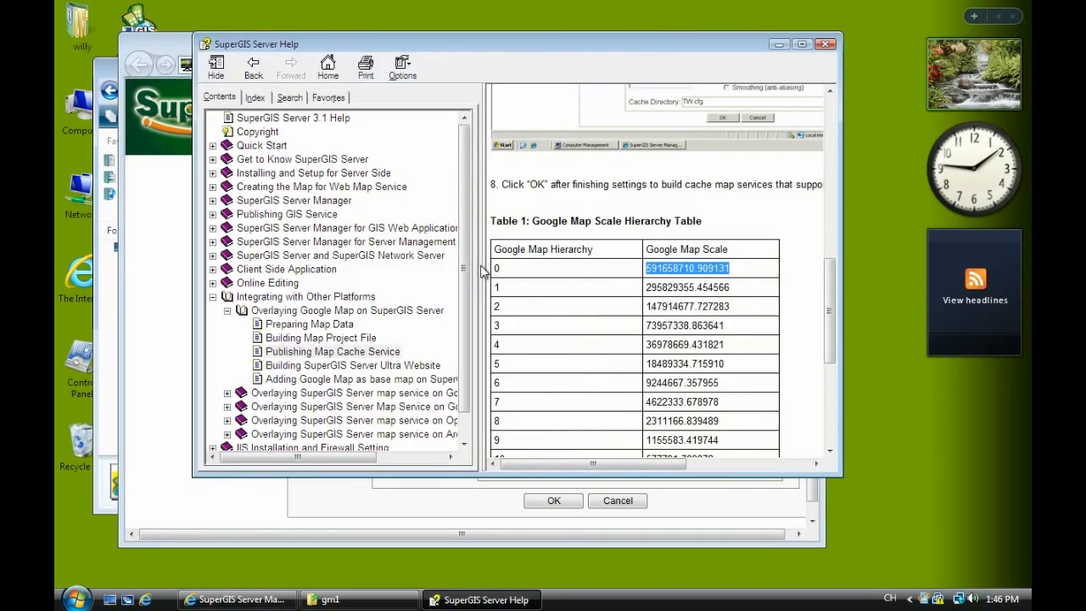
pyautogui.click(687, 286)
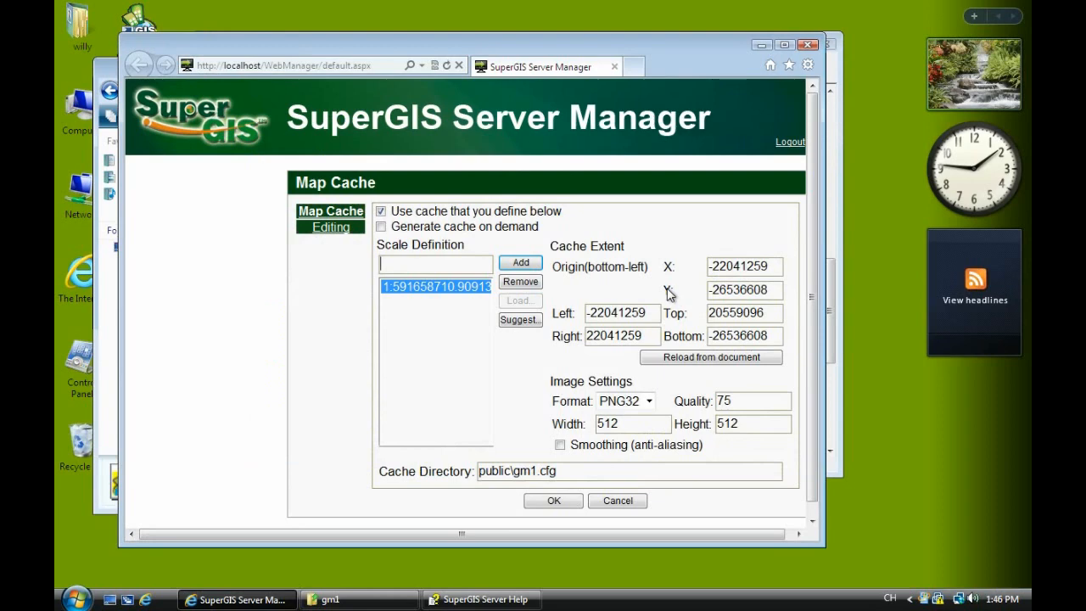
pyautogui.click(519, 261)
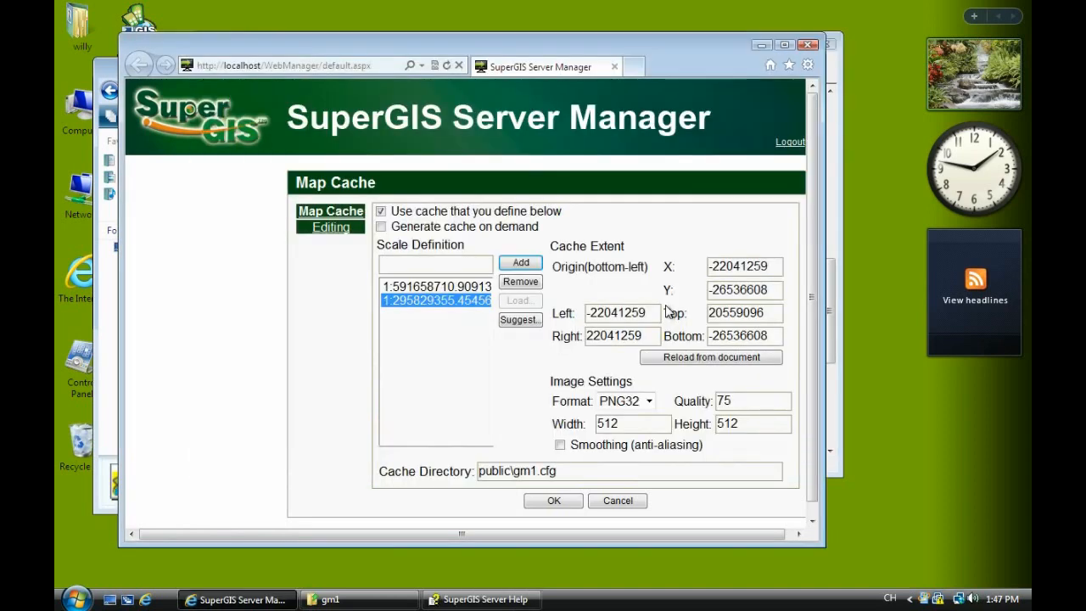
pyautogui.click(519, 263)
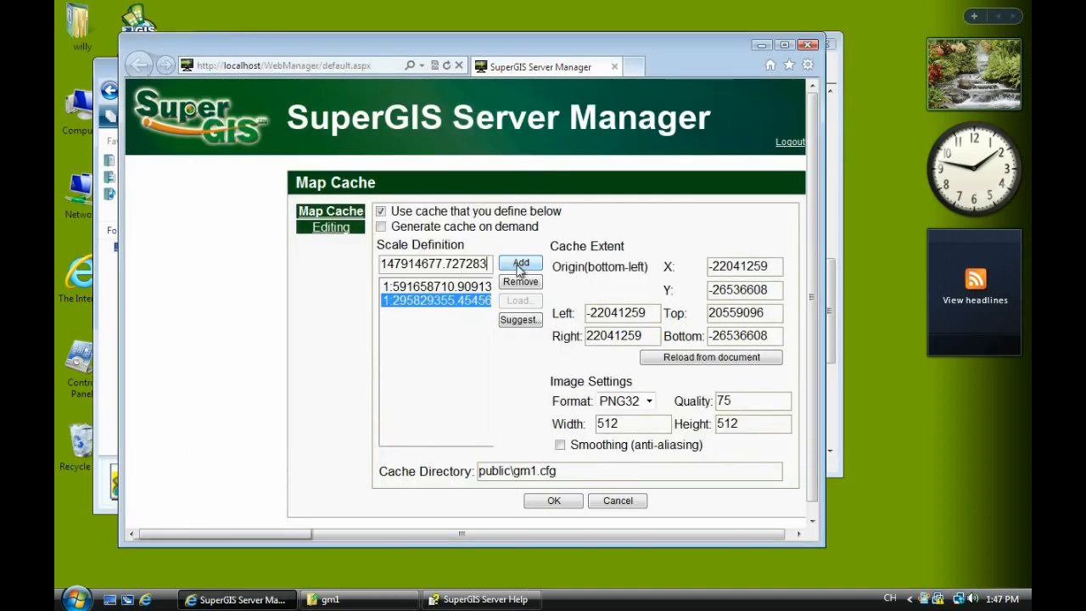
pyautogui.click(480, 599)
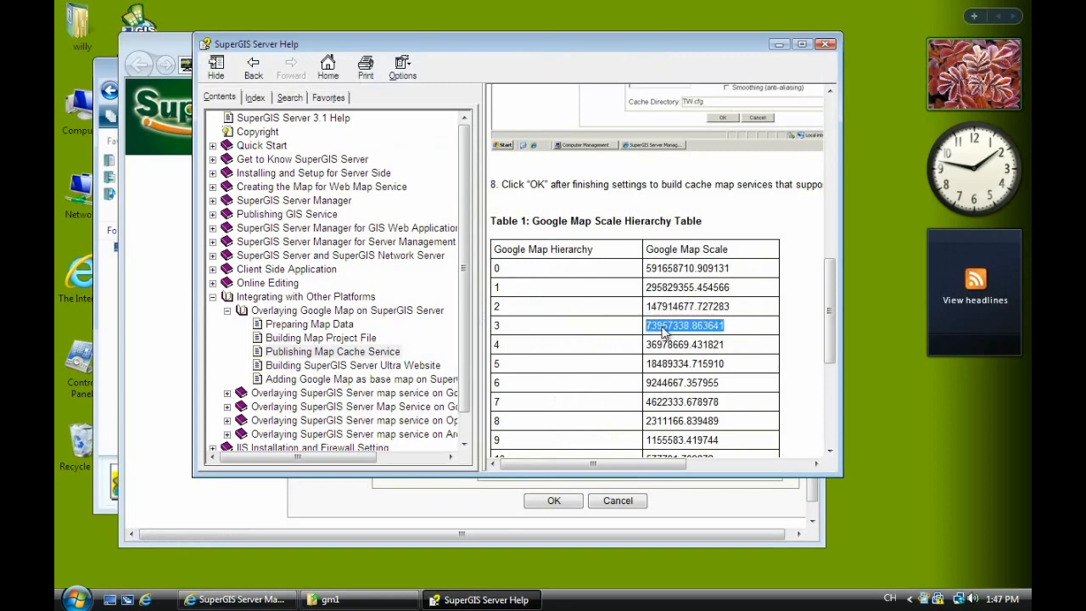
# Add the level 3–5 scales from the help table, ending with 18489334.715910.
pyautogui.click(238, 599)
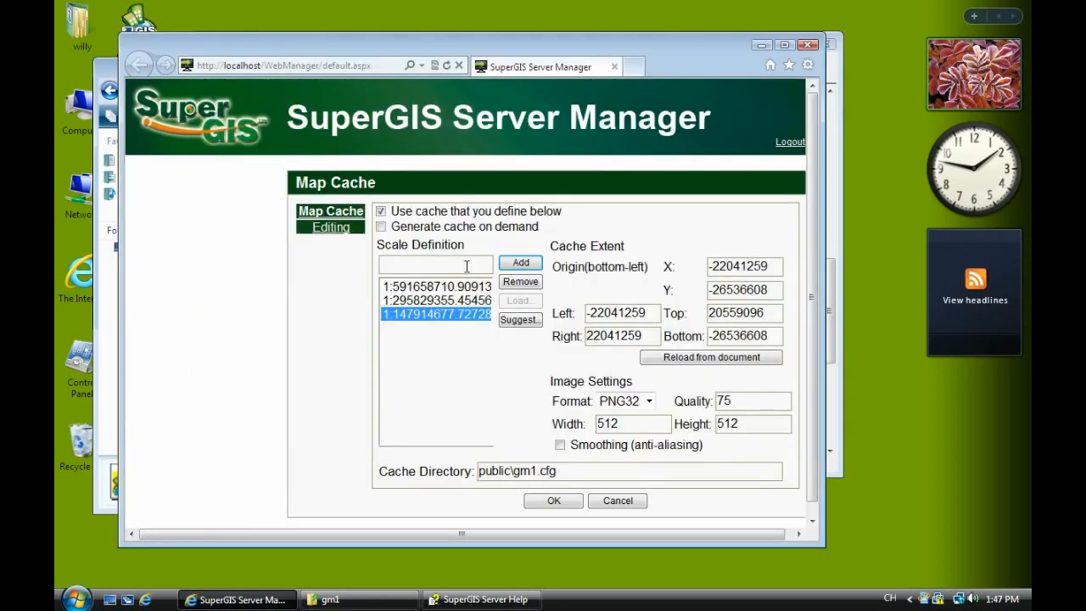
pyautogui.click(519, 263)
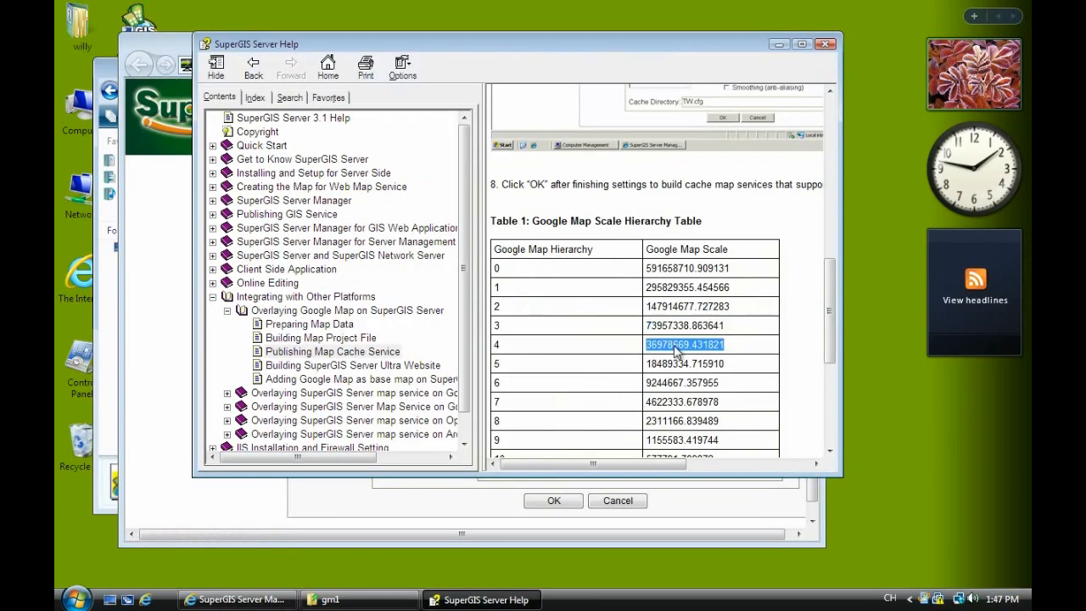
pyautogui.click(238, 599)
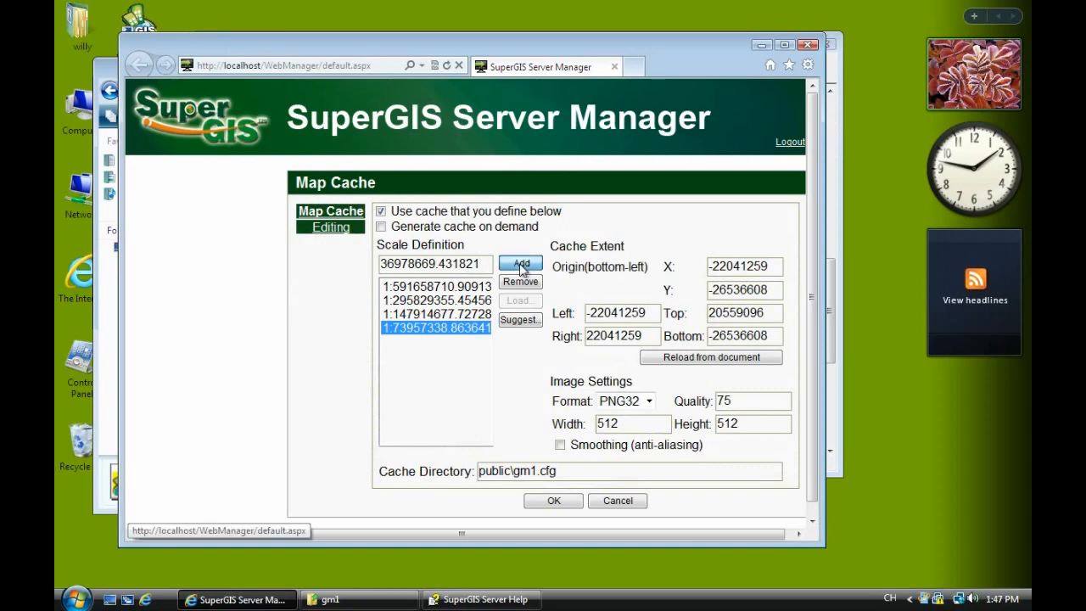
pyautogui.click(482, 598)
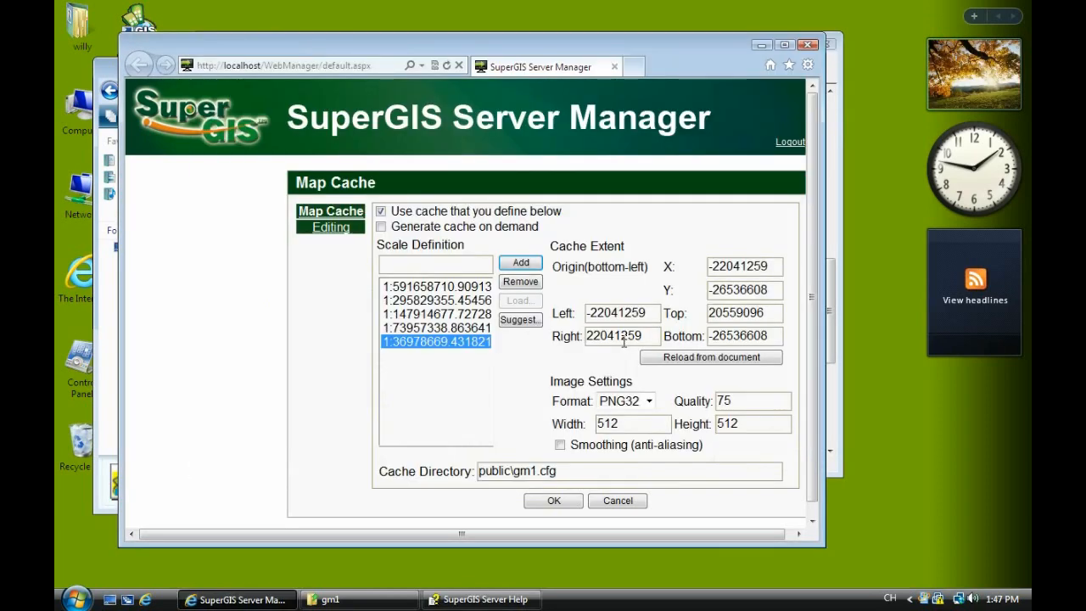
pyautogui.write('18489334.715910')
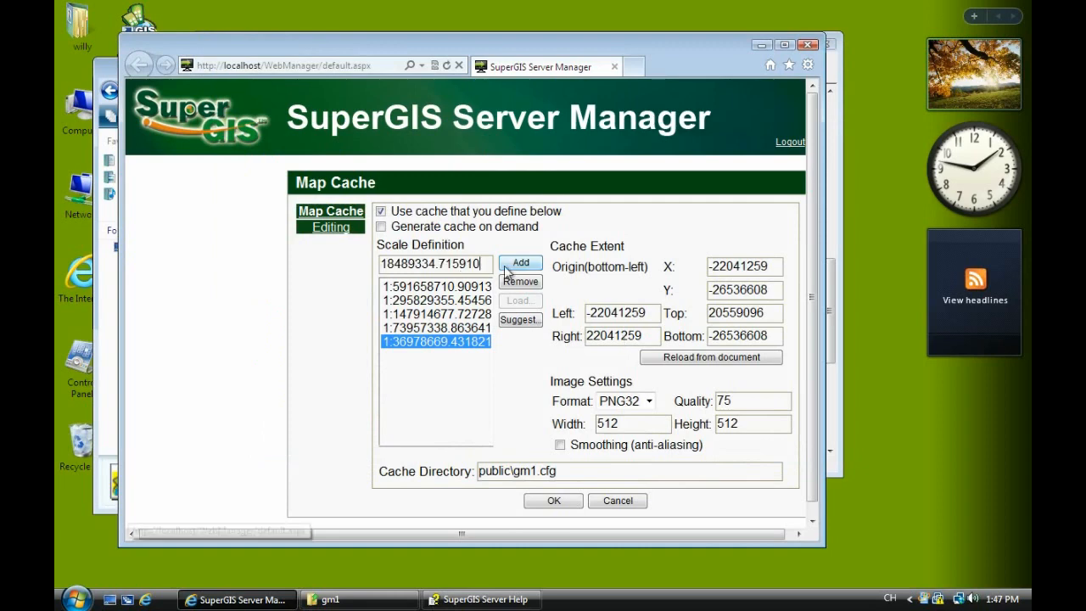
pyautogui.click(480, 599)
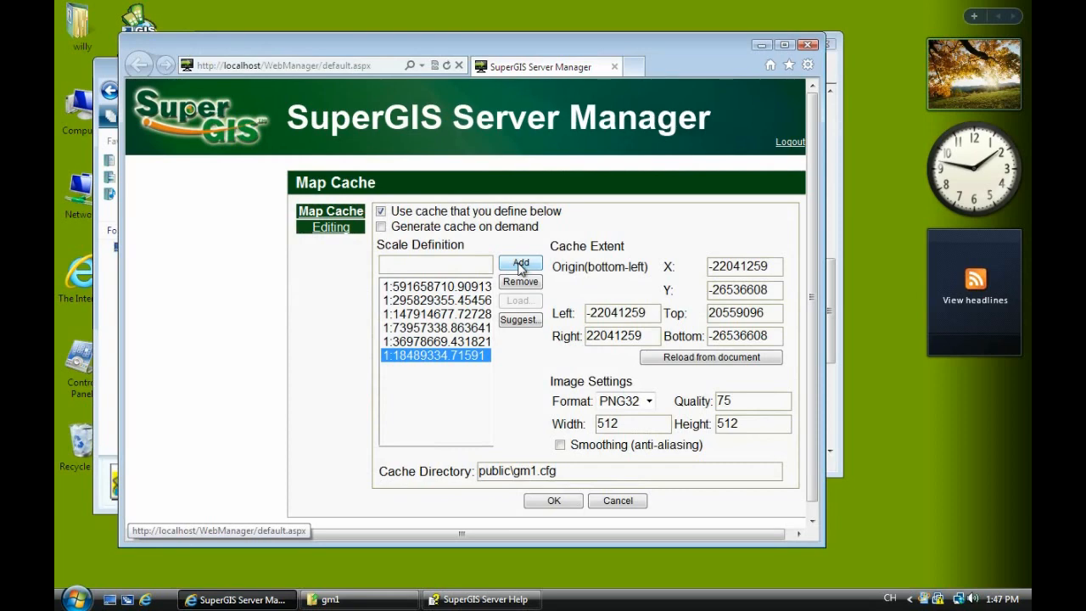
pyautogui.click(482, 599)
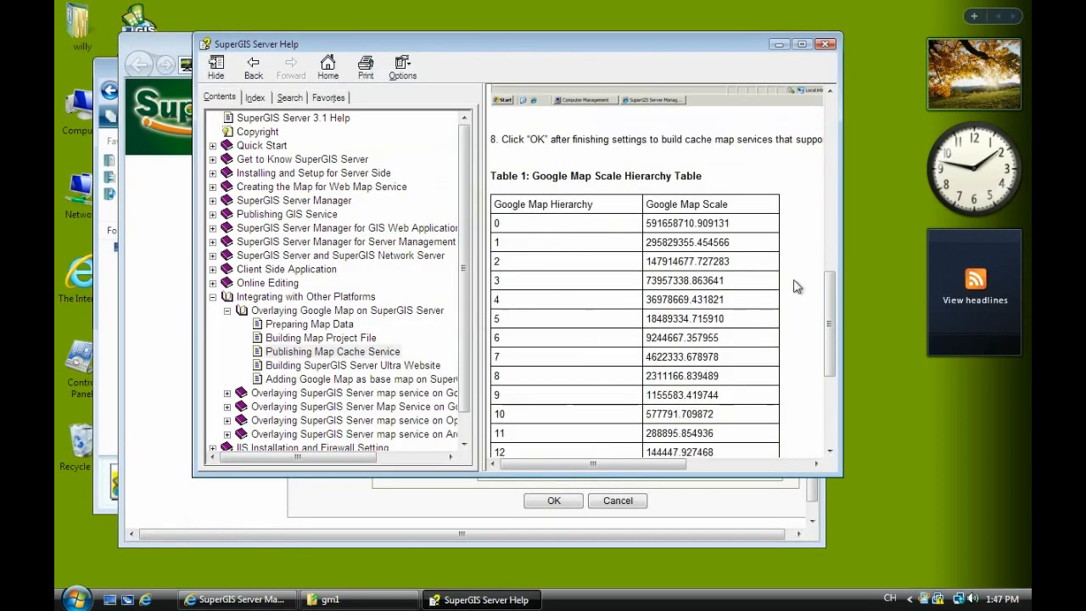
pyautogui.scroll(-3)
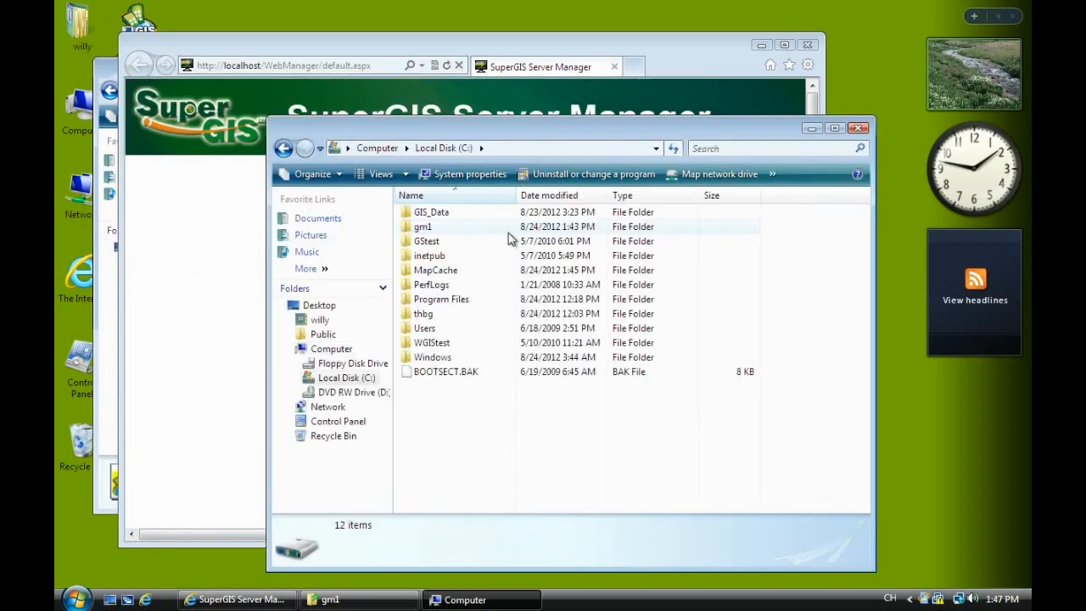
# Browse to SuperGeo\Server\ClientAPI\GoogleMap and load the GoogleCache file in Notepad.
pyautogui.click(441, 299)
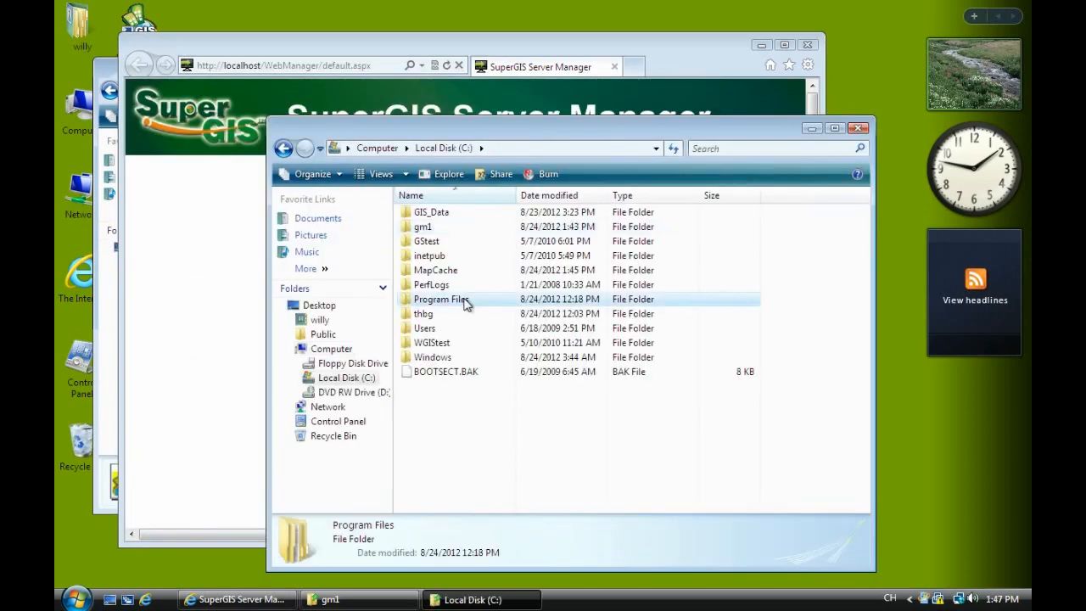
pyautogui.doubleClick(441, 298)
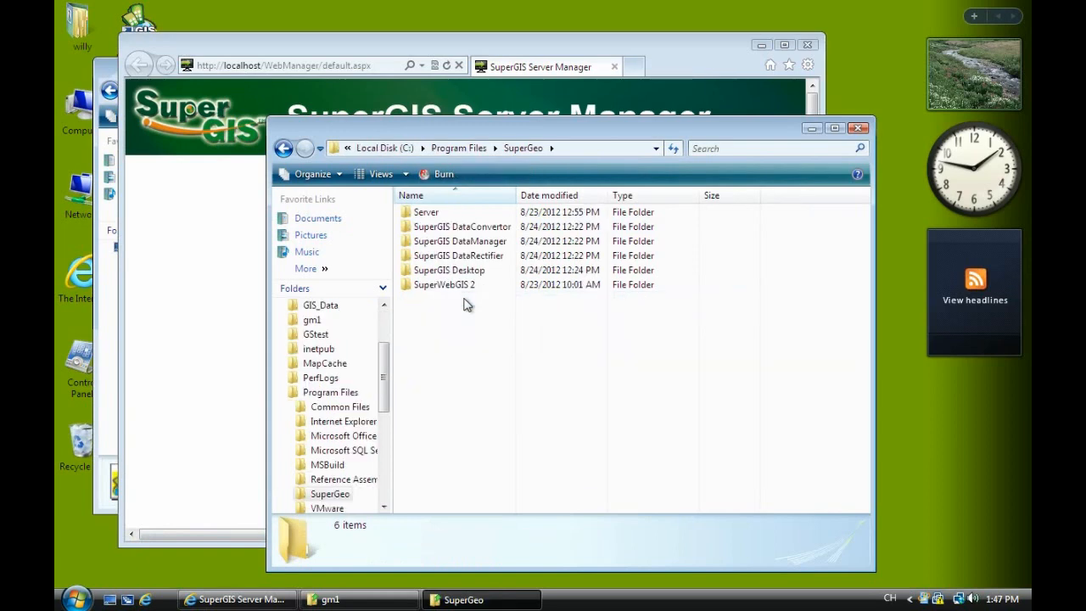
pyautogui.doubleClick(424, 211)
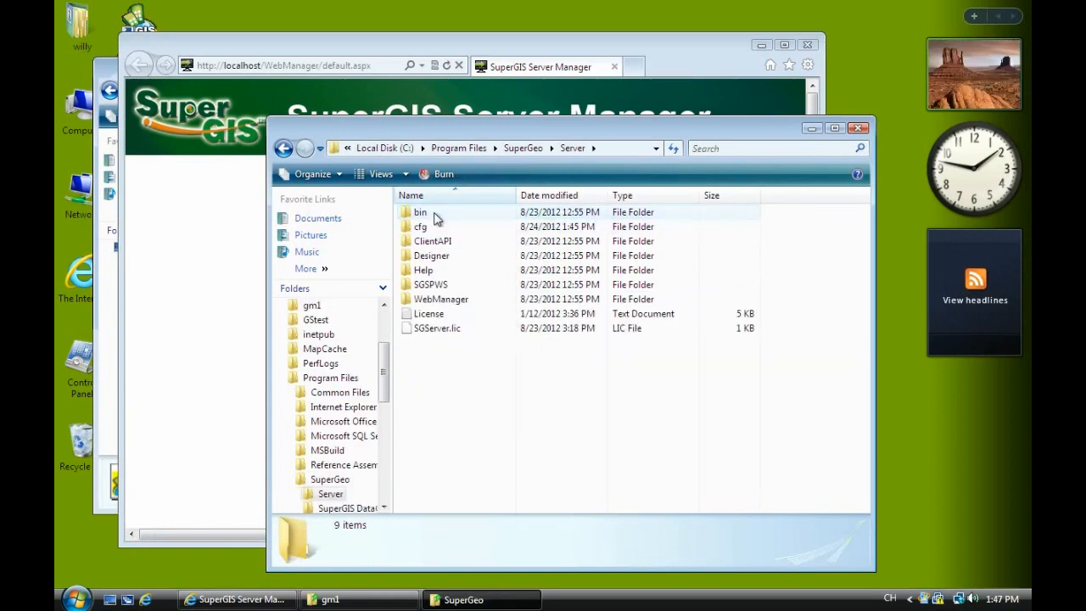
pyautogui.doubleClick(433, 241)
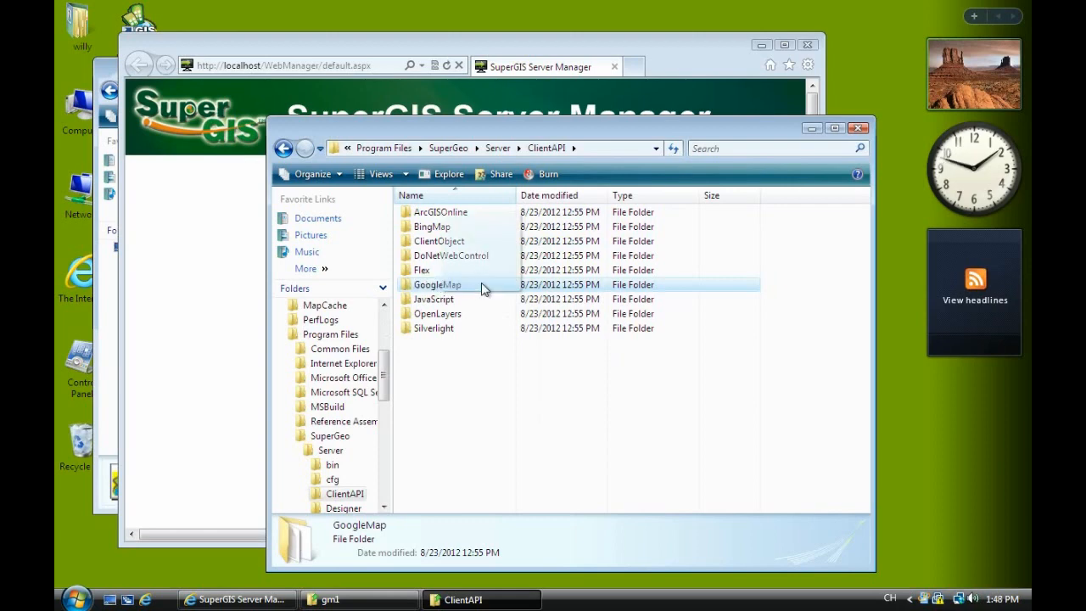
pyautogui.doubleClick(437, 285)
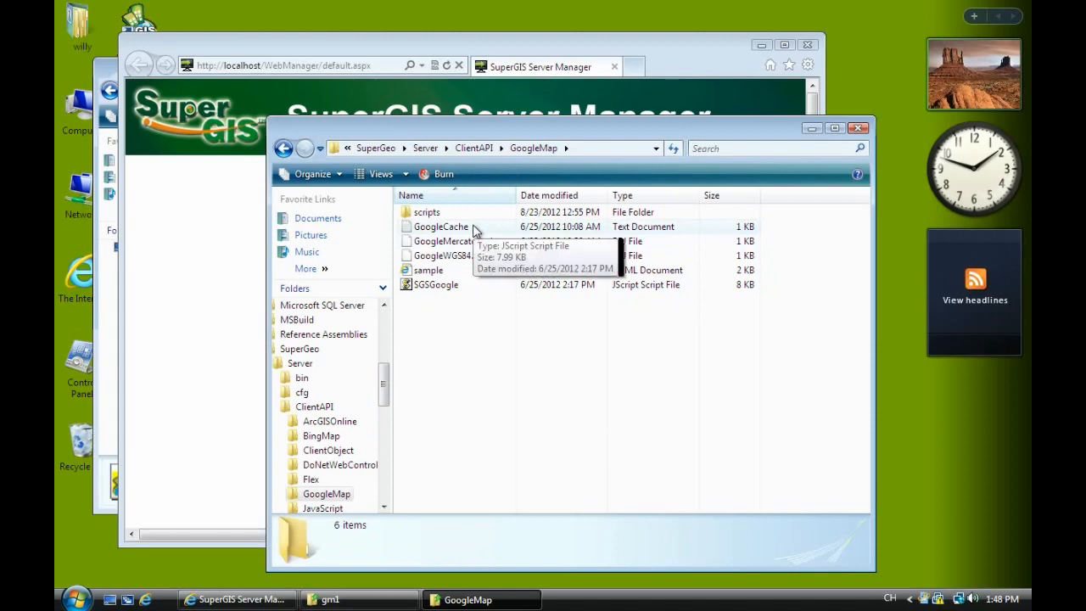
pyautogui.doubleClick(439, 227)
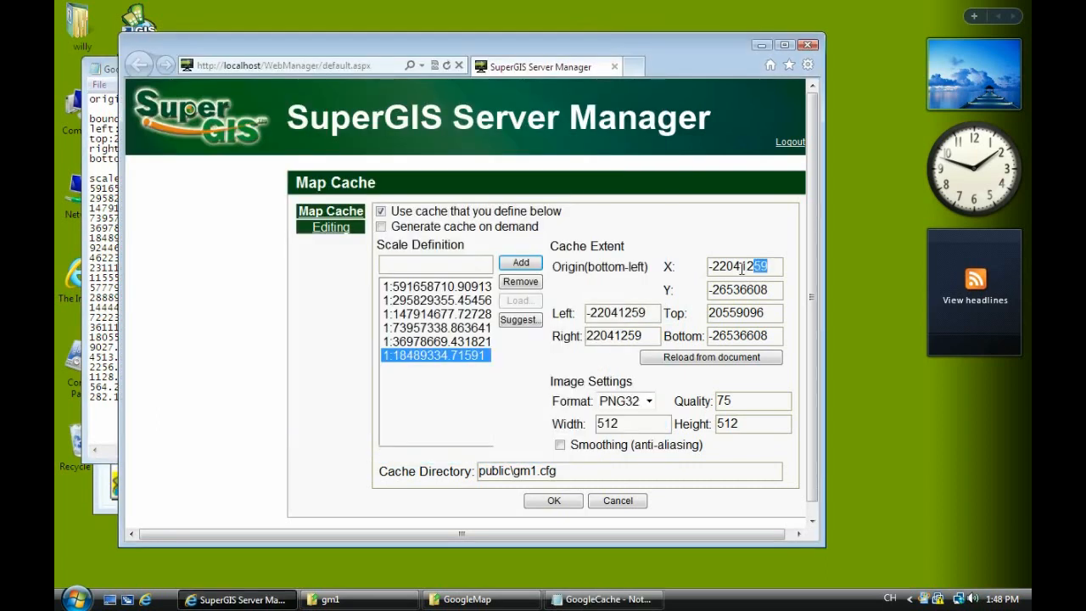
# Set the cache origin X and Y to the GoogleCache values ±20037508.342789.
pyautogui.write('7508.342789')
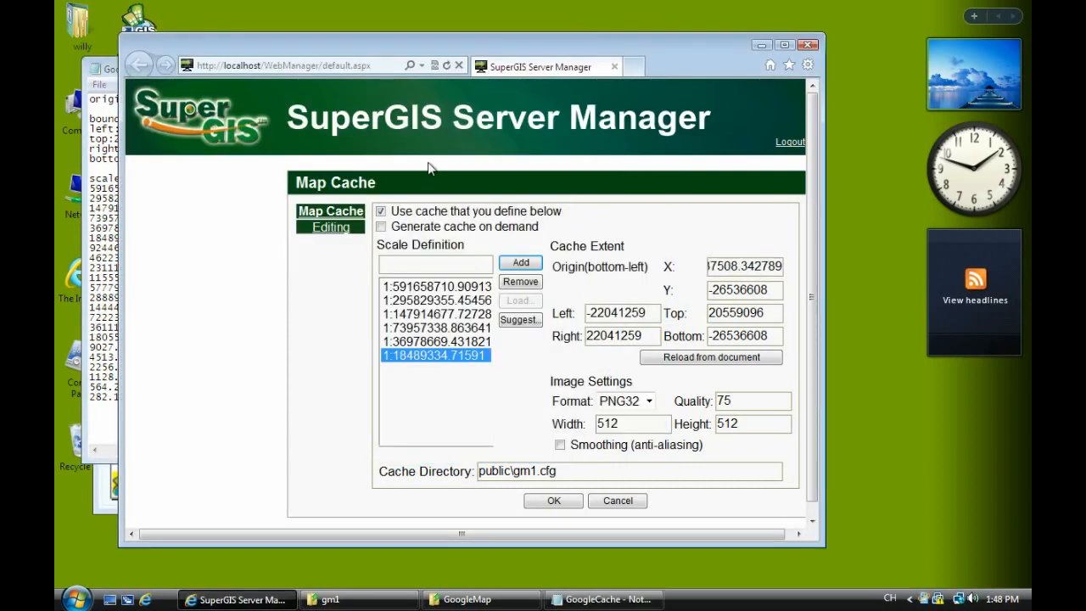
pyautogui.click(602, 599)
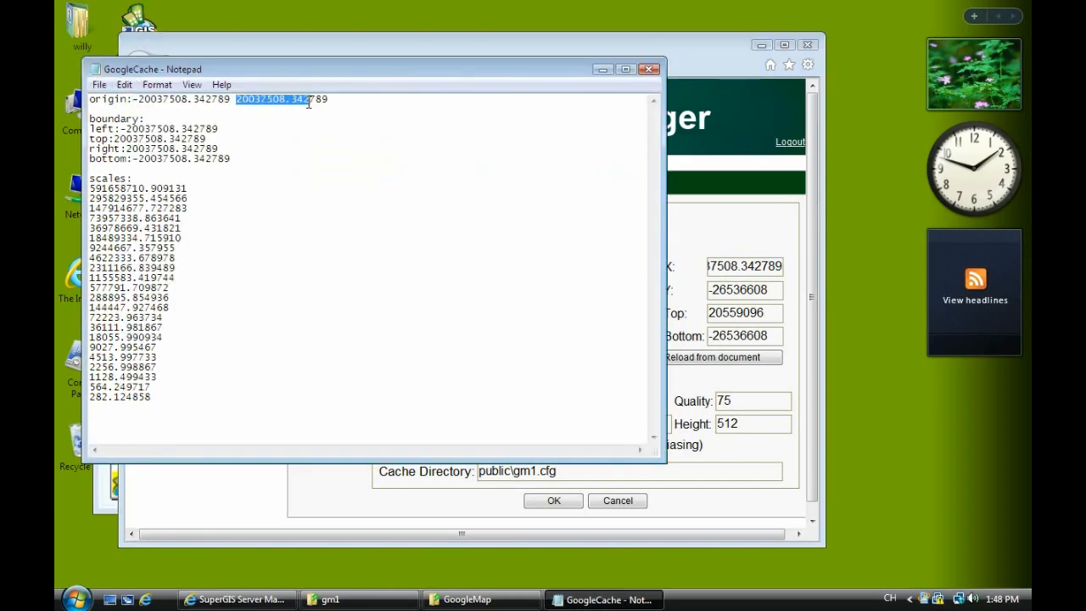
pyautogui.click(235, 599)
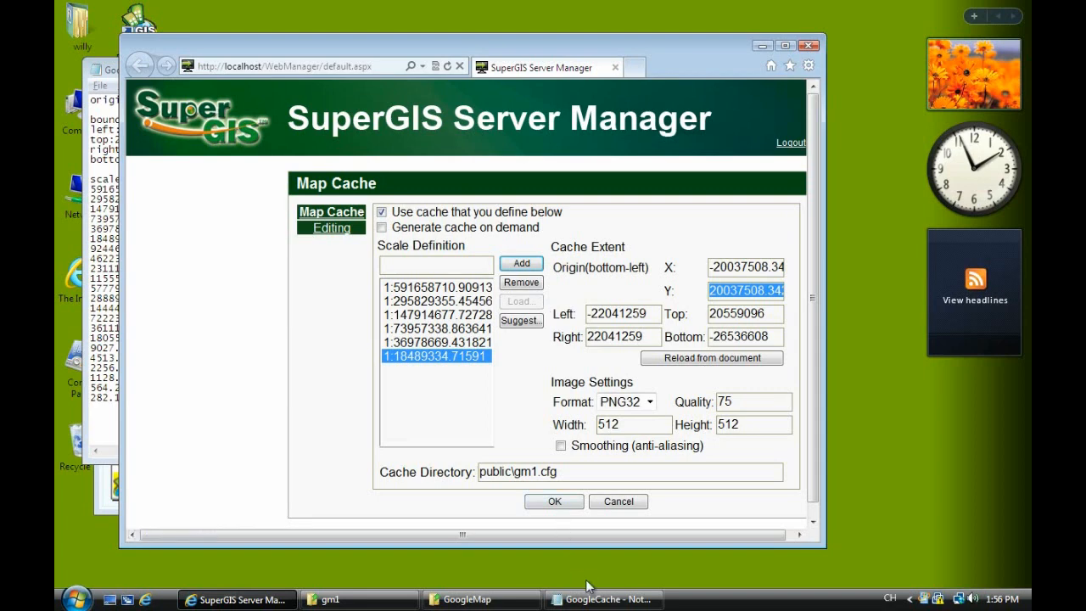
pyautogui.click(602, 599)
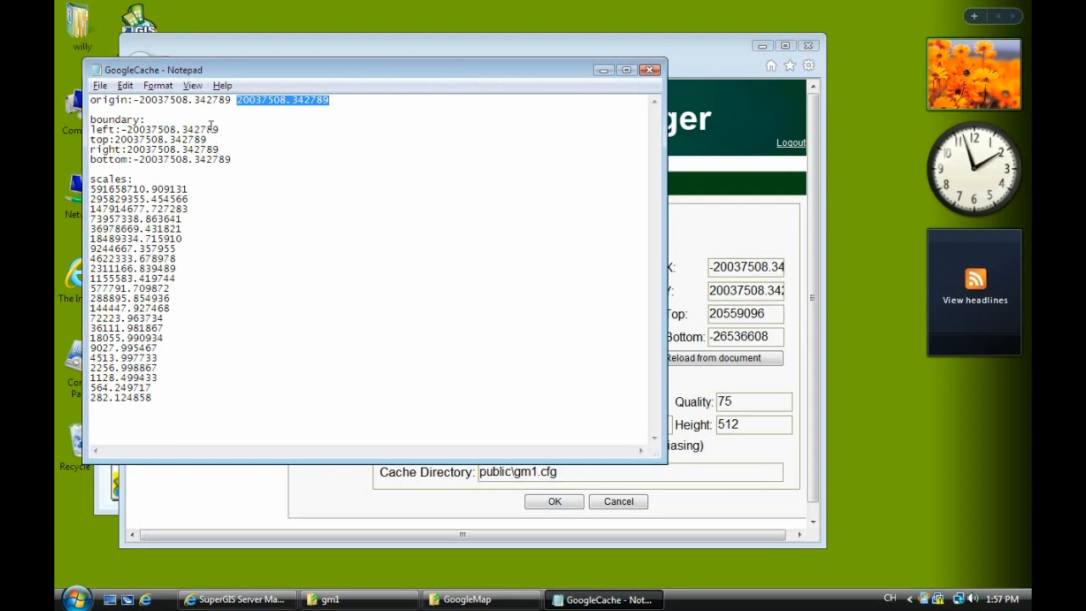
pyautogui.moveTo(356, 451)
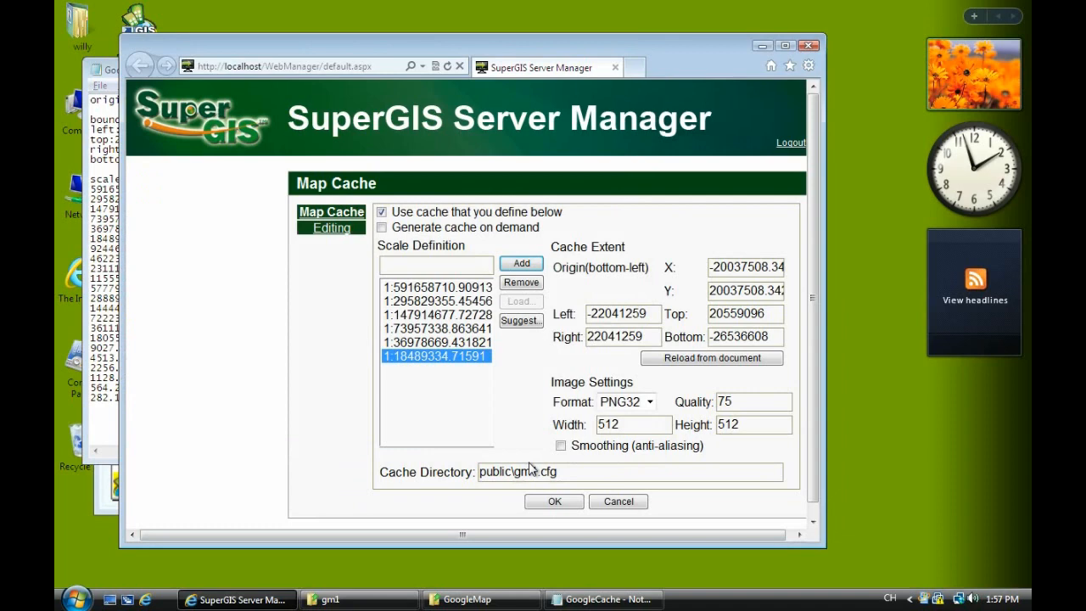
# Set tile width and height to 256 and confirm the gm1 map cache settings.
pyautogui.write('25')
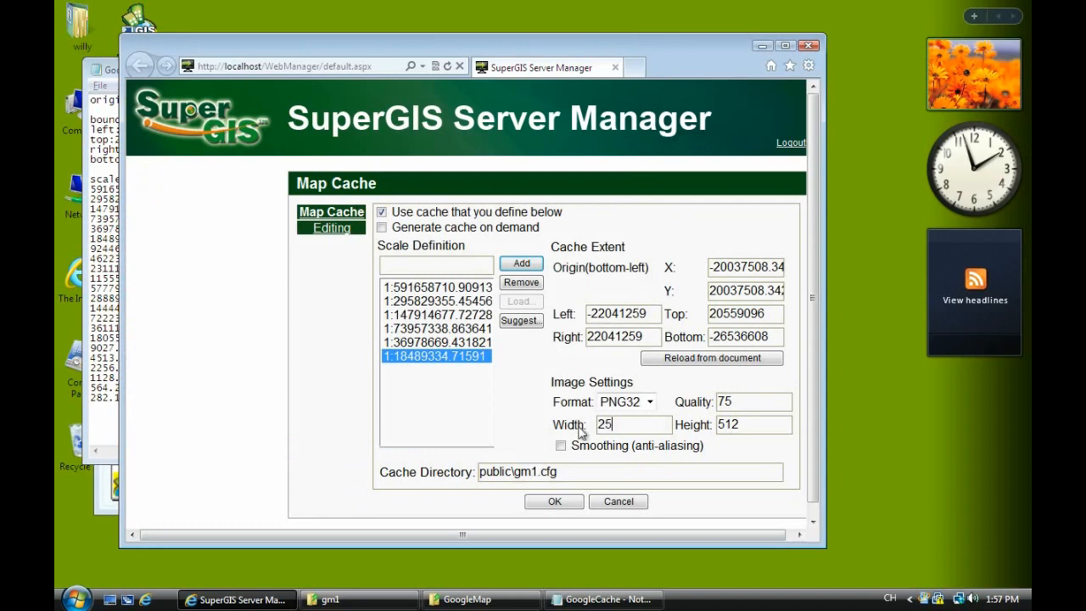
pyautogui.click(726, 424)
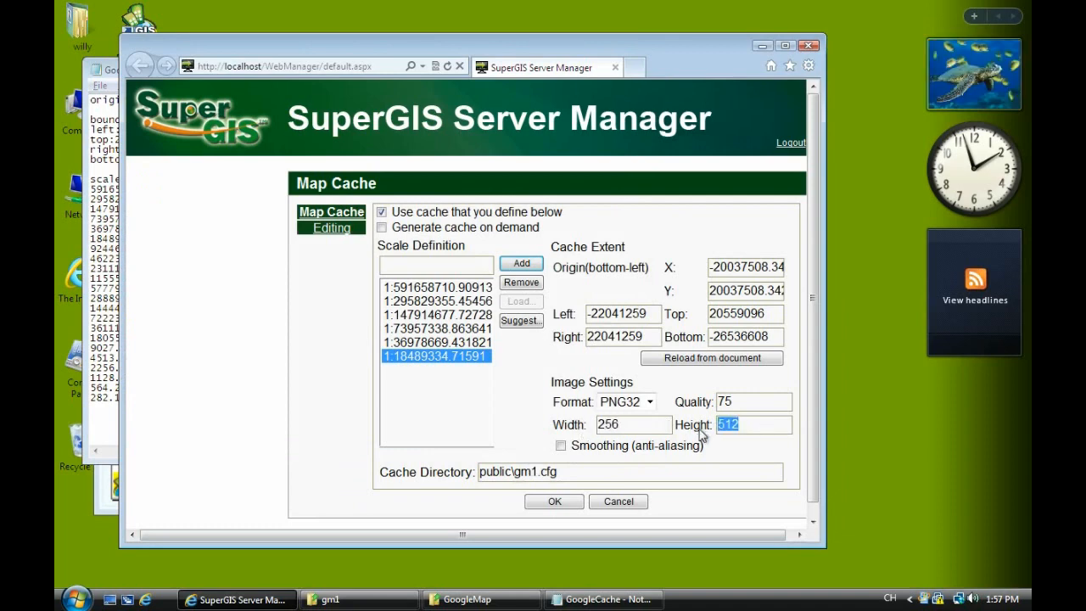
pyautogui.write('256')
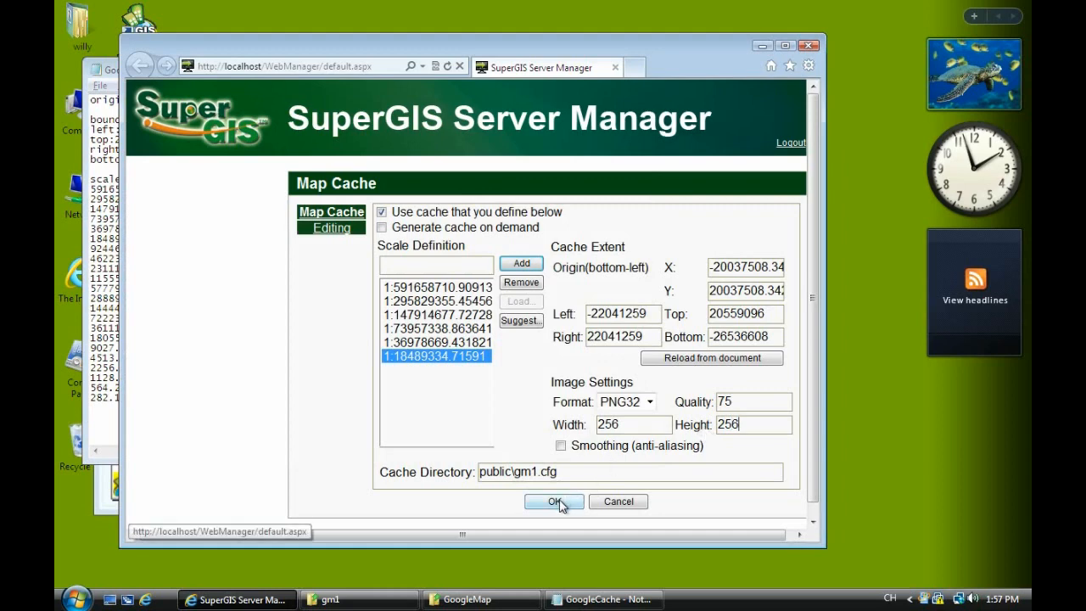
pyautogui.click(553, 502)
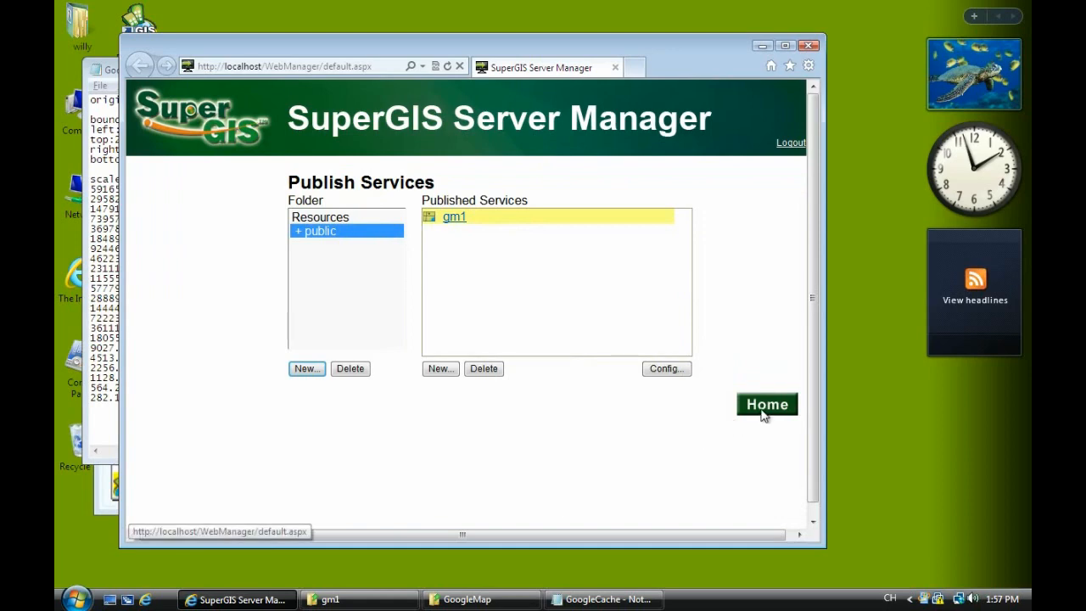
# From the manager home, start a new GIS web application with the Ultra template.
pyautogui.click(765, 404)
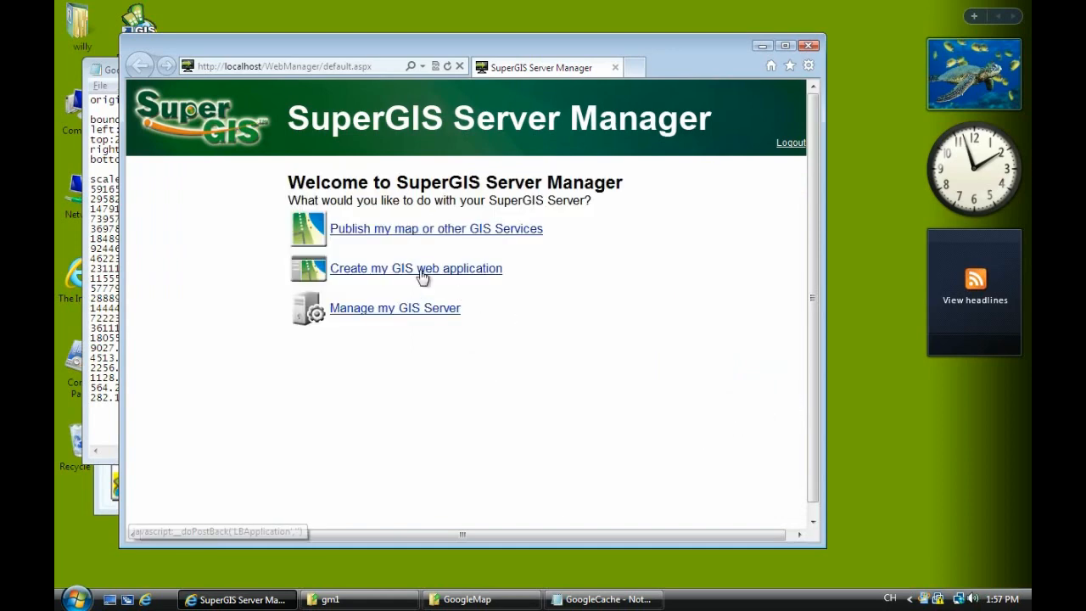
pyautogui.click(417, 268)
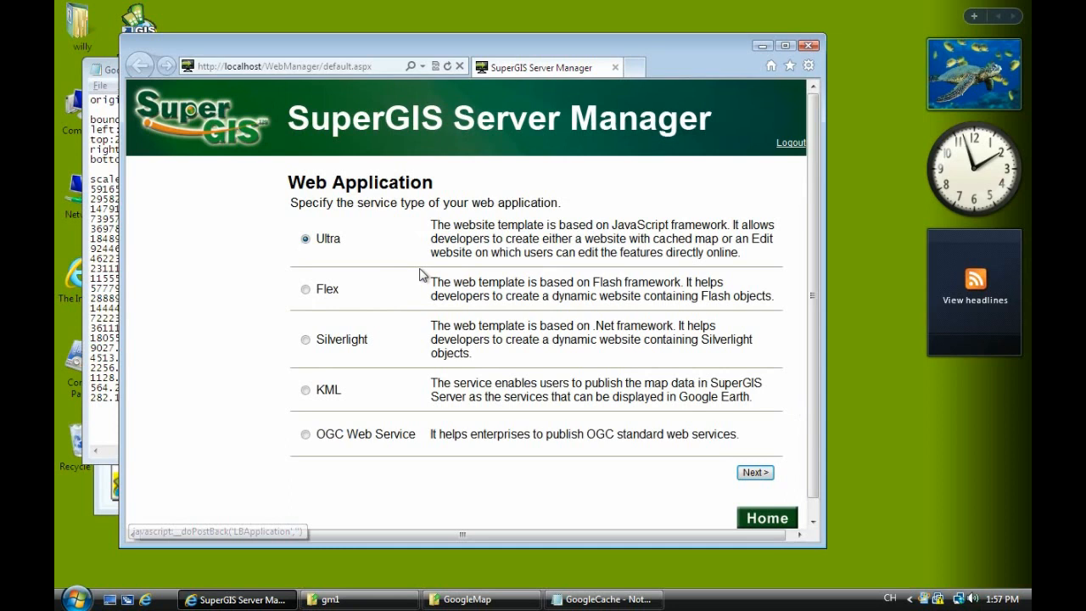
pyautogui.click(753, 471)
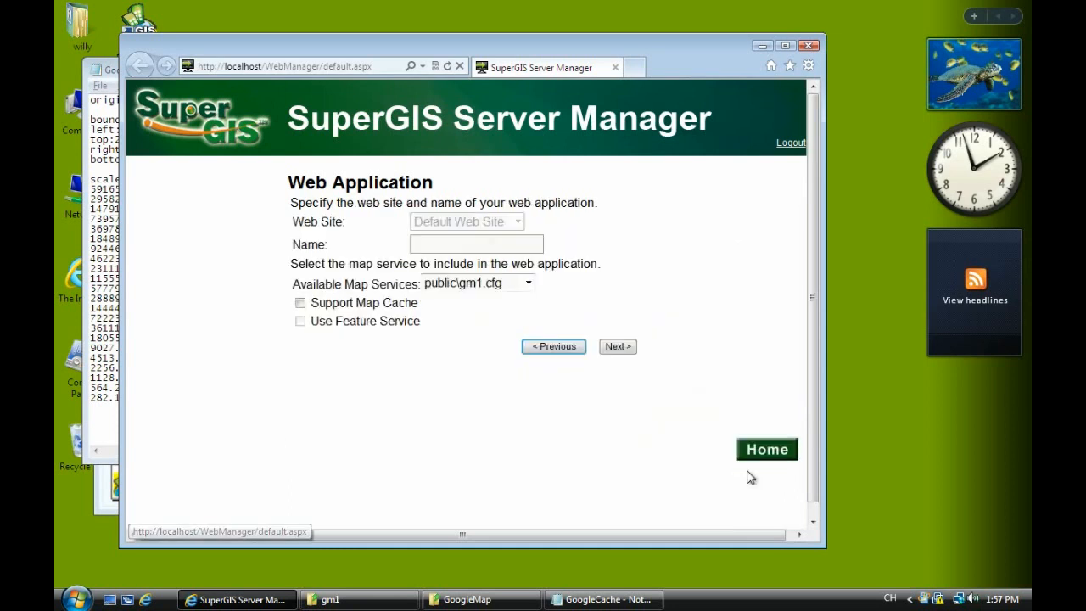
# Name the application gm1 with Support Map Cache enabled.
pyautogui.write('g')
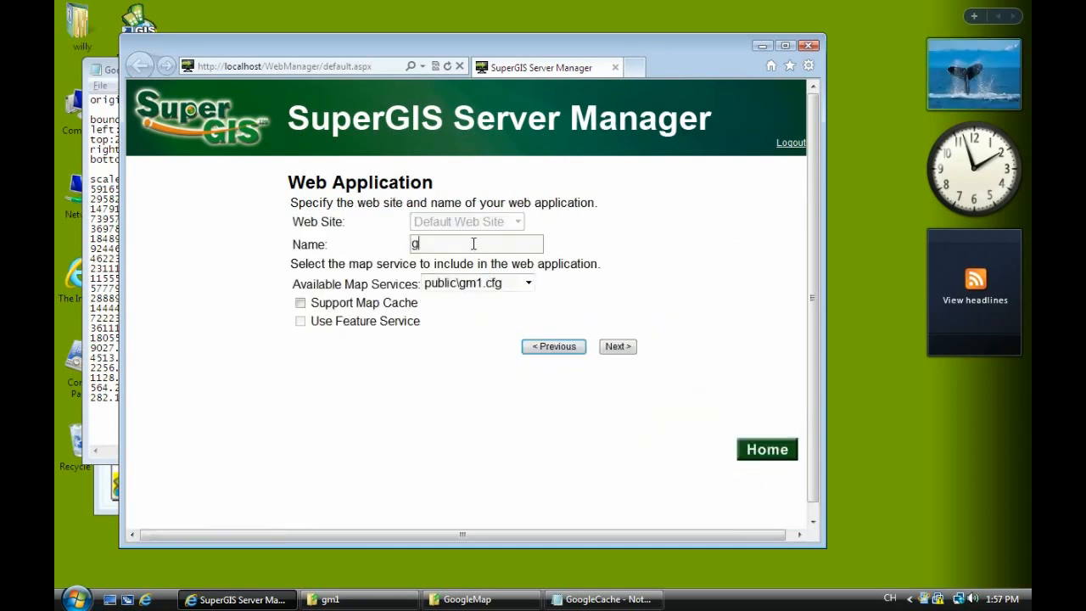
pyautogui.write('m1')
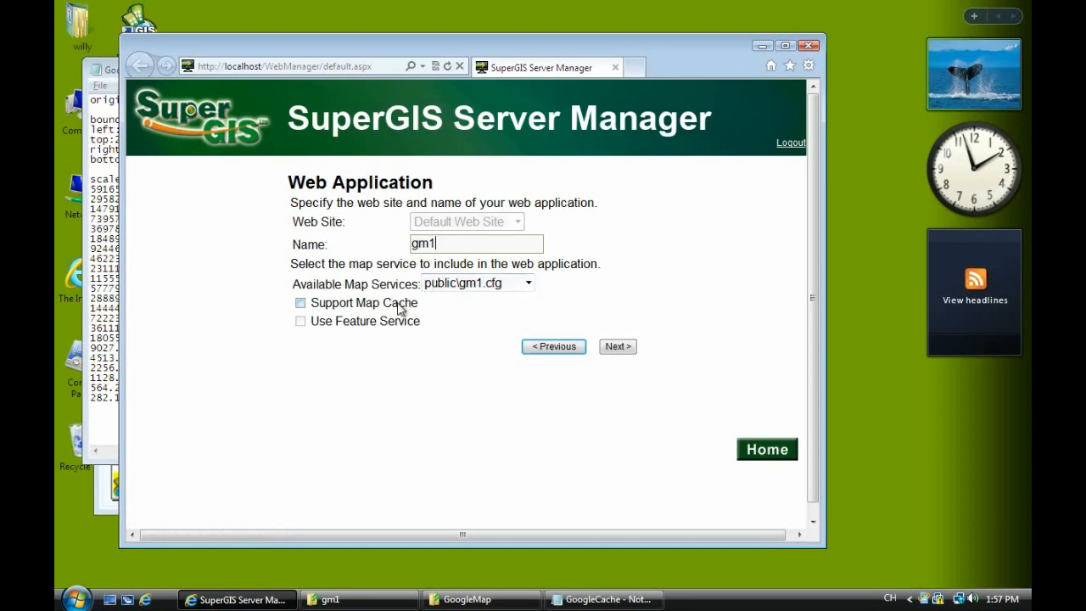
pyautogui.click(300, 302)
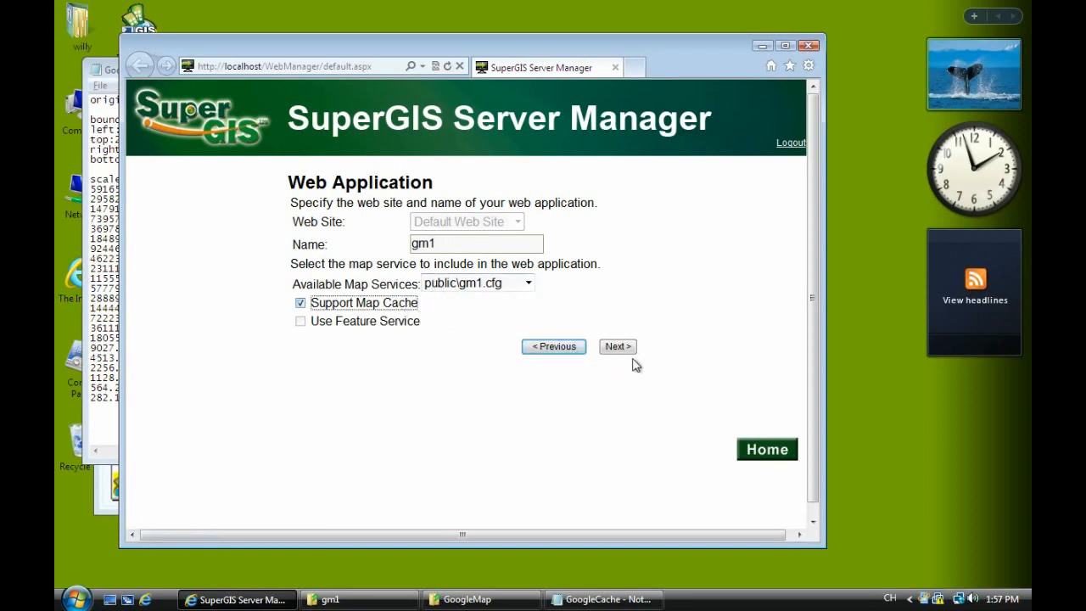
pyautogui.click(617, 346)
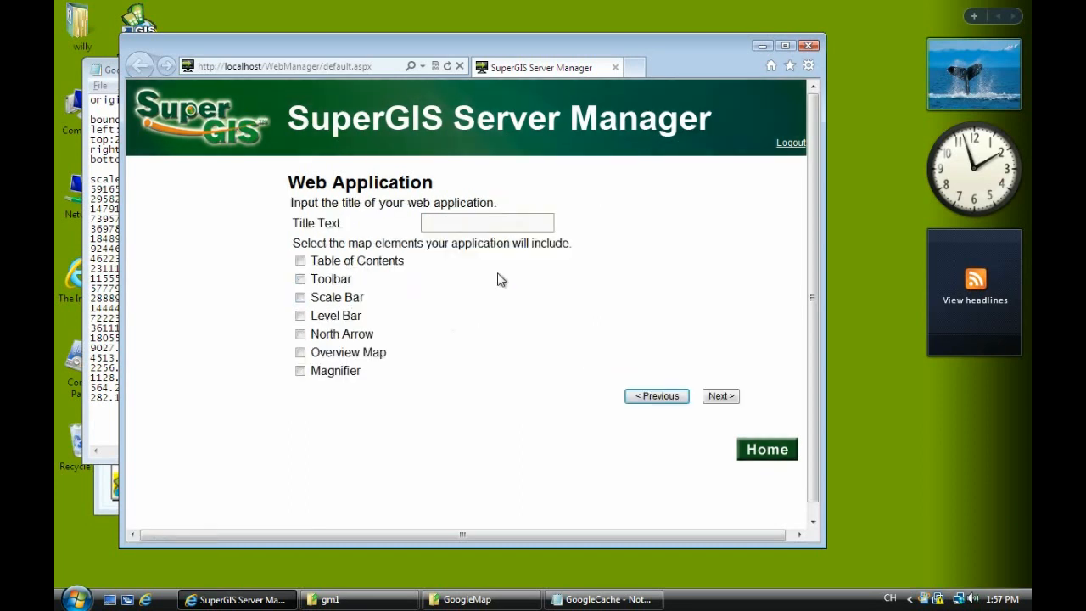
# Title it gm1, include all map elements including Magnifier, and finish creating the application.
pyautogui.write('gm1')
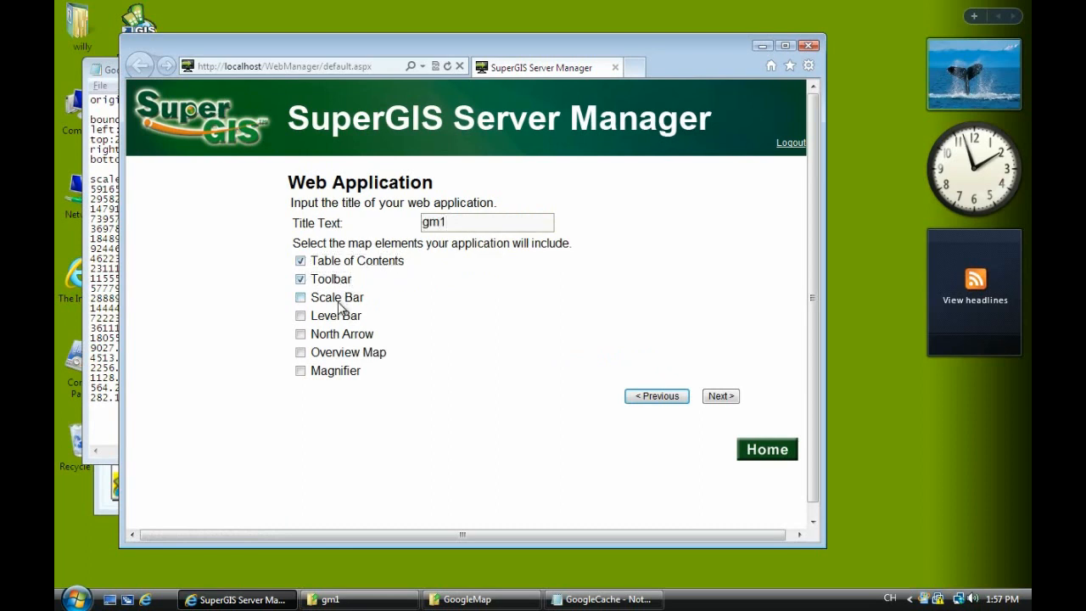
pyautogui.click(300, 351)
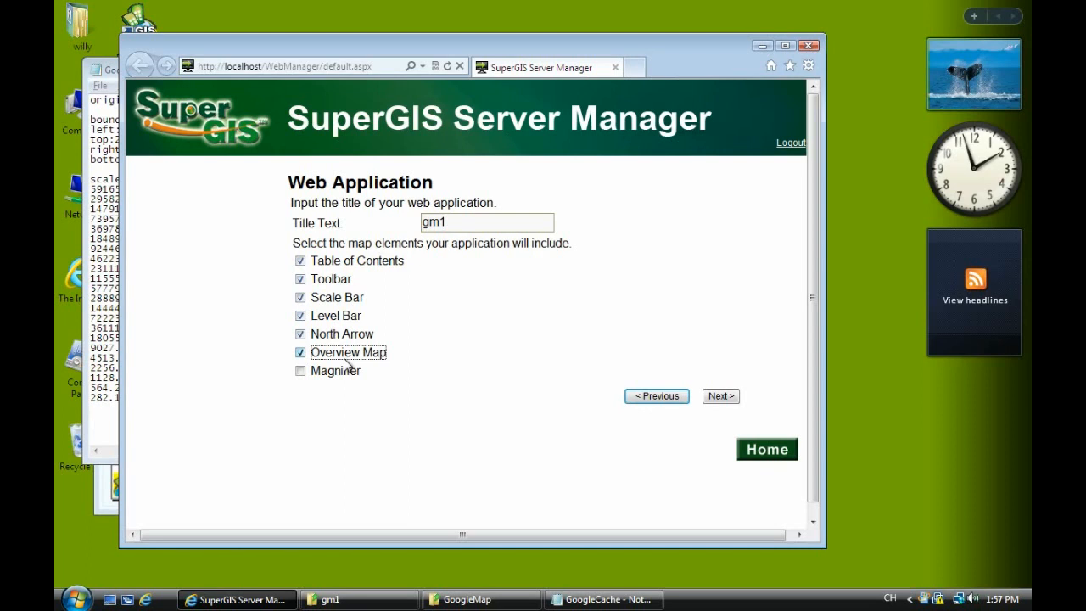
pyautogui.click(300, 370)
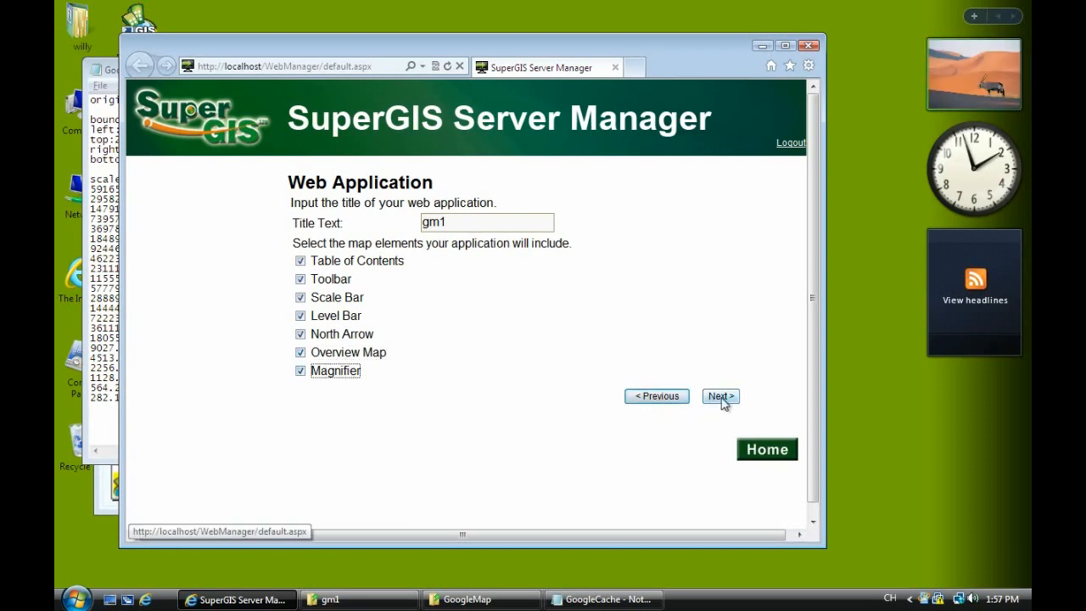
pyautogui.click(719, 397)
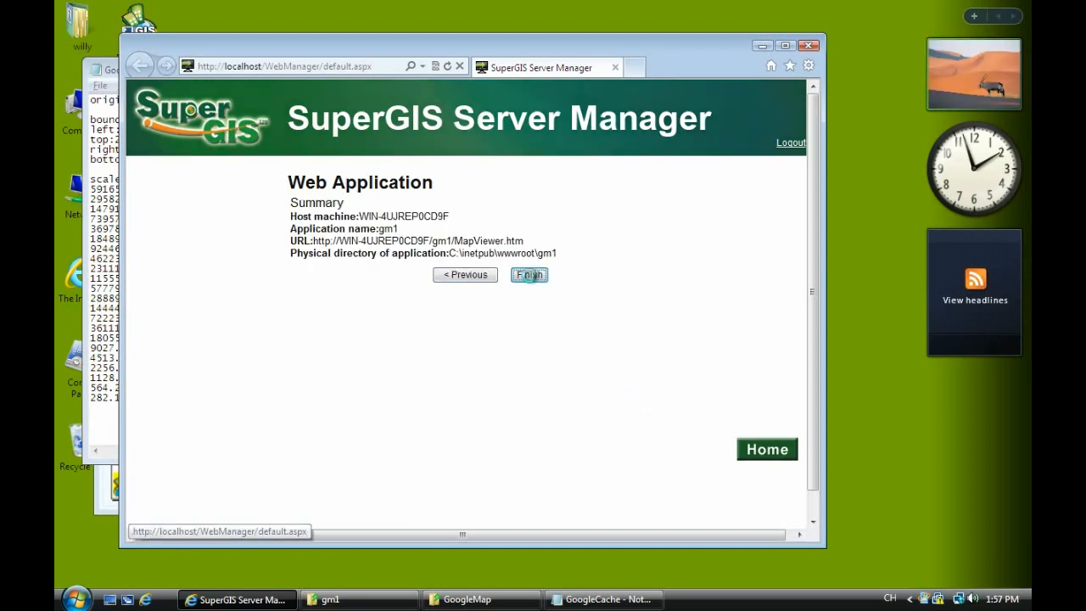
pyautogui.click(529, 275)
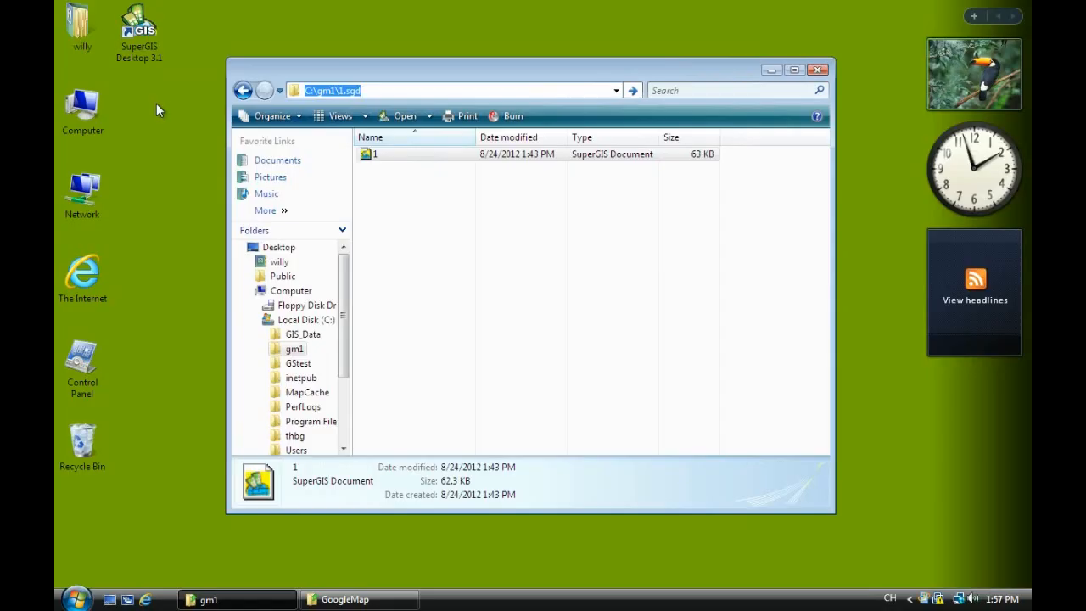
# In Computer Management's IIS manager, show the gm1 application home under Default Web Site.
pyautogui.rightClick(81, 102)
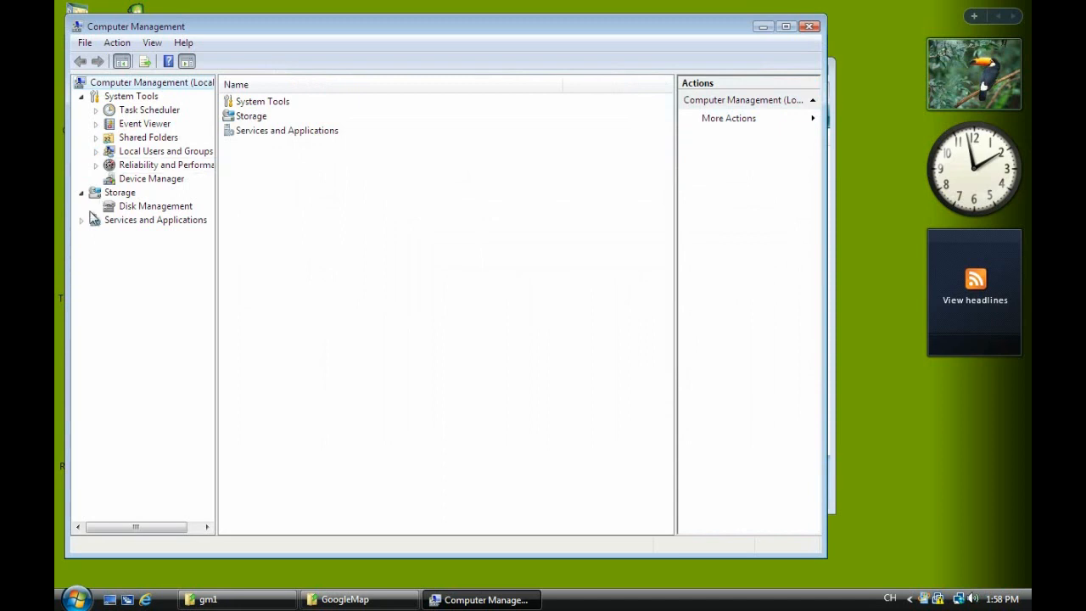
pyautogui.click(81, 221)
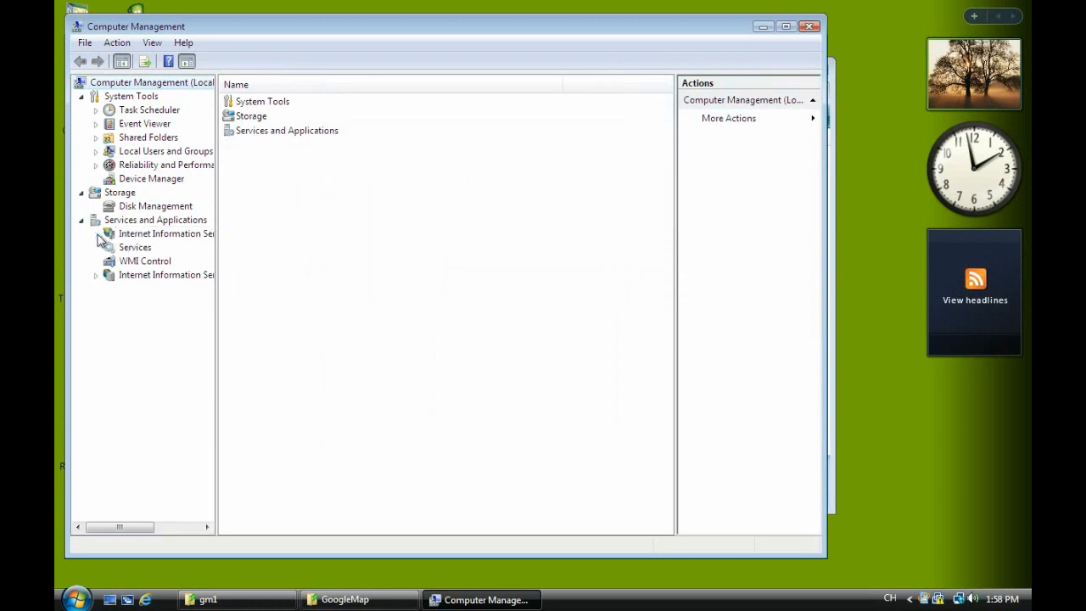
pyautogui.click(166, 234)
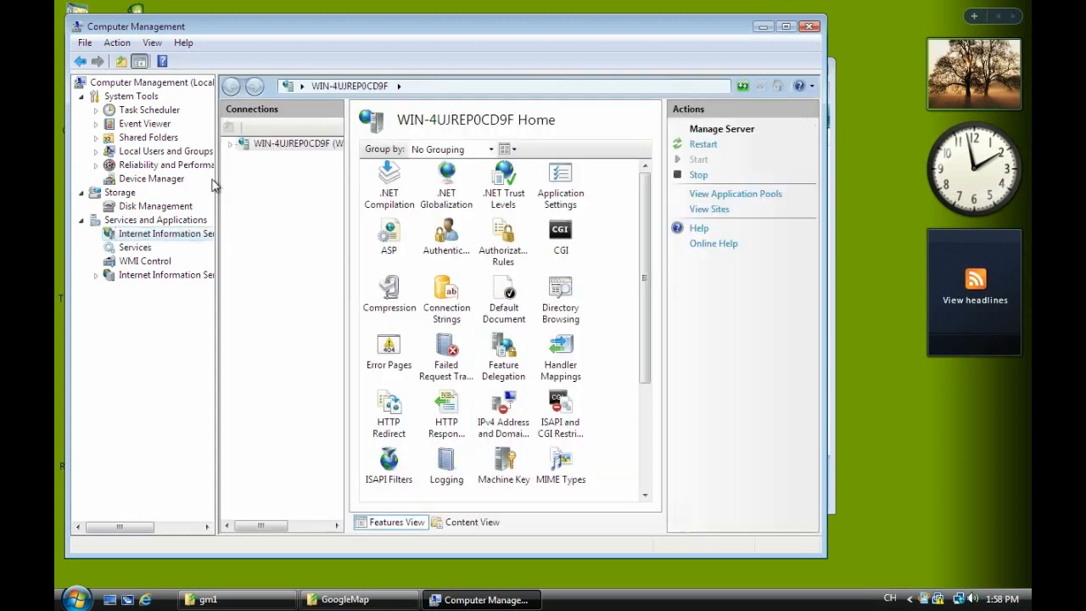
pyautogui.click(240, 142)
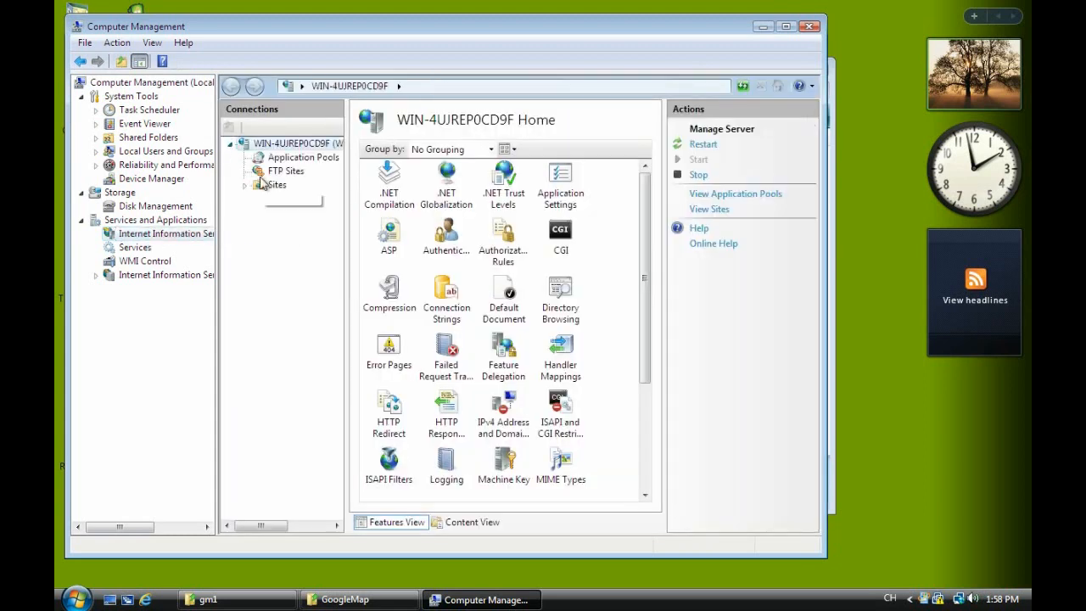
pyautogui.moveTo(277, 184)
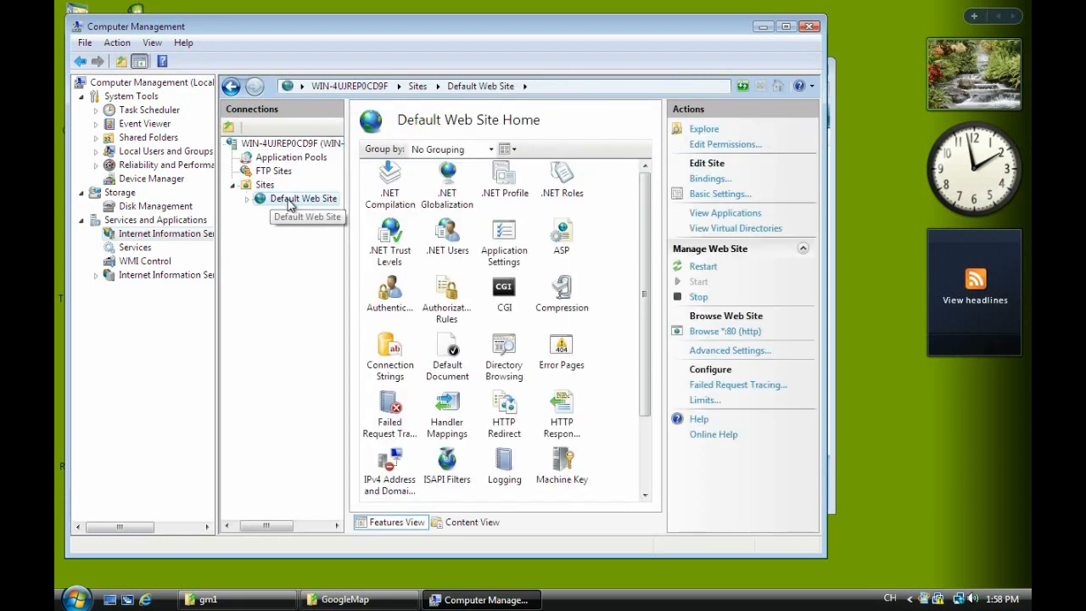
pyautogui.click(246, 197)
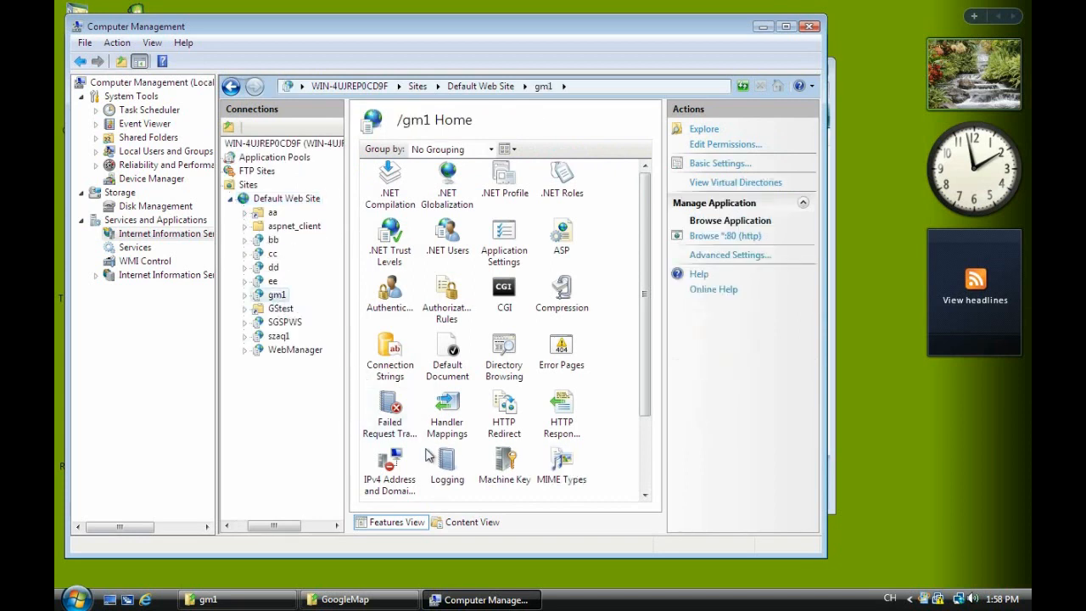
# Explore the gm1 web folder and load MapCached.htm in Notepad, scrolled to its scripts.
pyautogui.click(472, 522)
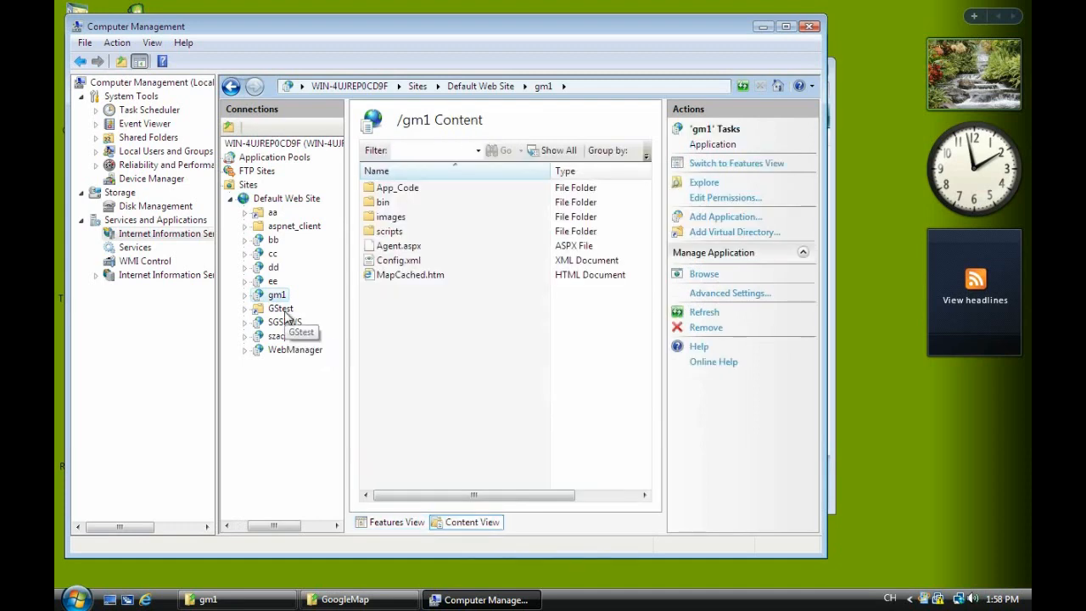
pyautogui.rightClick(275, 295)
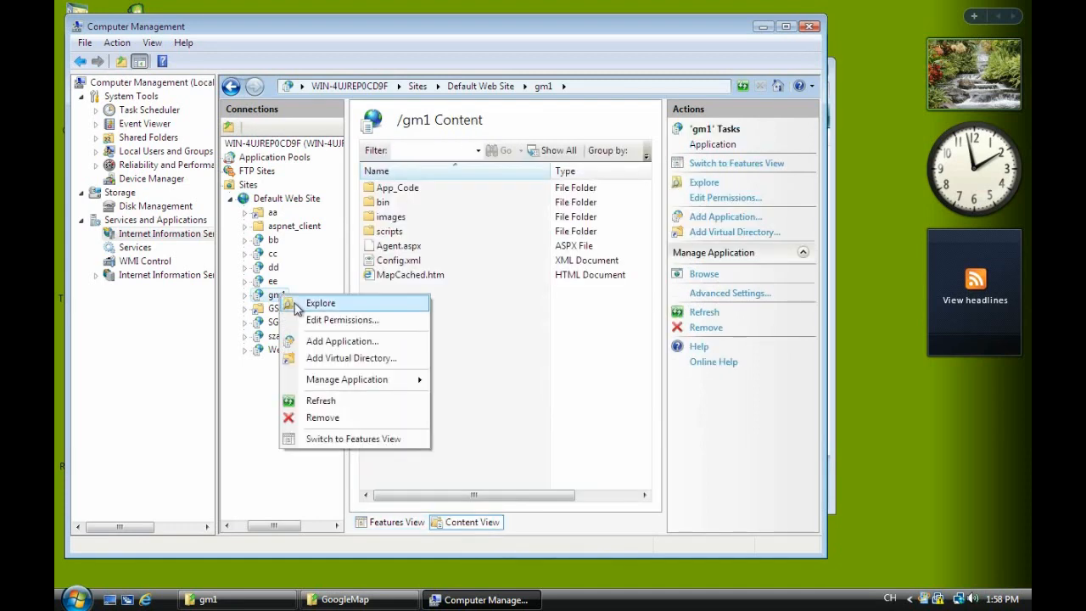
pyautogui.click(320, 302)
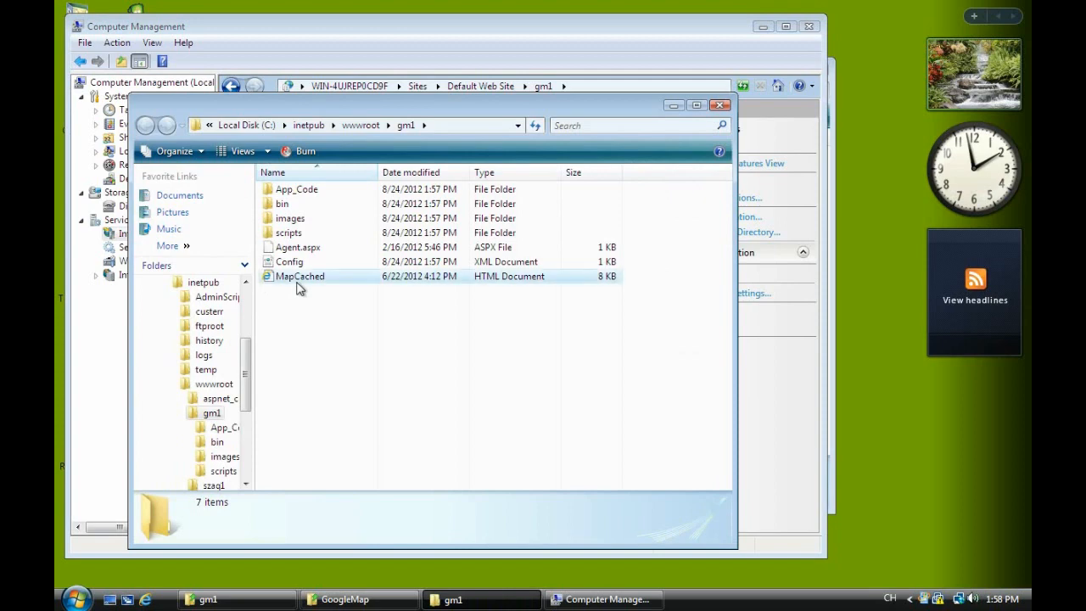
pyautogui.rightClick(298, 275)
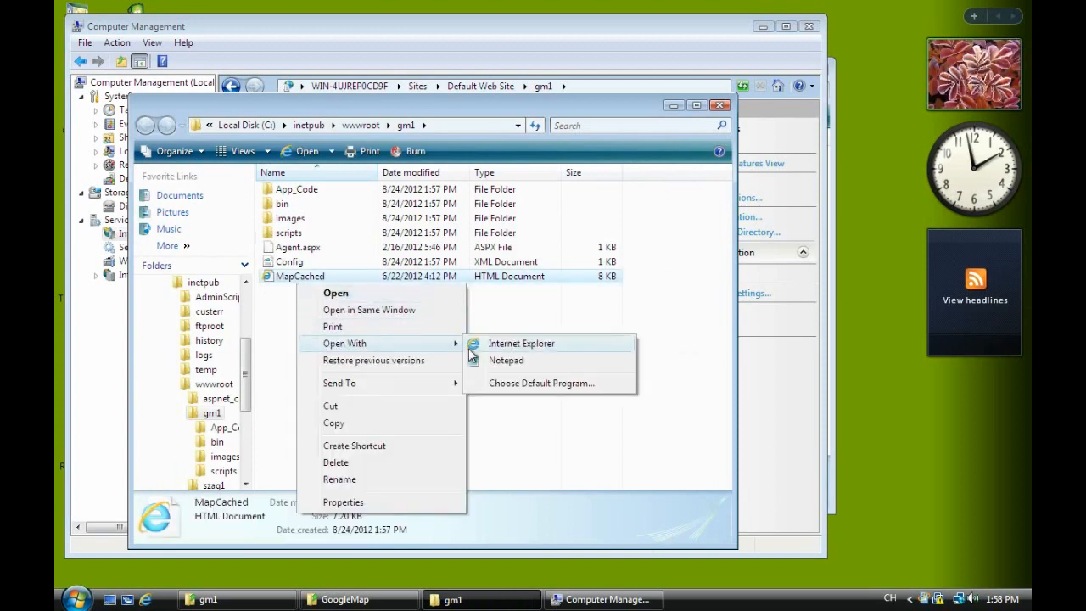
pyautogui.click(506, 360)
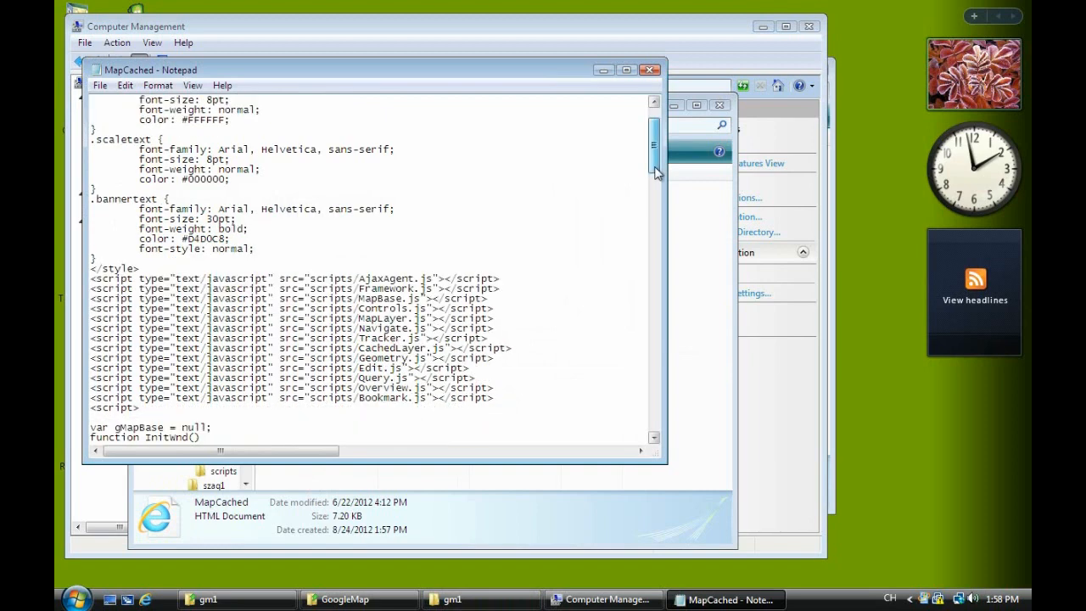
pyautogui.scroll(-3)
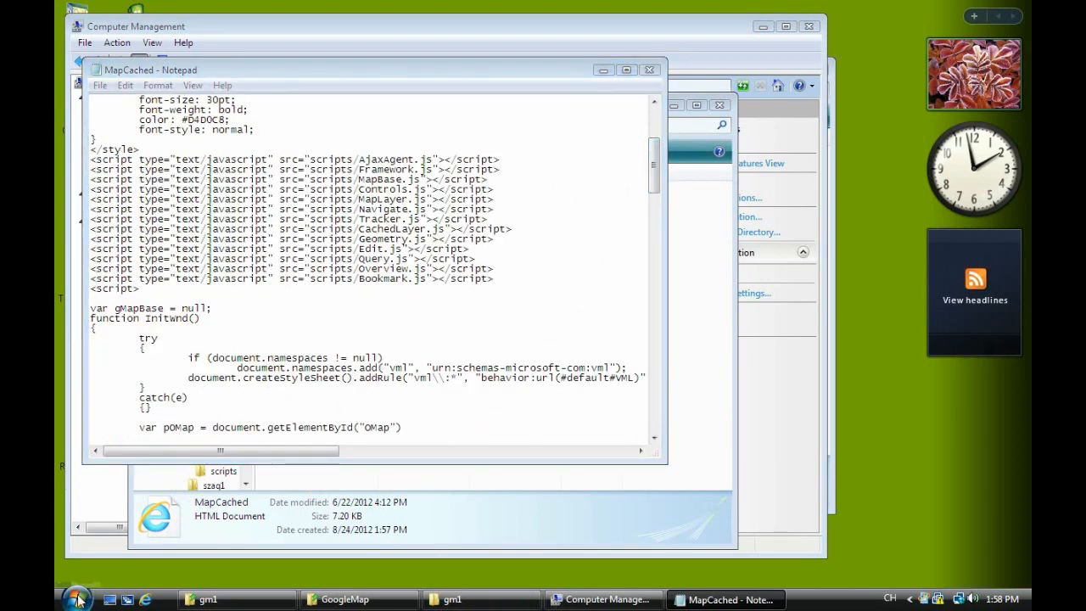
# In SuperGIS Server Help, reach the topic on adding Google Map as base map.
pyautogui.click(76, 597)
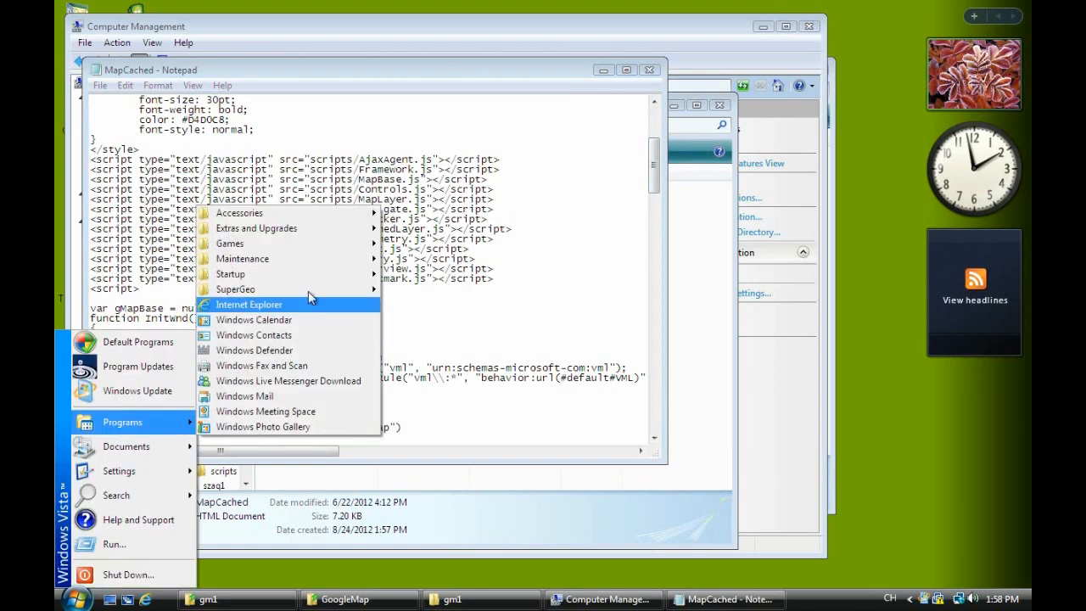
pyautogui.moveTo(234, 288)
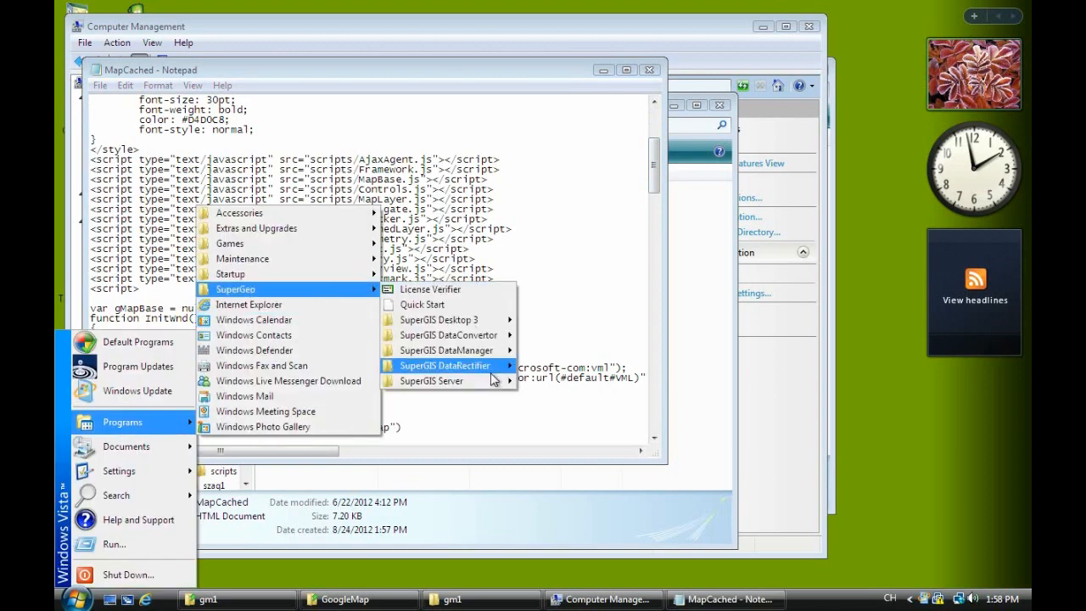
pyautogui.moveTo(431, 380)
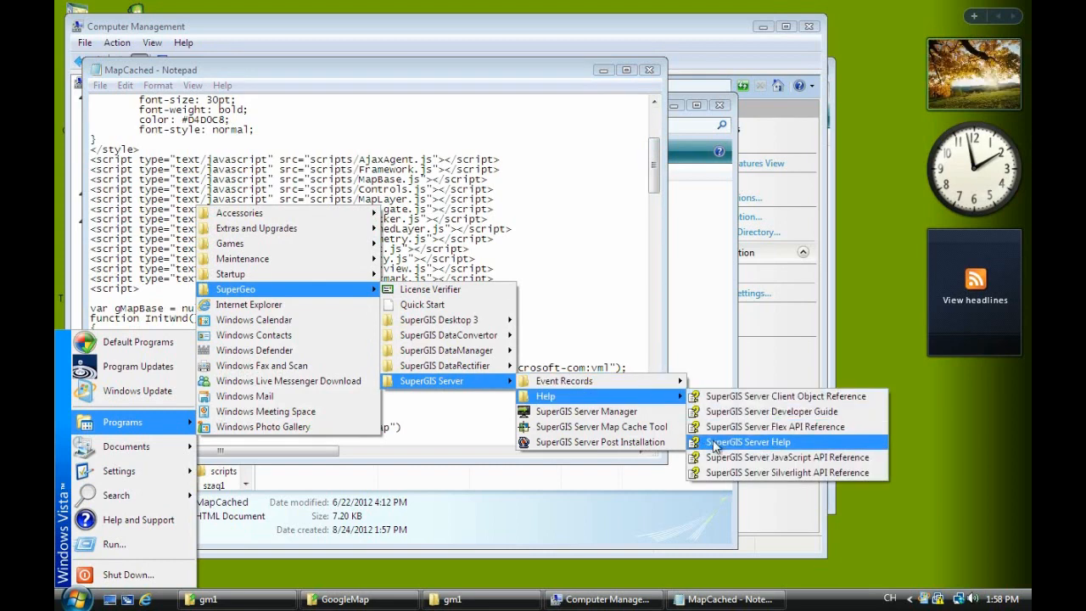
pyautogui.moveTo(745, 441)
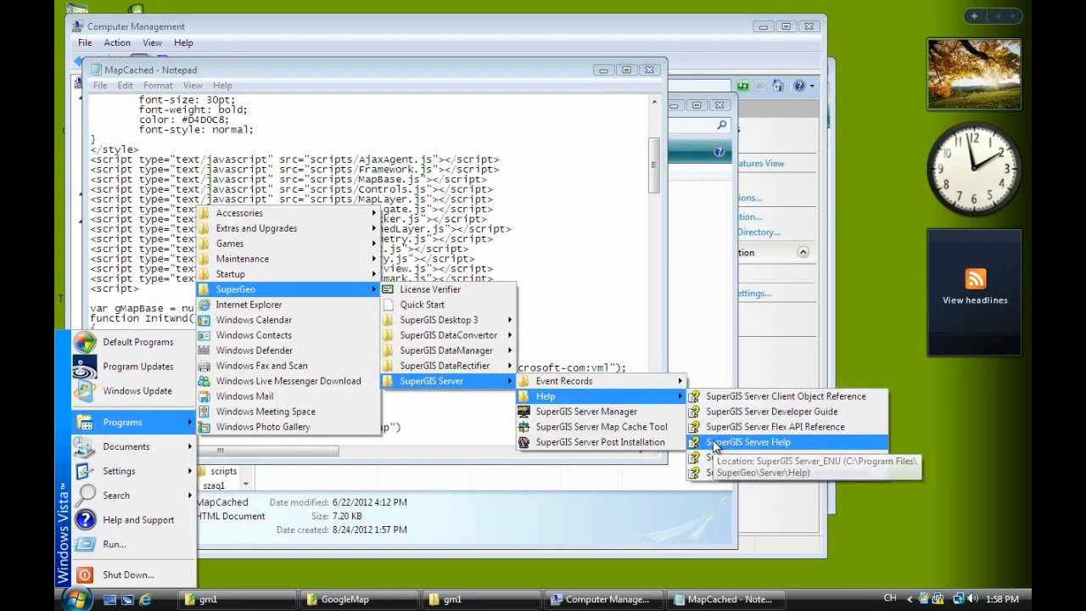
pyautogui.click(747, 441)
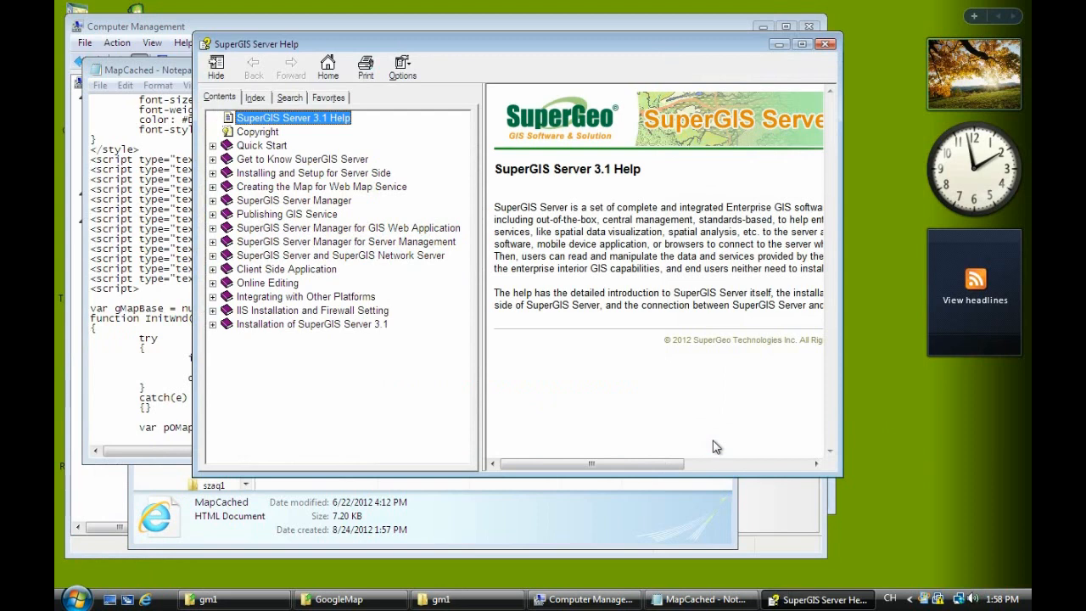
pyautogui.click(214, 295)
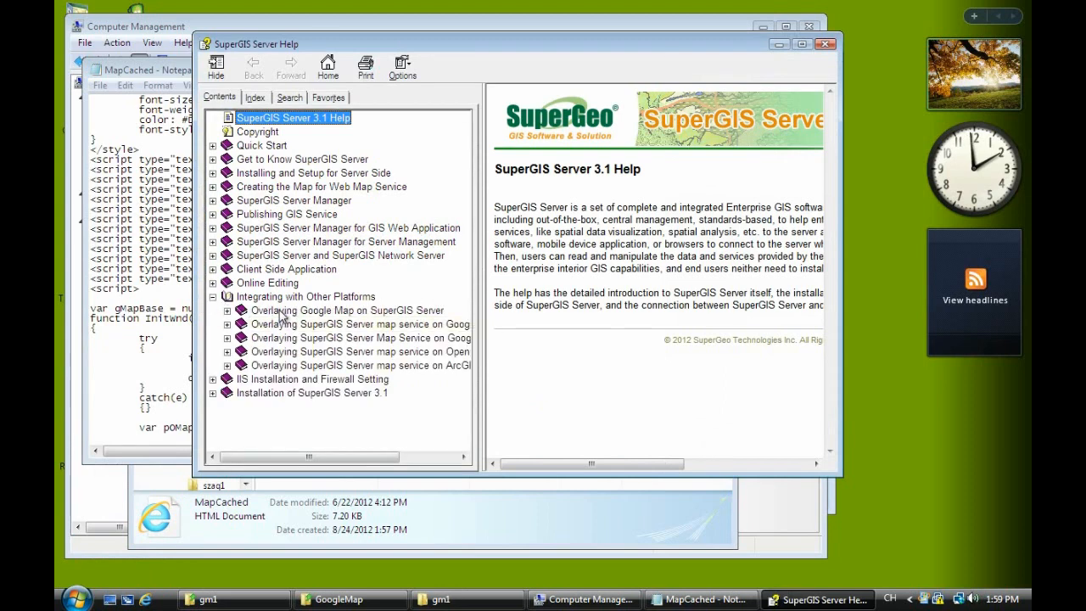
pyautogui.click(347, 309)
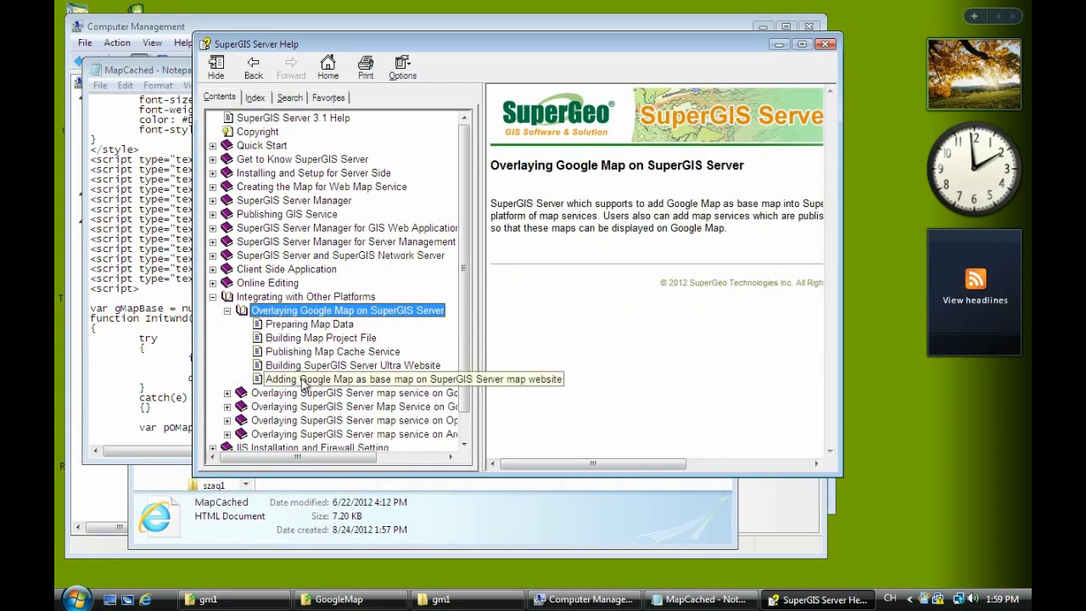
pyautogui.click(413, 378)
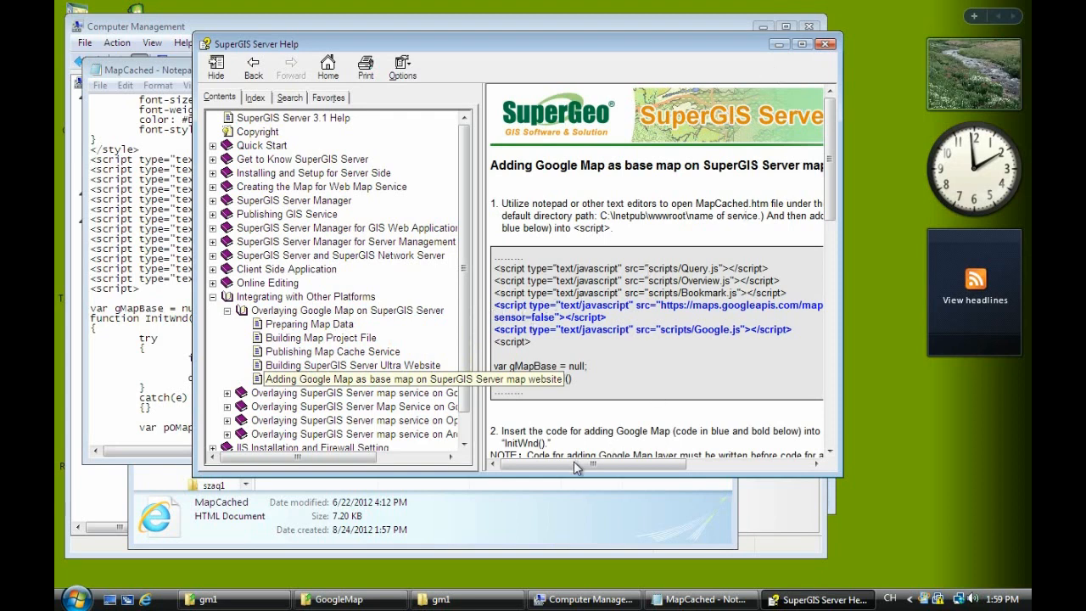
# Scroll to the code steps and select the sample line adding the GoogleLayer.
pyautogui.click(360, 379)
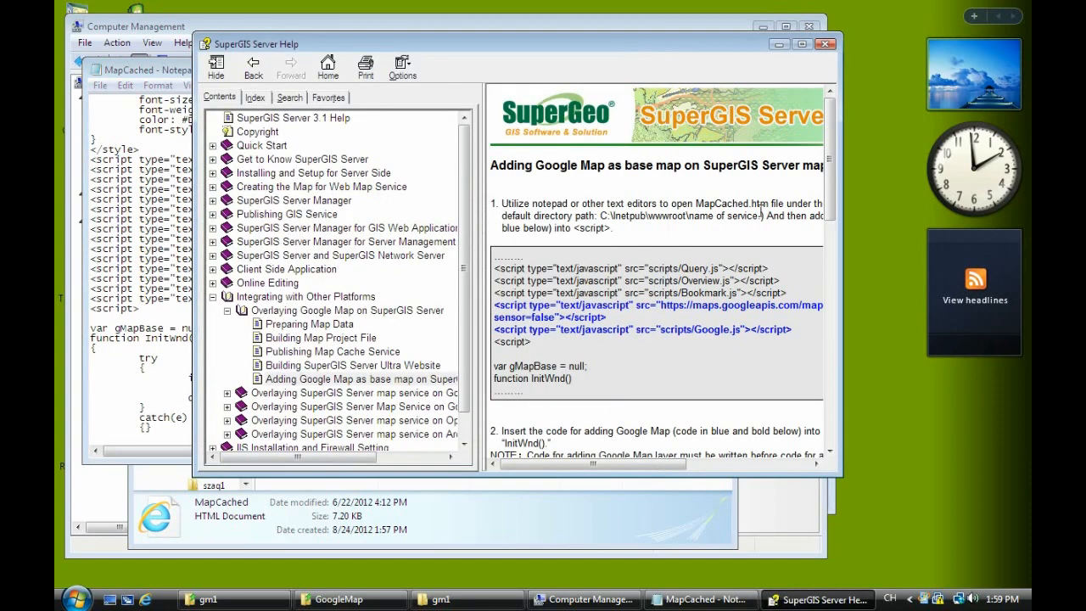
pyautogui.scroll(-3)
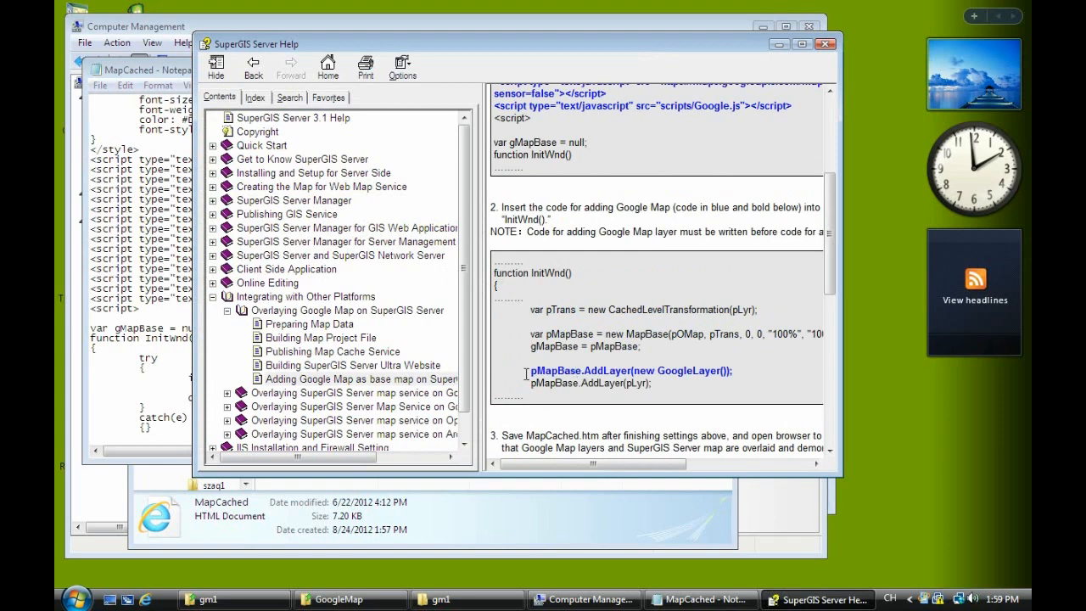
pyautogui.doubleClick(628, 369)
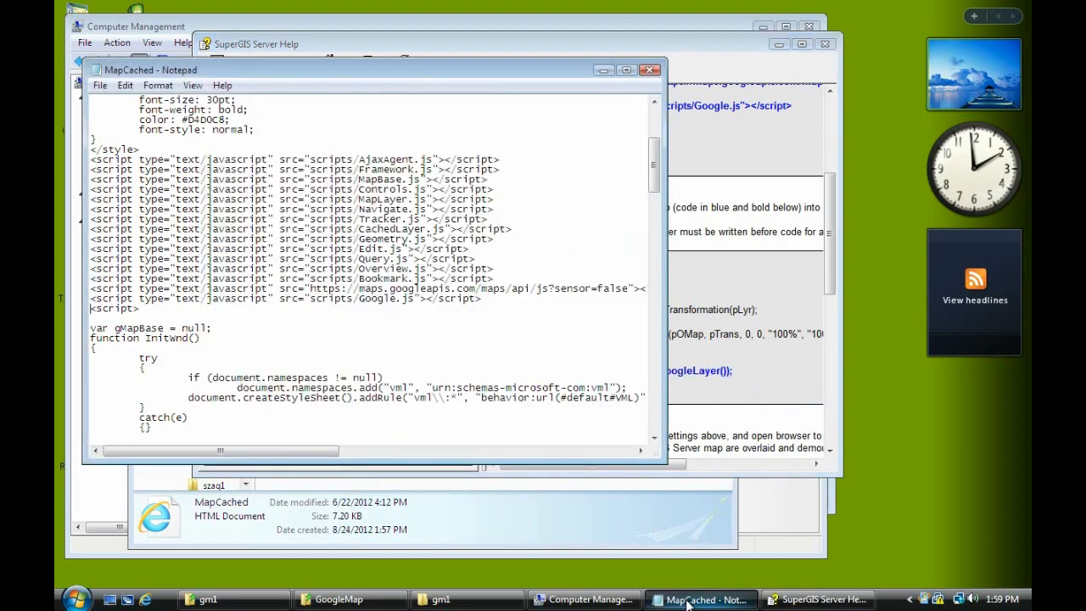
# Add pMapBase.AddLayer(new GoogleLayer()); after the gMapBase assignment in InitWnd.
pyautogui.scroll(-3)
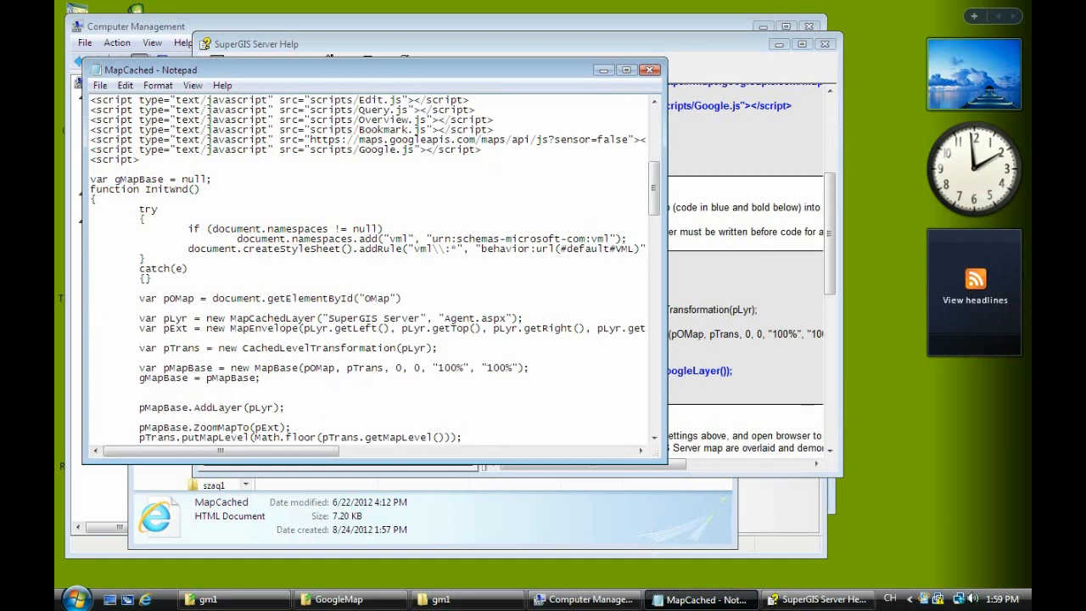
pyautogui.write('pMapBase.AddLayer(new GoogleLayer());')
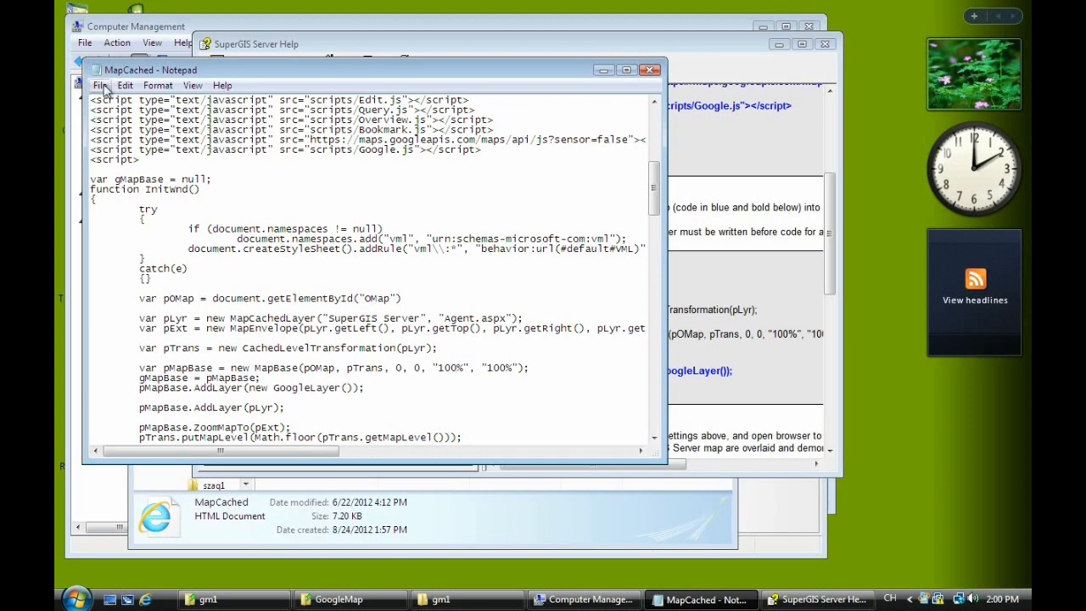
pyautogui.moveTo(630, 97)
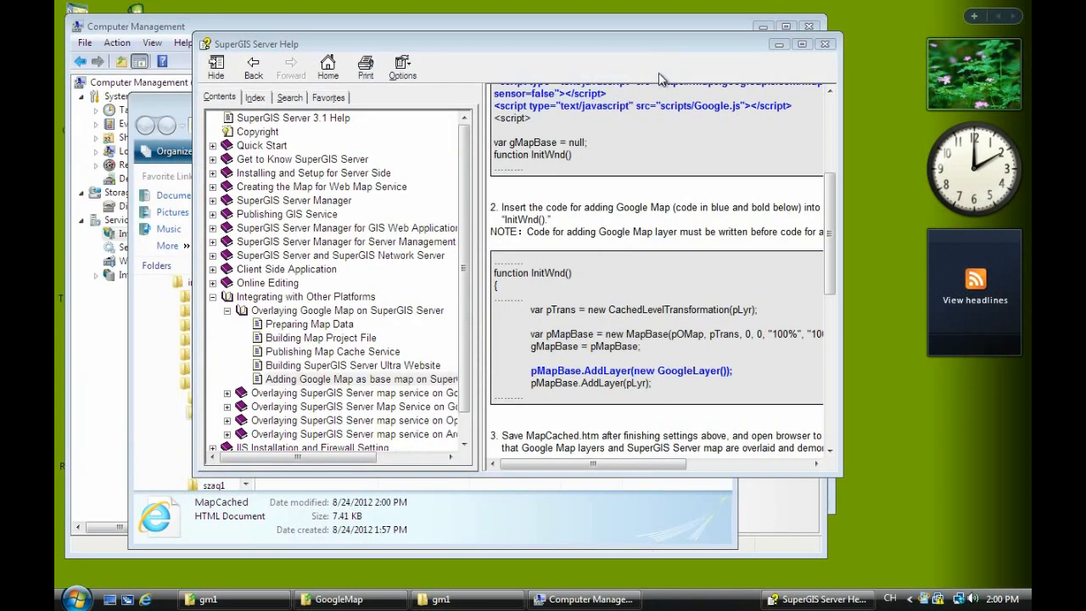
# Browse gm1's MapCached.htm from IIS Manager so it loads in the web browser.
pyautogui.click(825, 44)
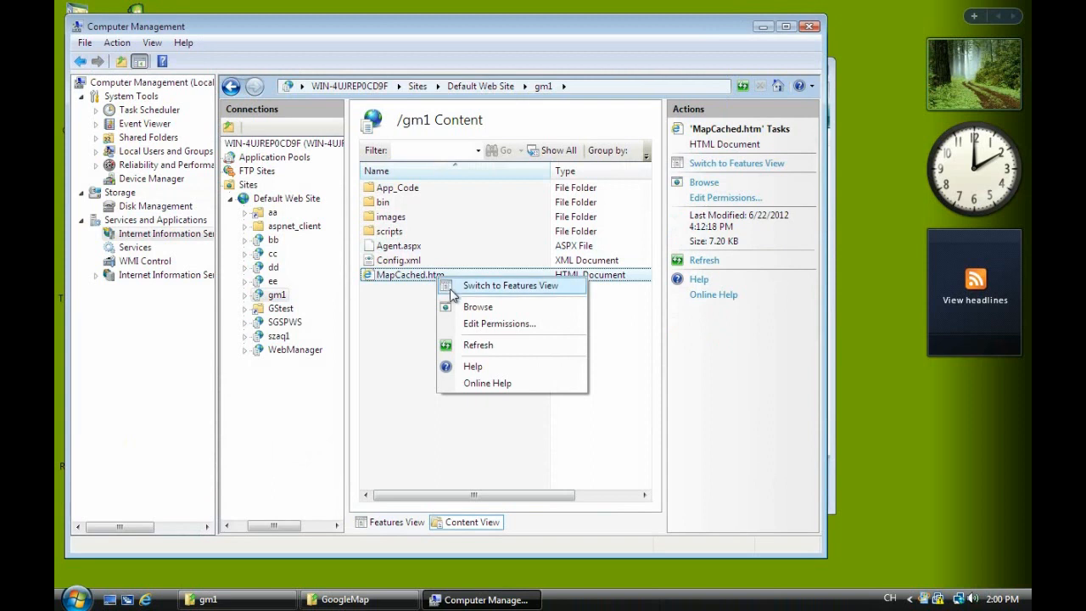
pyautogui.click(479, 305)
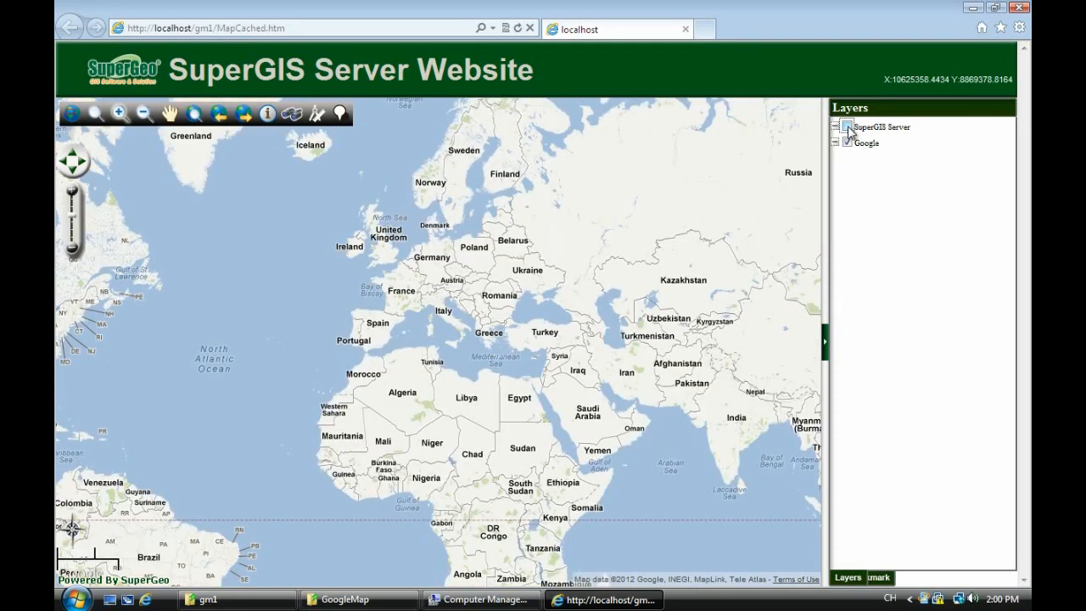
# Turn on the SuperGIS Server layer, zoom and pan to southern China, and dismiss the result popup.
pyautogui.click(846, 126)
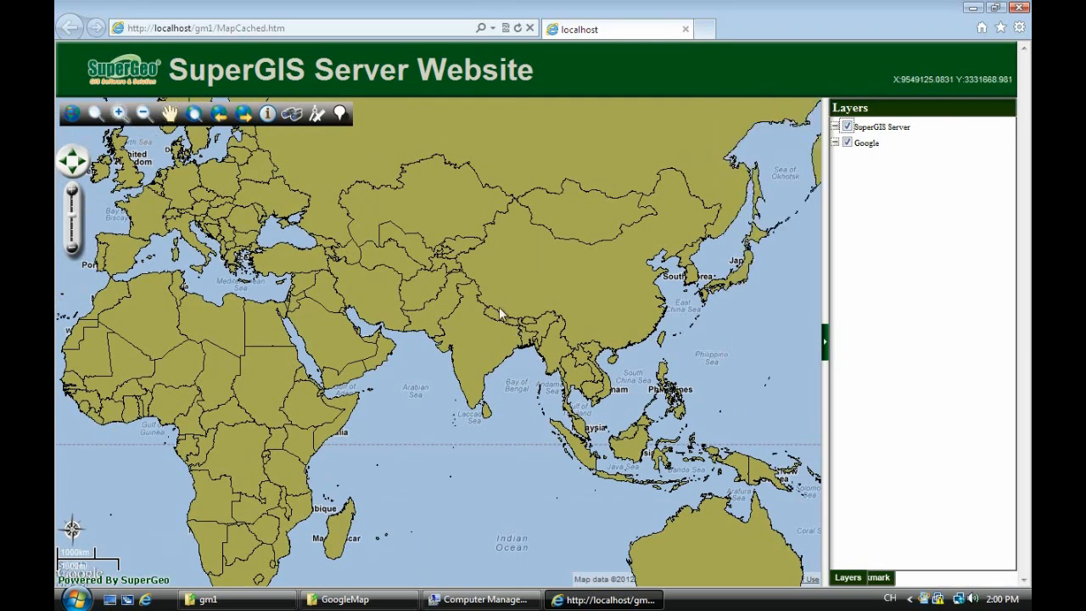
pyautogui.moveTo(500, 307); pyautogui.dragTo(687, 441)
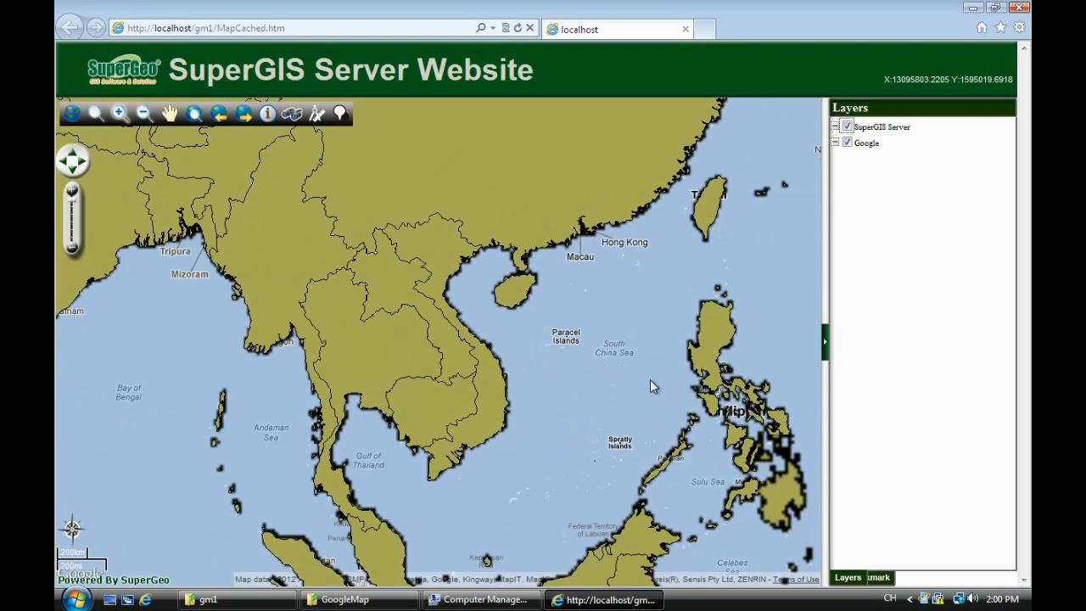
pyautogui.moveTo(653, 387); pyautogui.dragTo(441, 351)
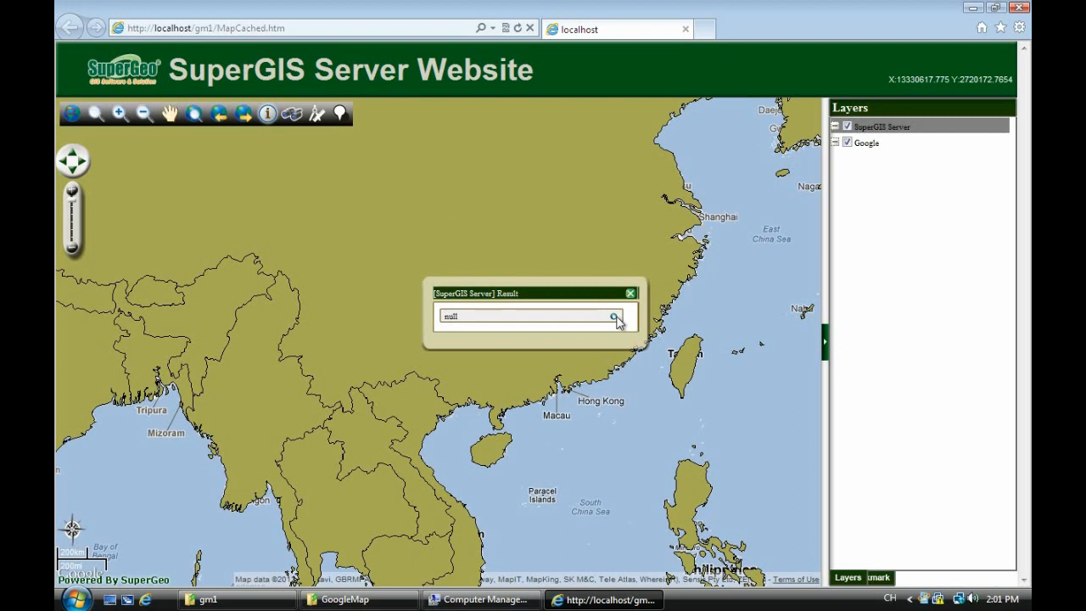
pyautogui.click(614, 317)
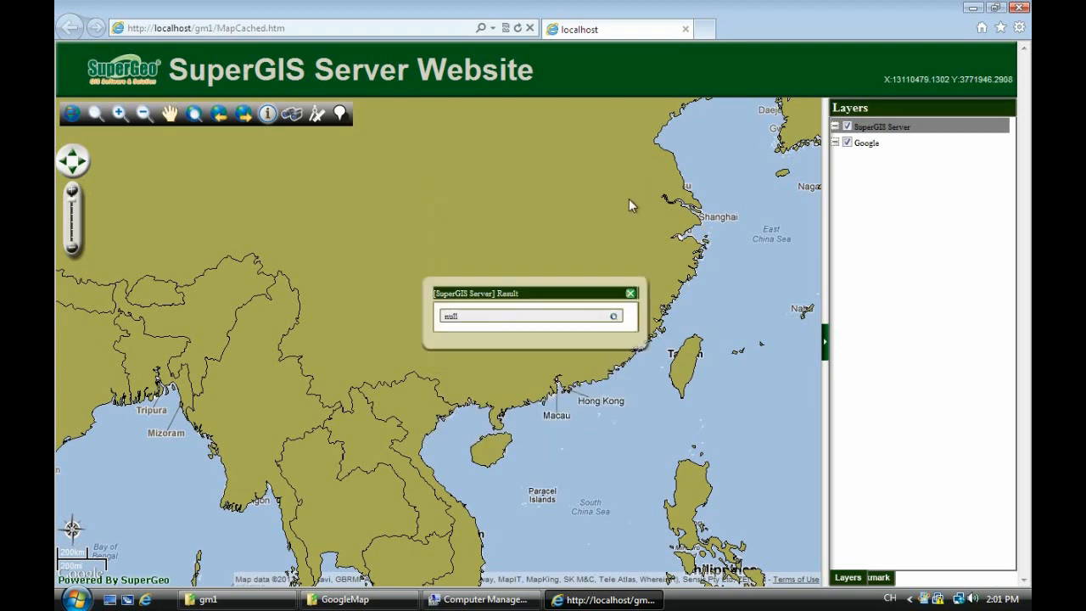
pyautogui.click(630, 292)
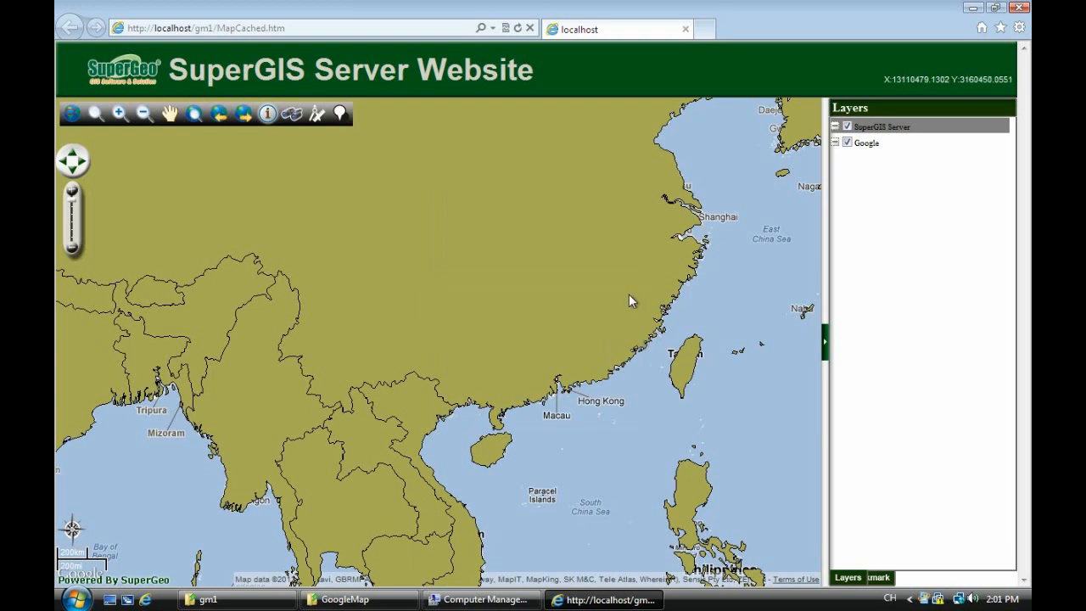